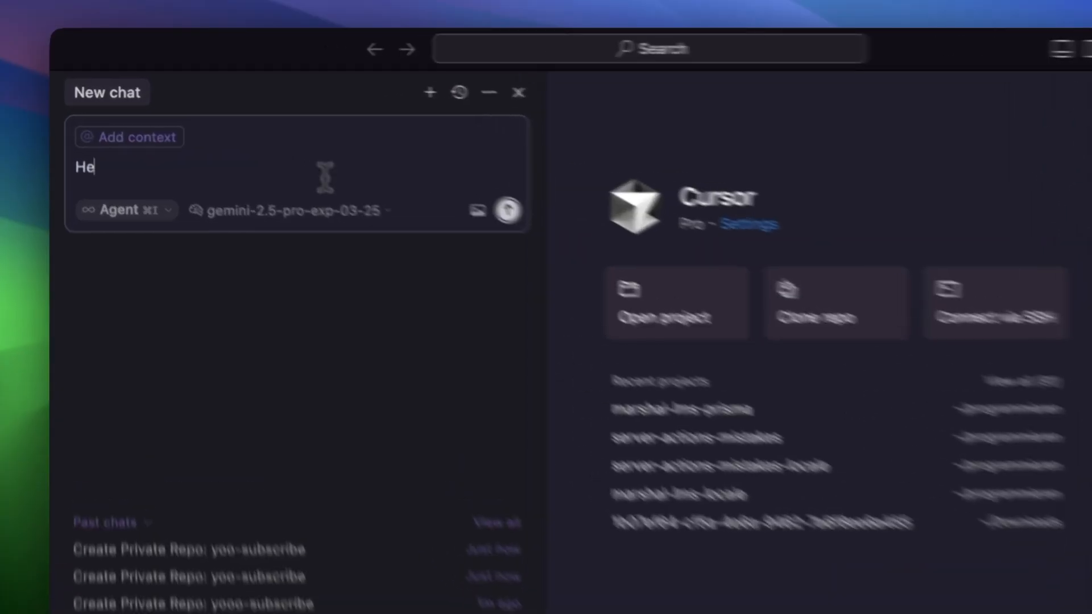
- Ask the Cursor agent to create private repo yoooo-subscribe and approve its create_repository call
type("Hey please create a repo make it private and call it yoo-subscribe, thanks bro")
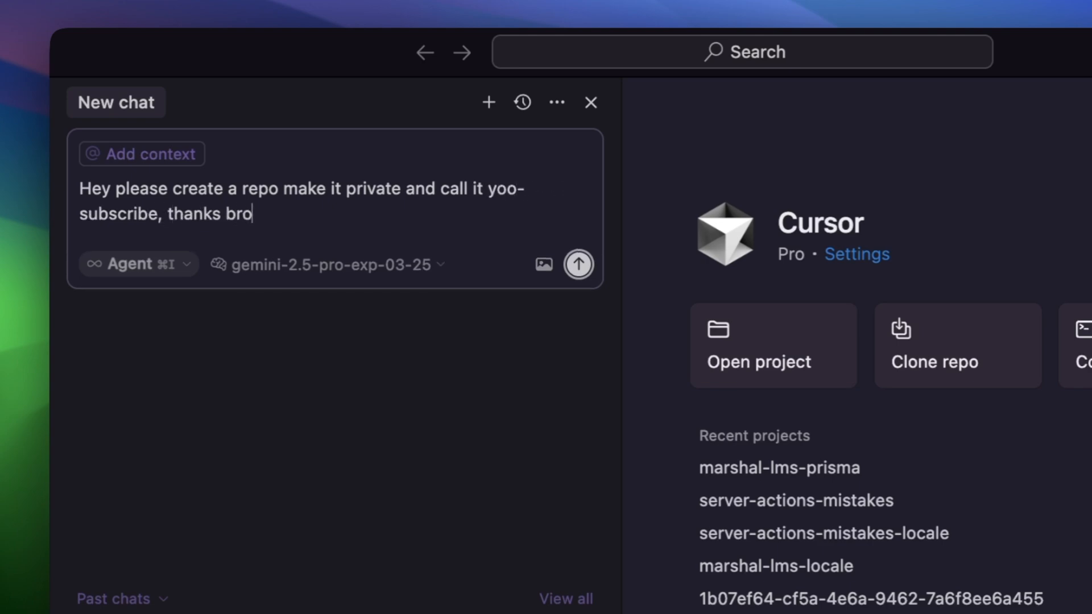
left_click(577, 264)
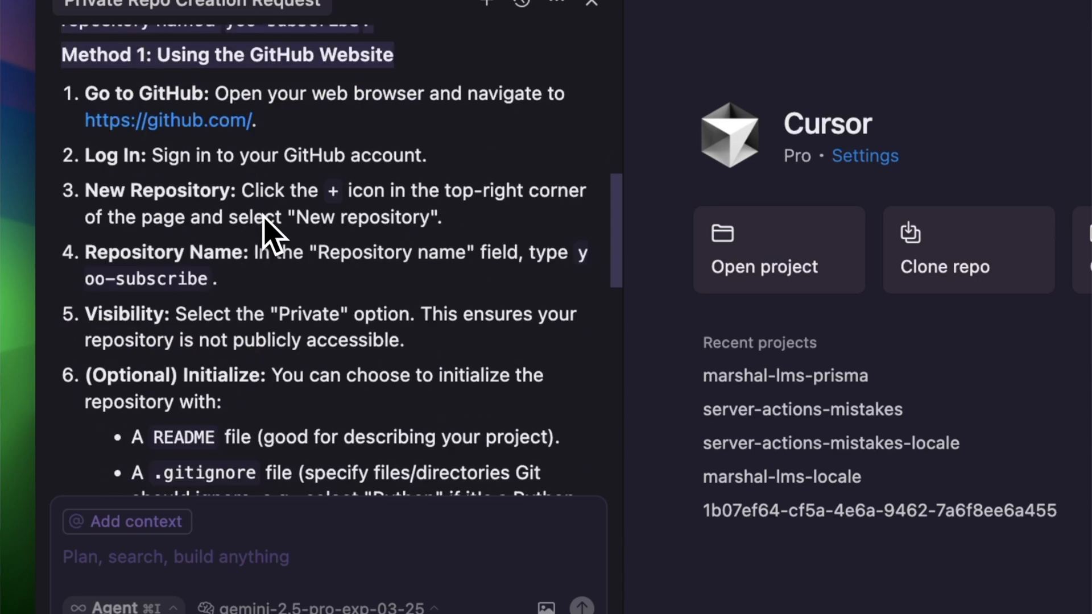
scroll("down", 3)
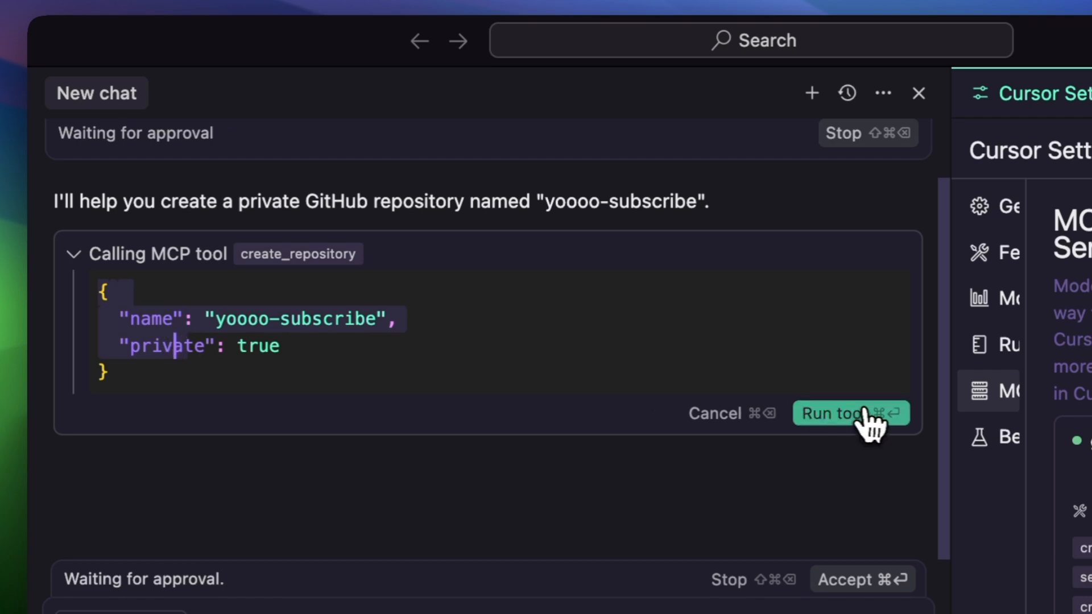
left_click(850, 413)
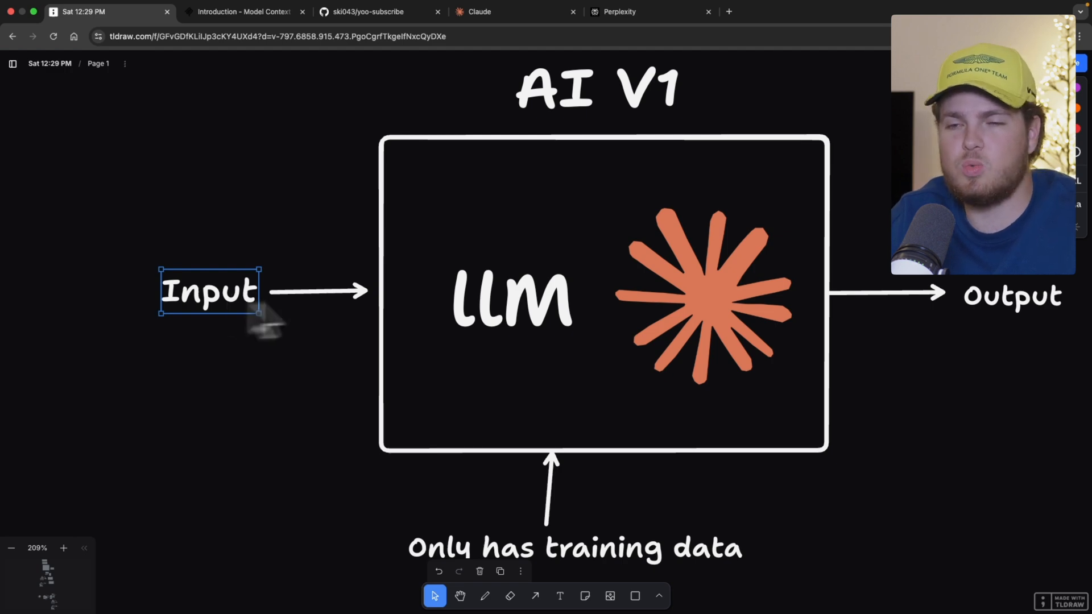
left_click(703, 296)
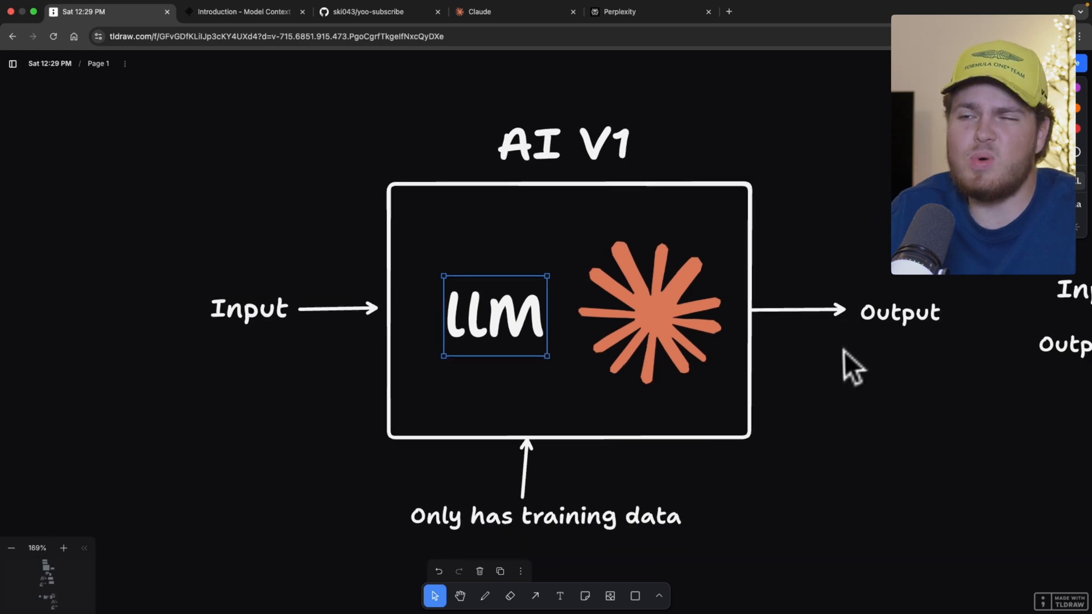
left_click(650, 310)
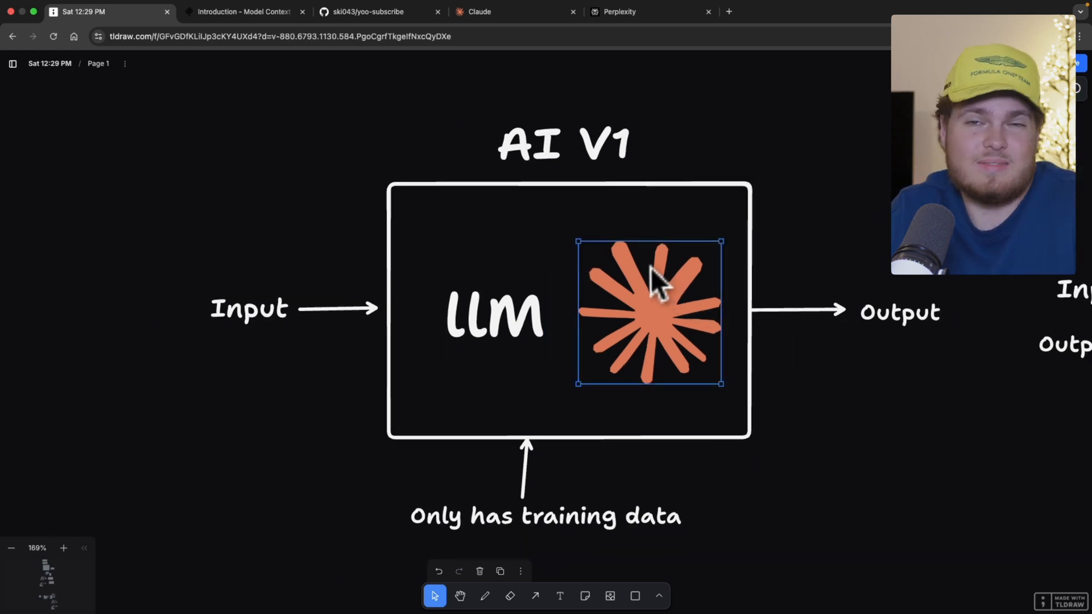
left_click(494, 313)
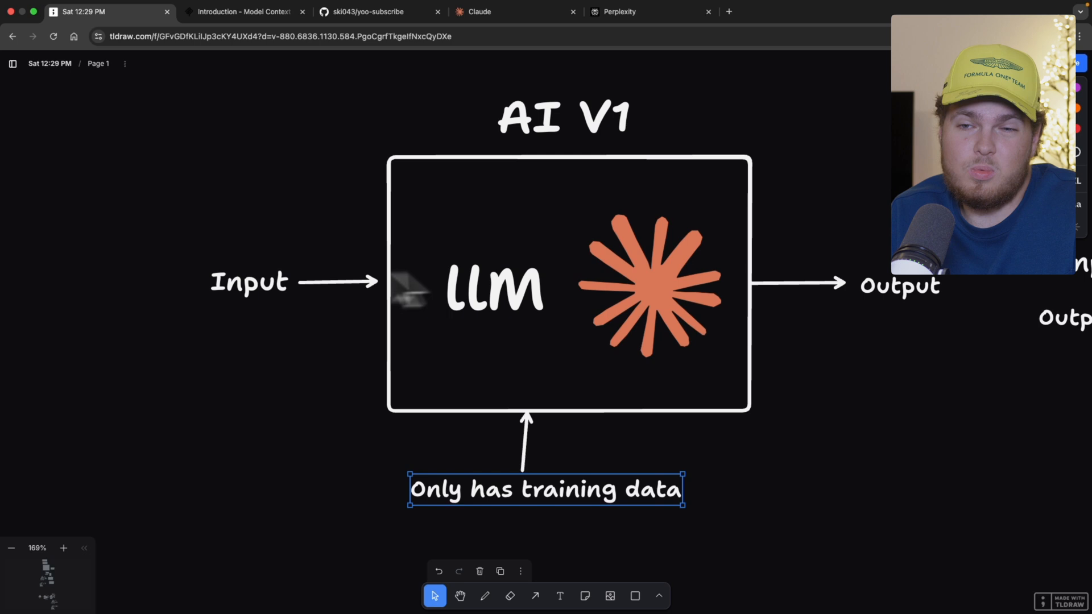
left_click(249, 282)
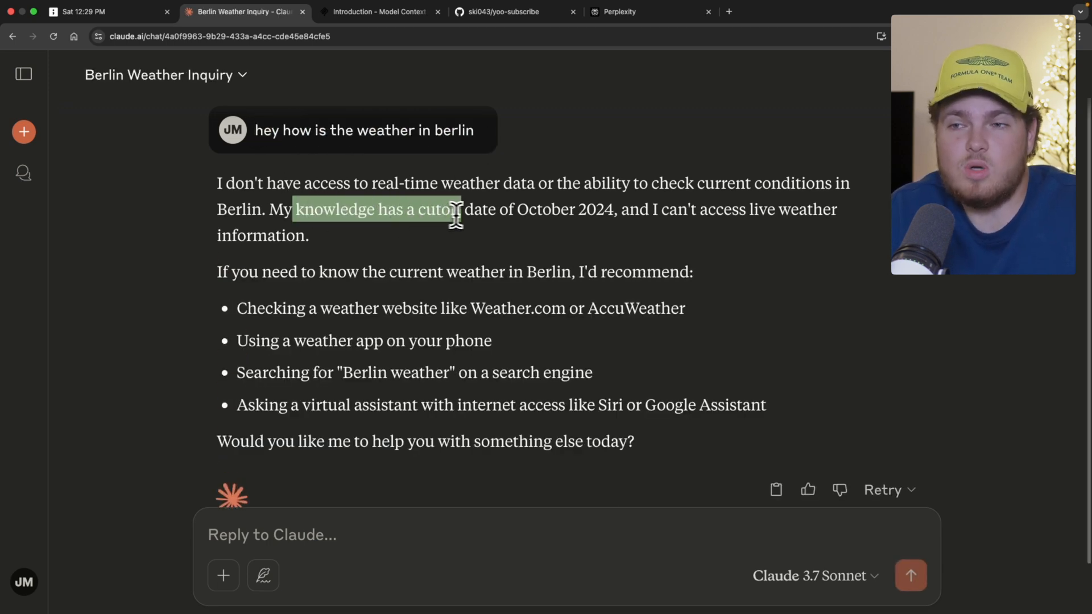
left_click(105, 12)
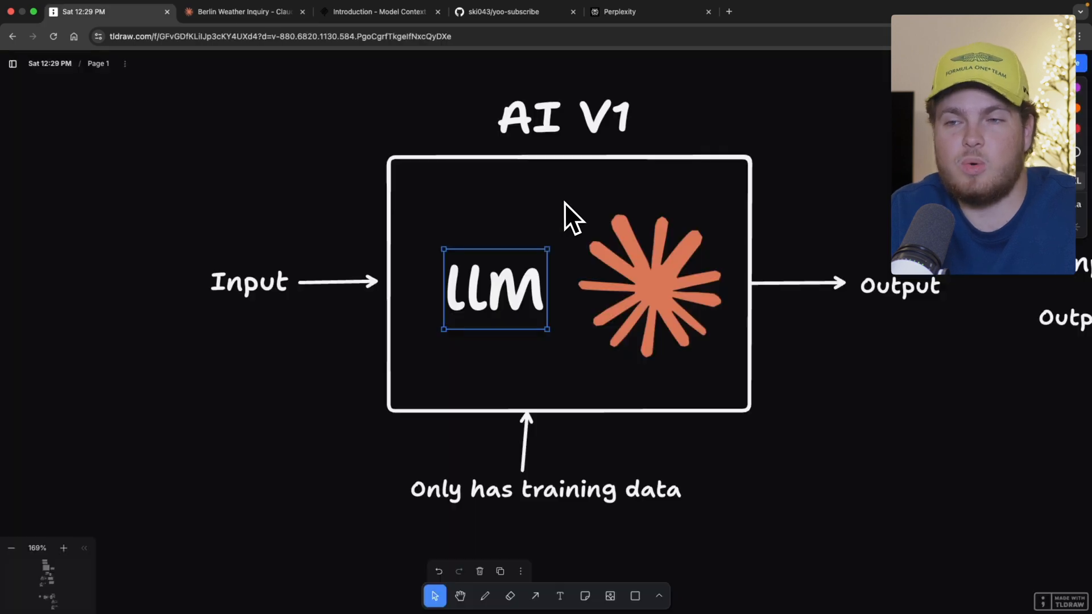
left_click(648, 285)
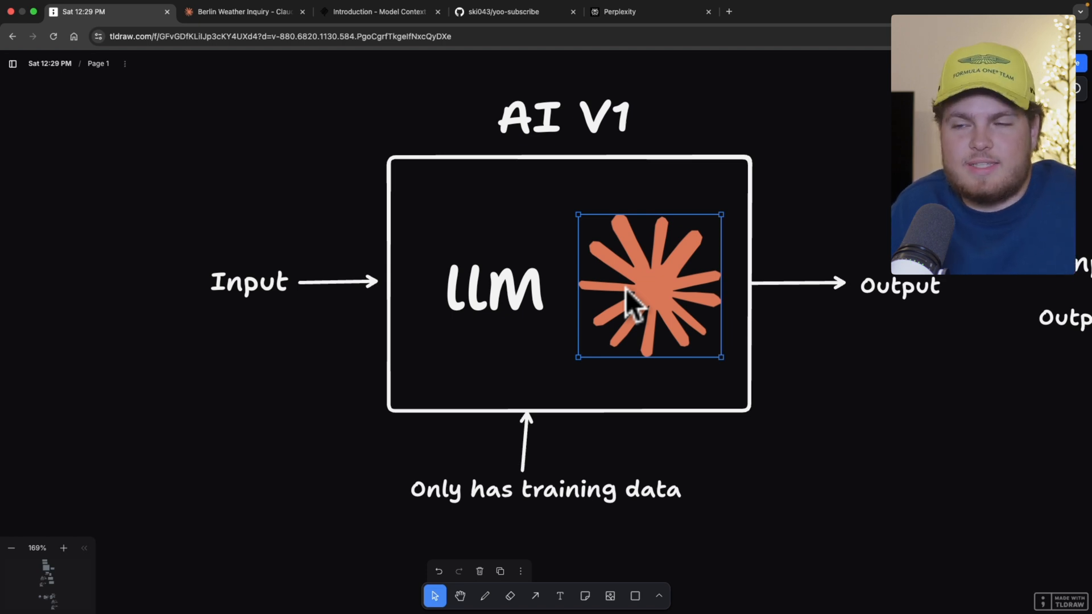
left_click(249, 281)
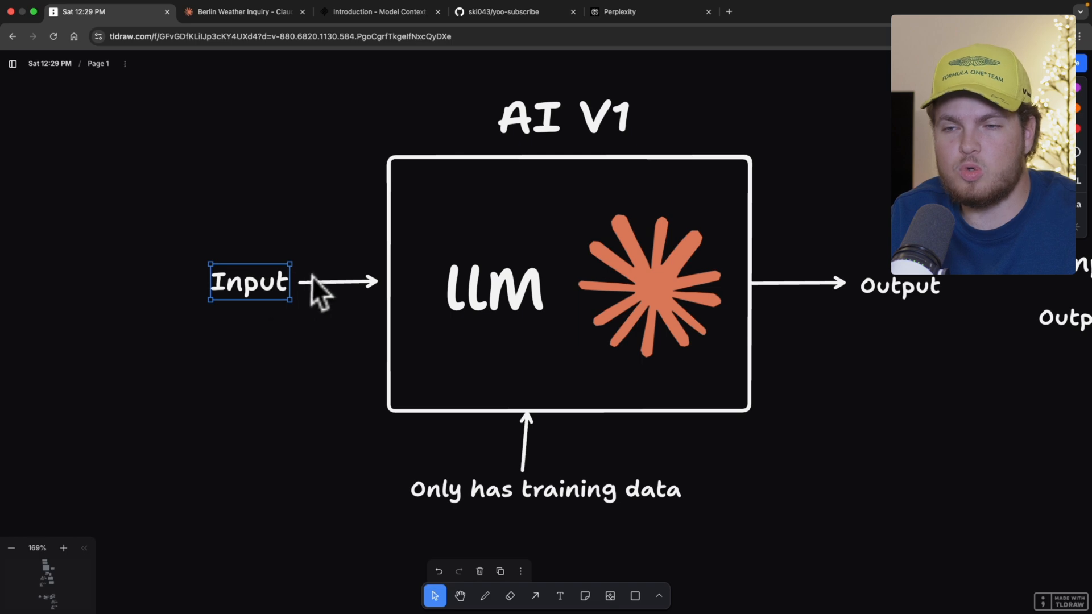
mouse_move(320, 306)
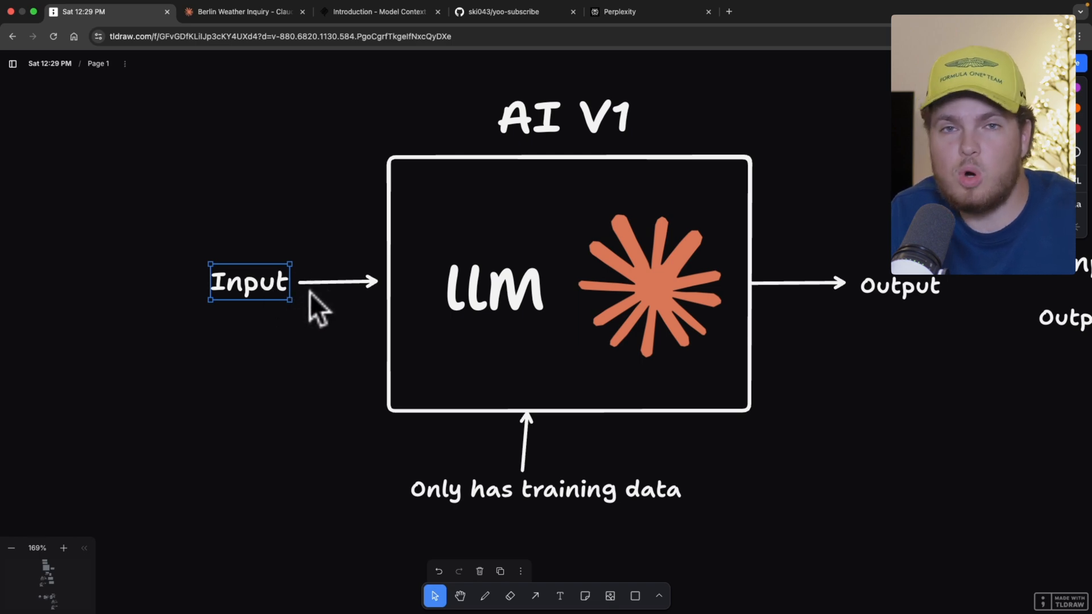
left_click(494, 287)
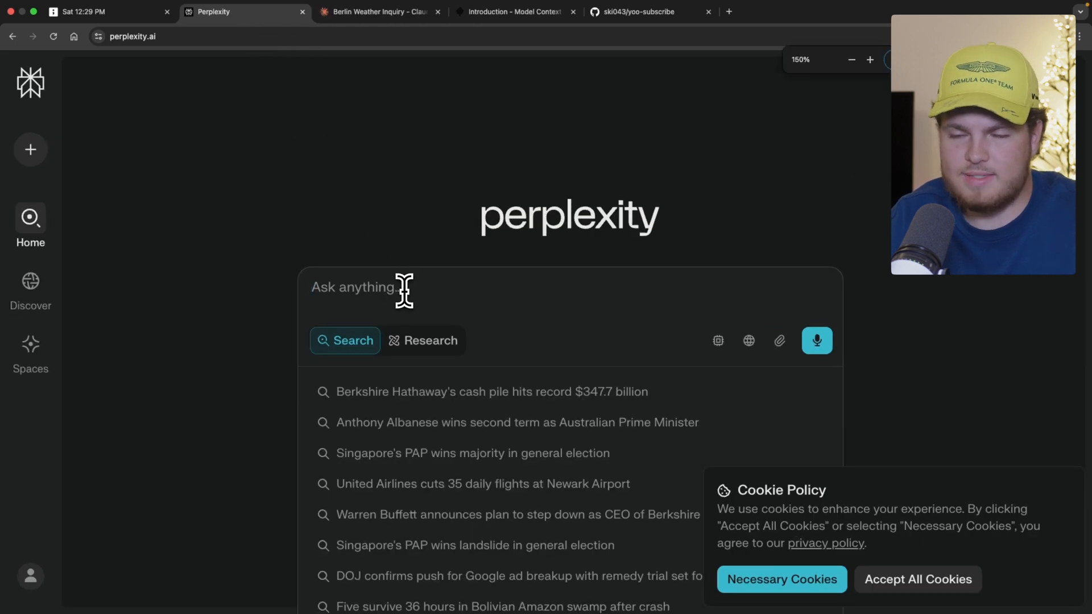
- Ask Perplexity about Berlin's weather, then return to the tldraw diagram
type("hey how i")
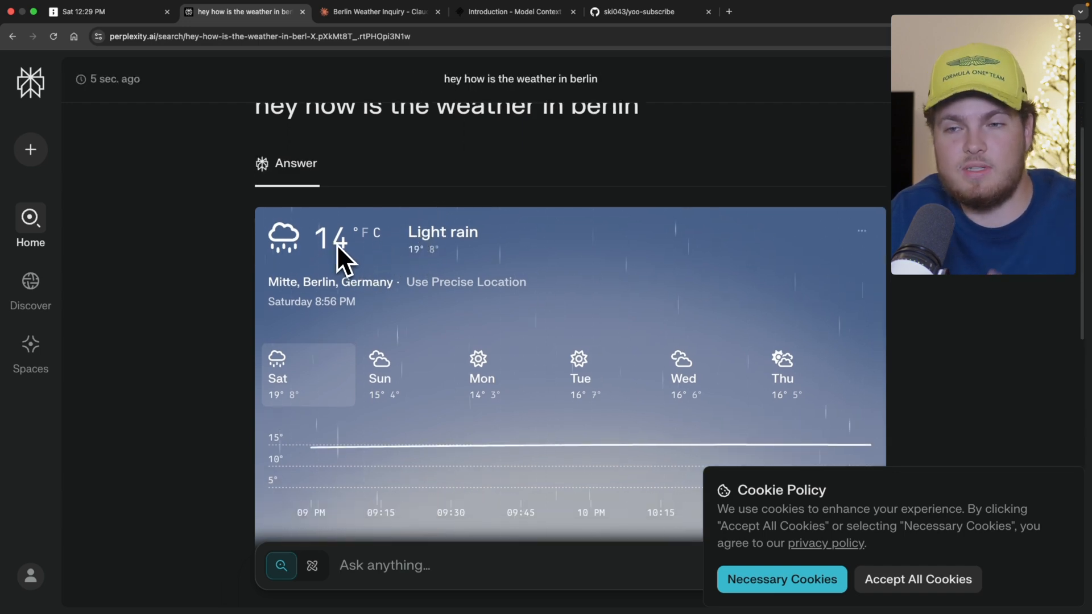
left_click(104, 12)
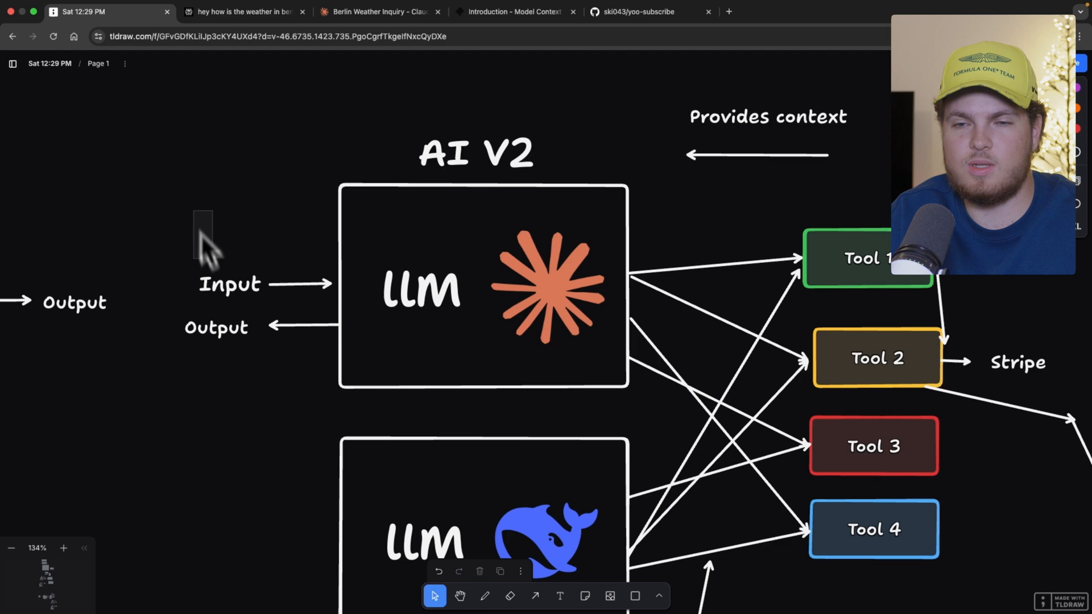
left_click(421, 289)
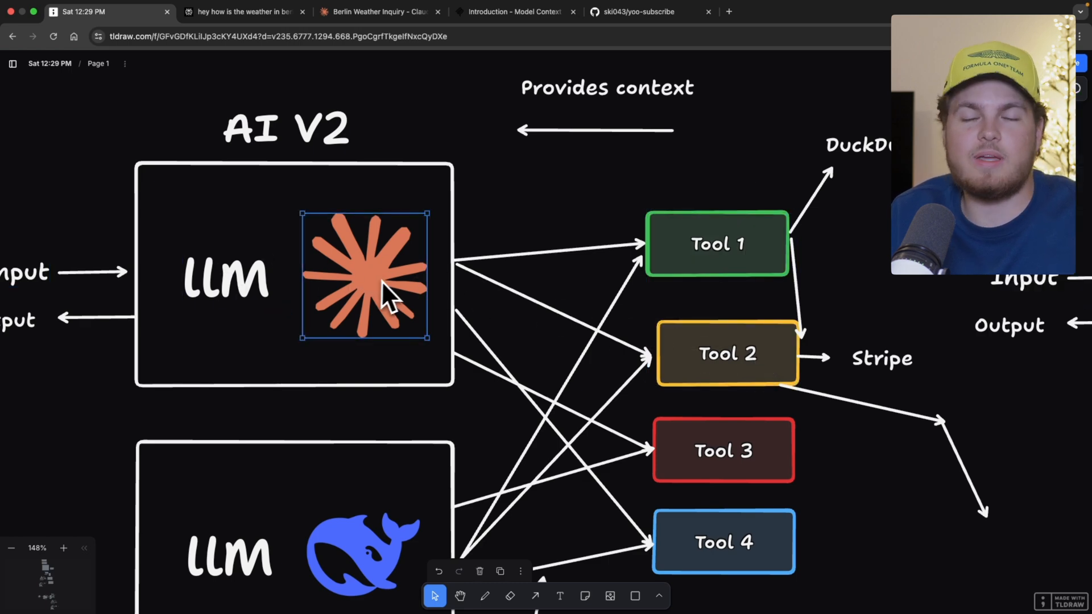
left_click(717, 244)
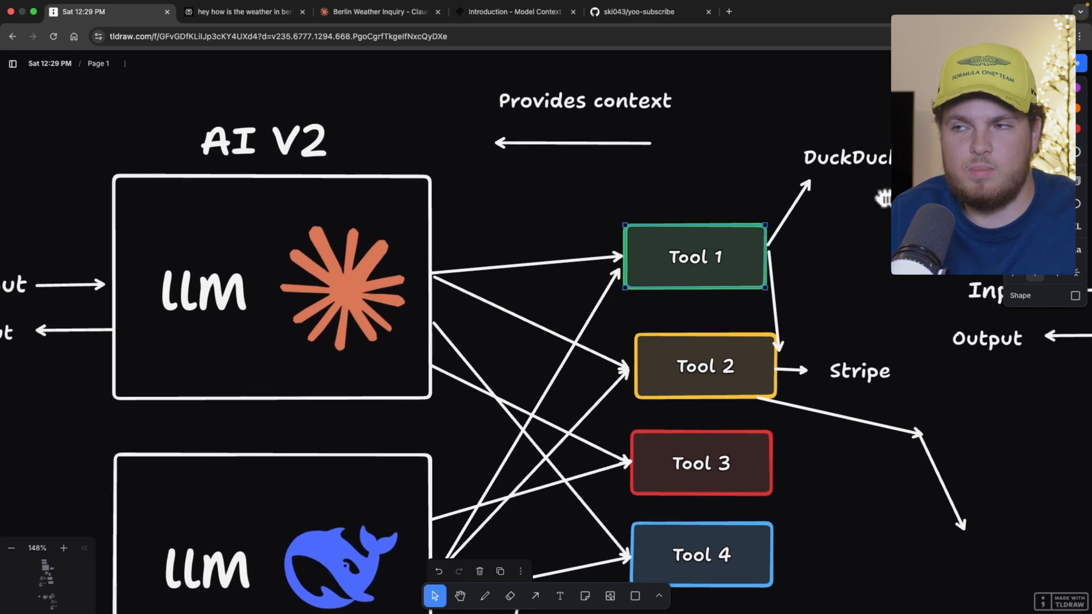
scroll("down", 3)
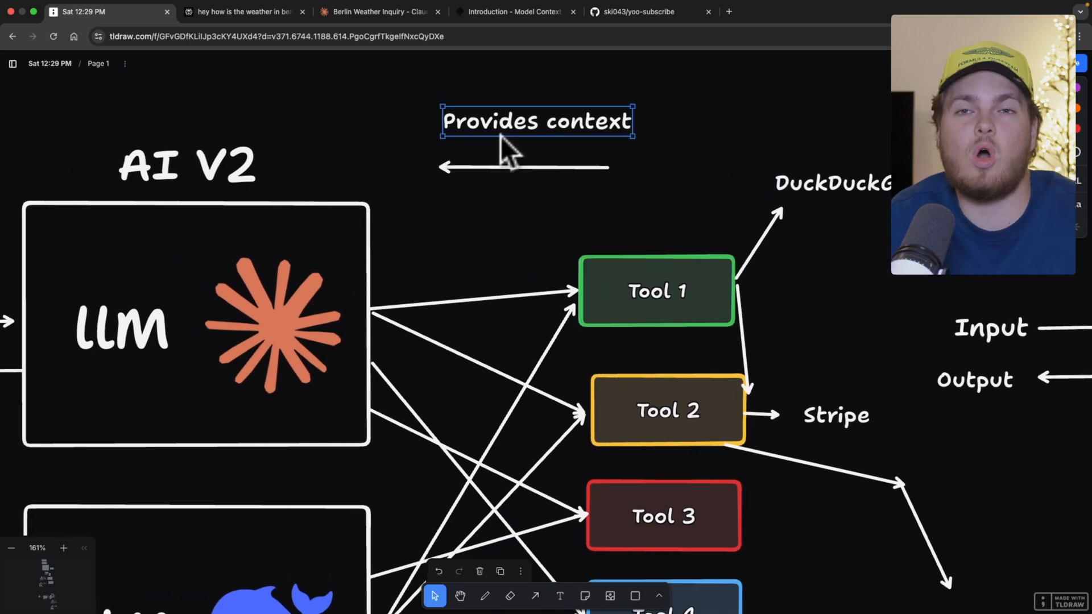
mouse_move(595, 93)
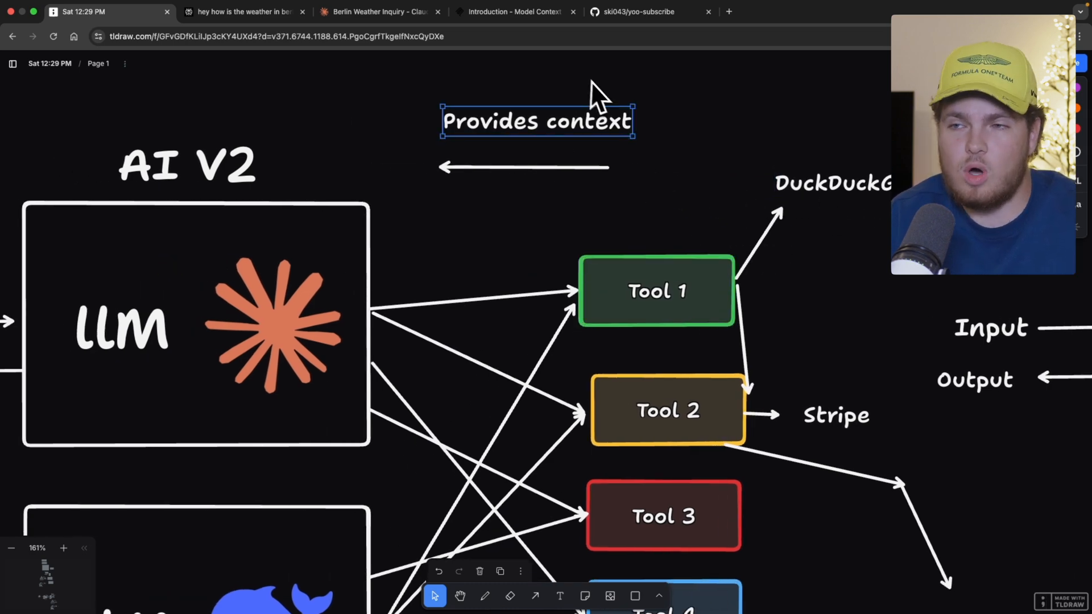
left_click(240, 12)
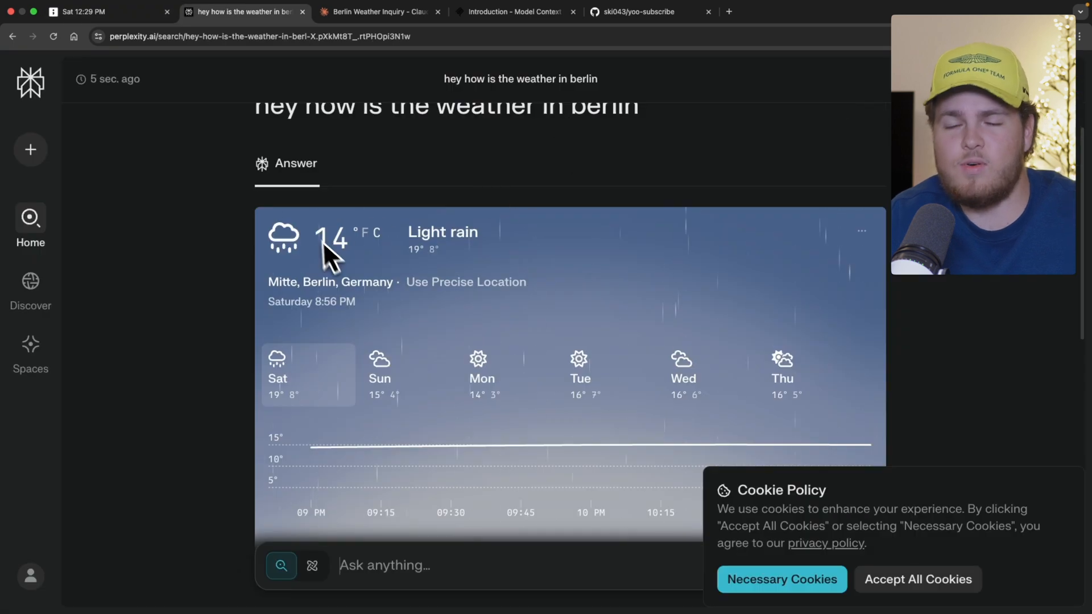
left_click(105, 12)
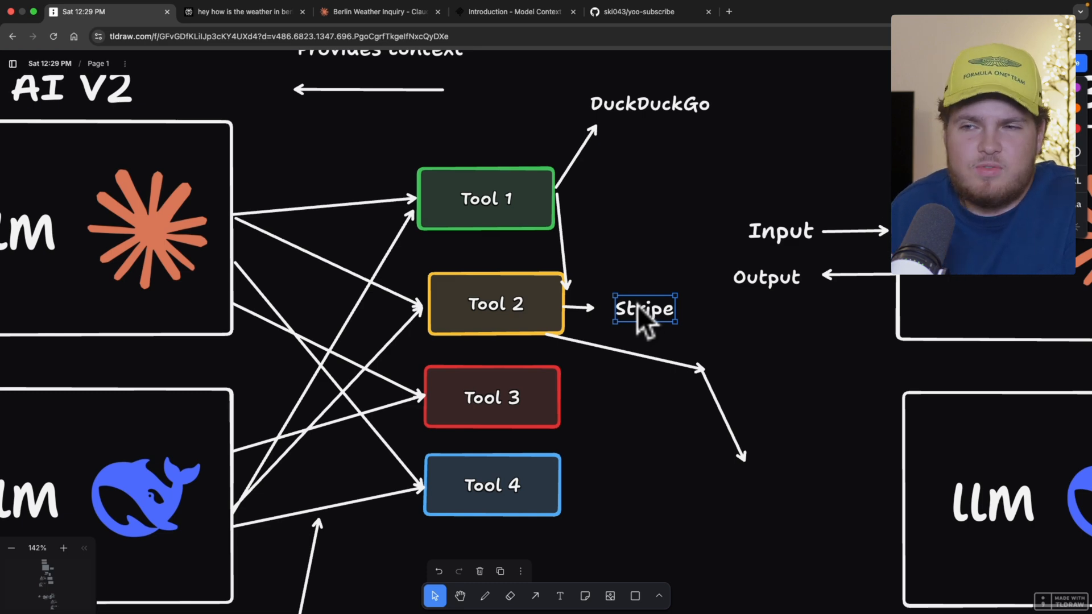
scroll("down", 3)
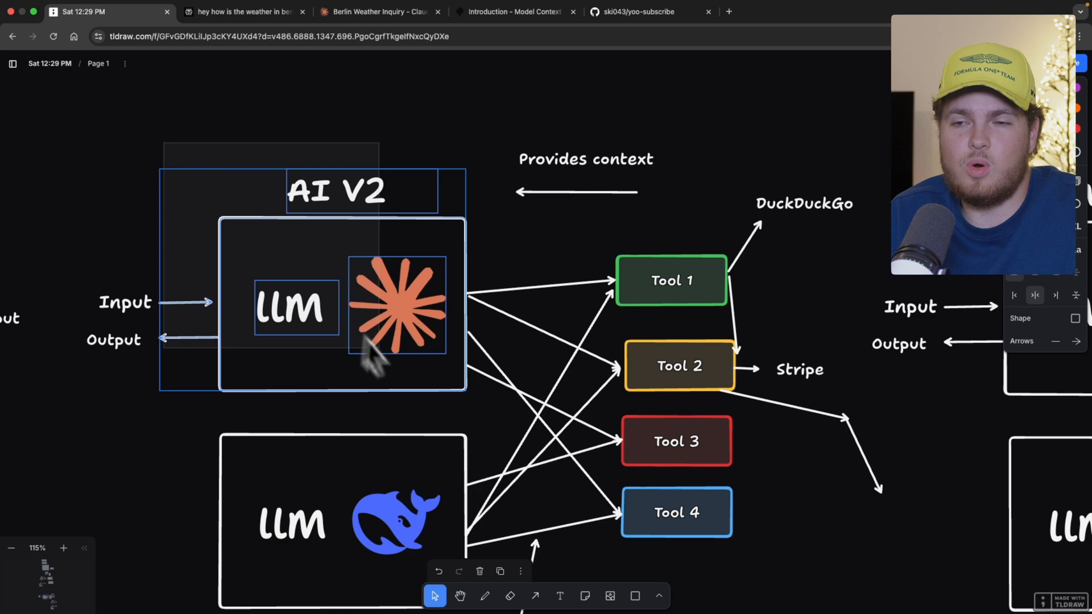
left_click(540, 285)
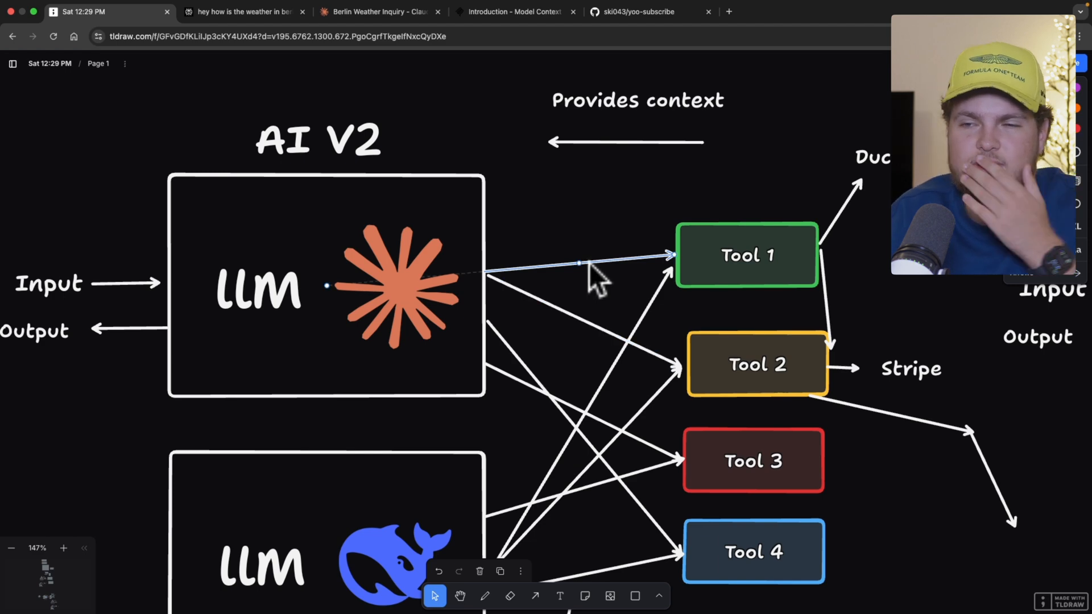
scroll("down", 3)
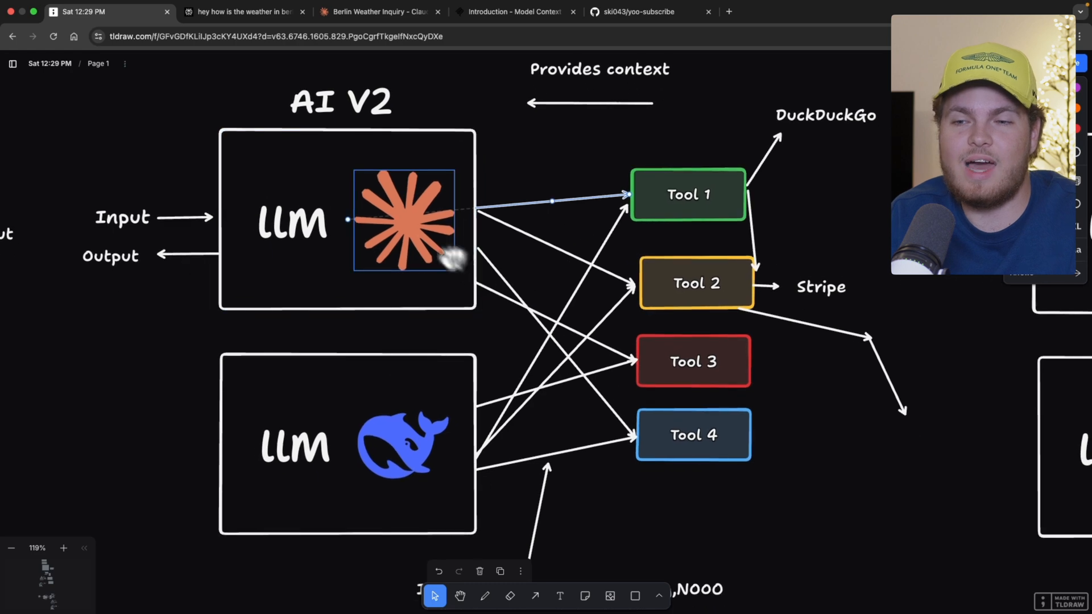
left_click(687, 195)
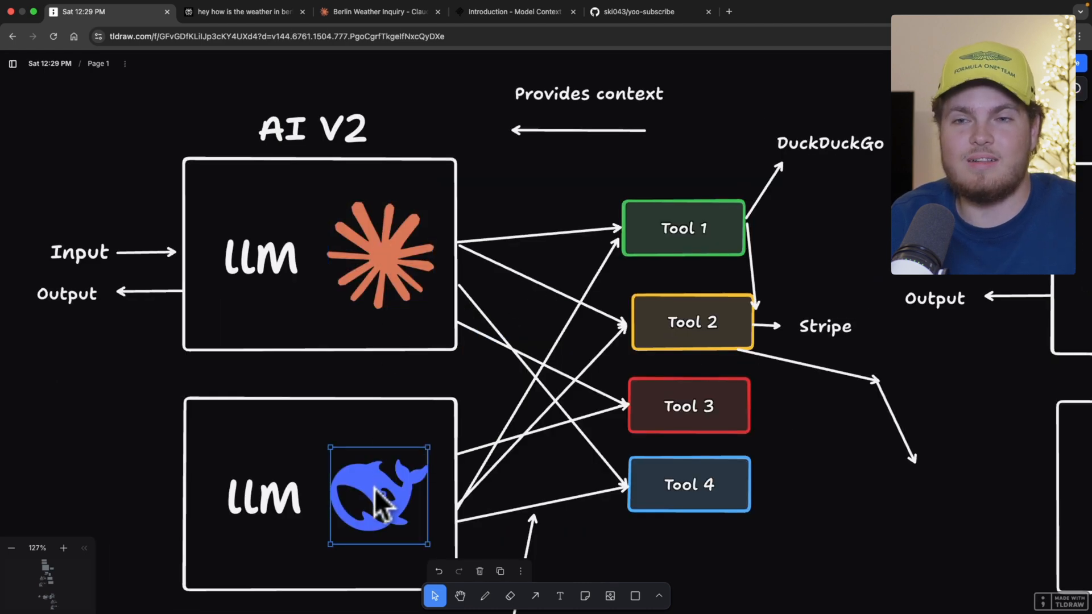
scroll("down", 3)
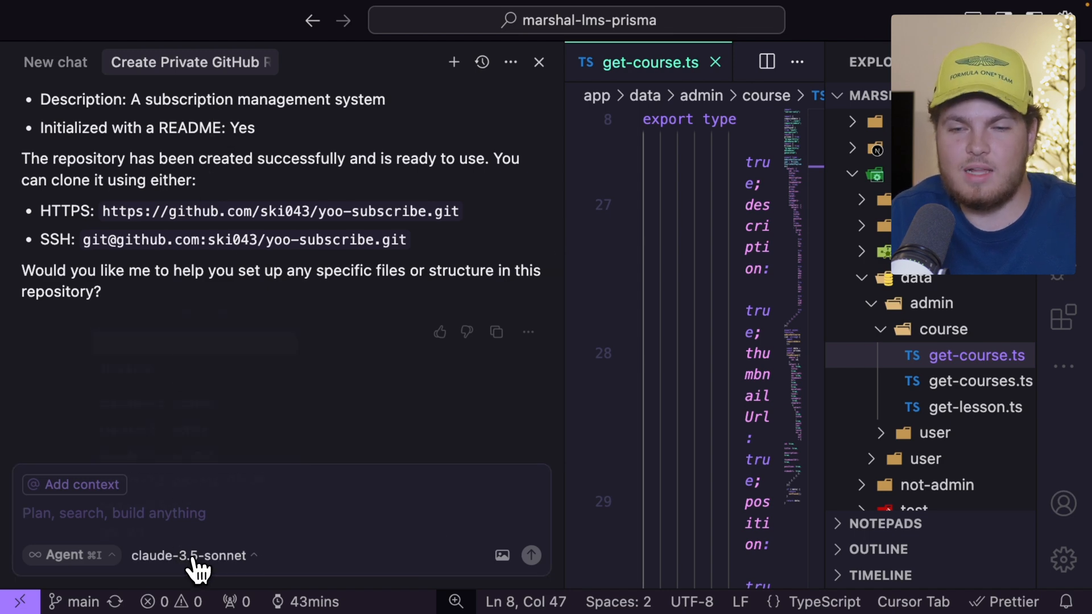
- Pick a model from Cursor's model dropdown under the chat input
left_click(188, 555)
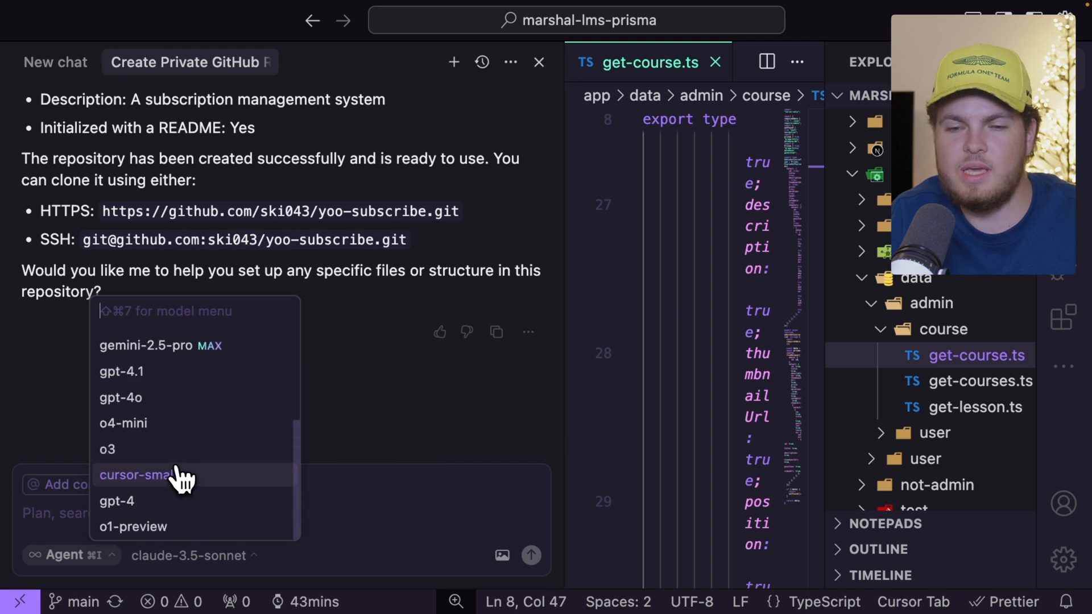
left_click(345, 438)
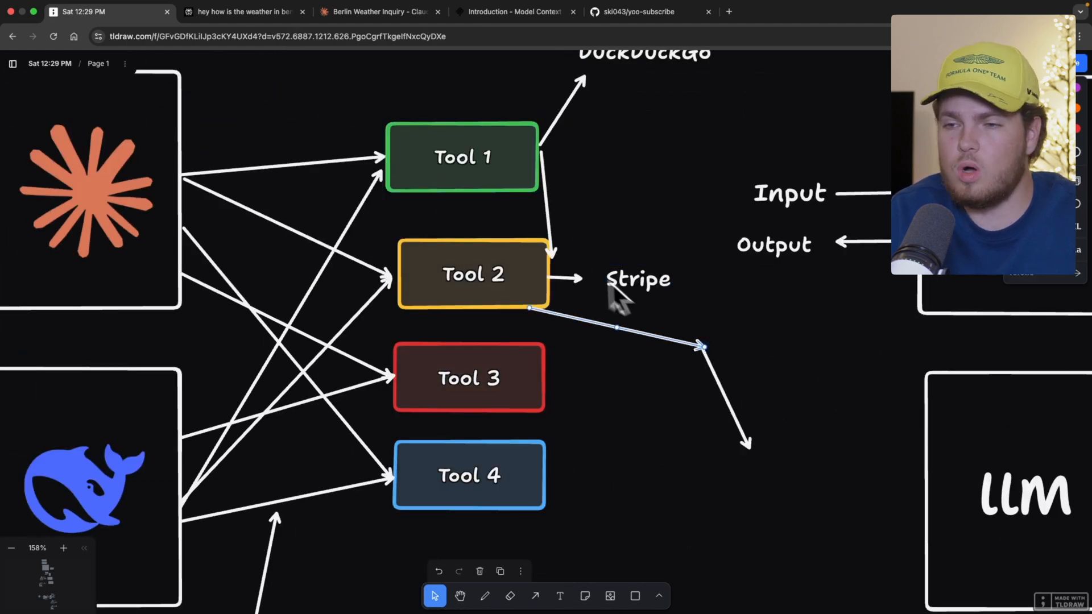
mouse_move(704, 365)
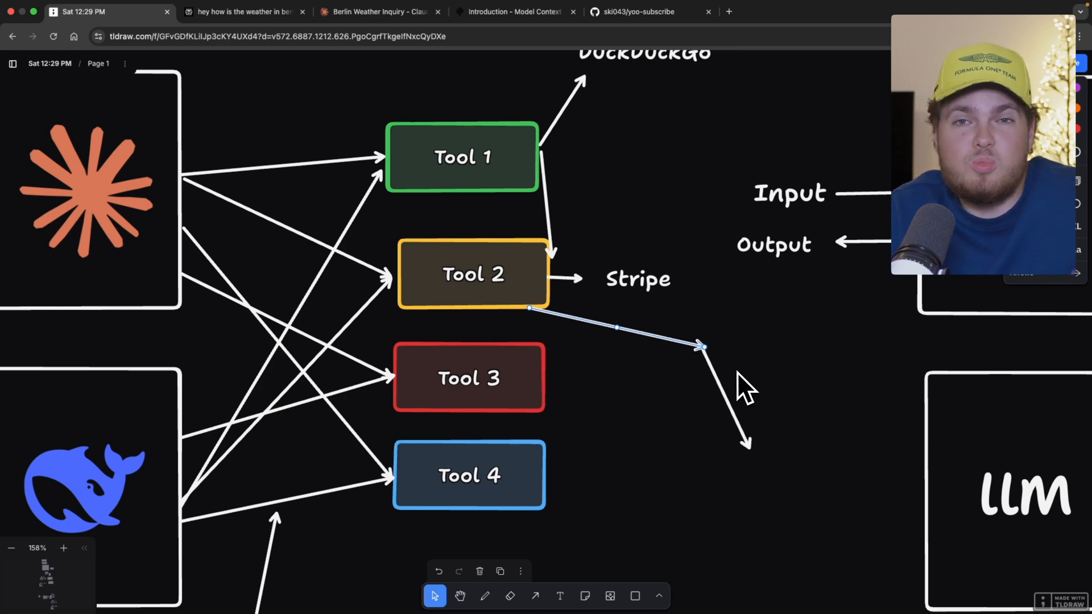
mouse_move(724, 362)
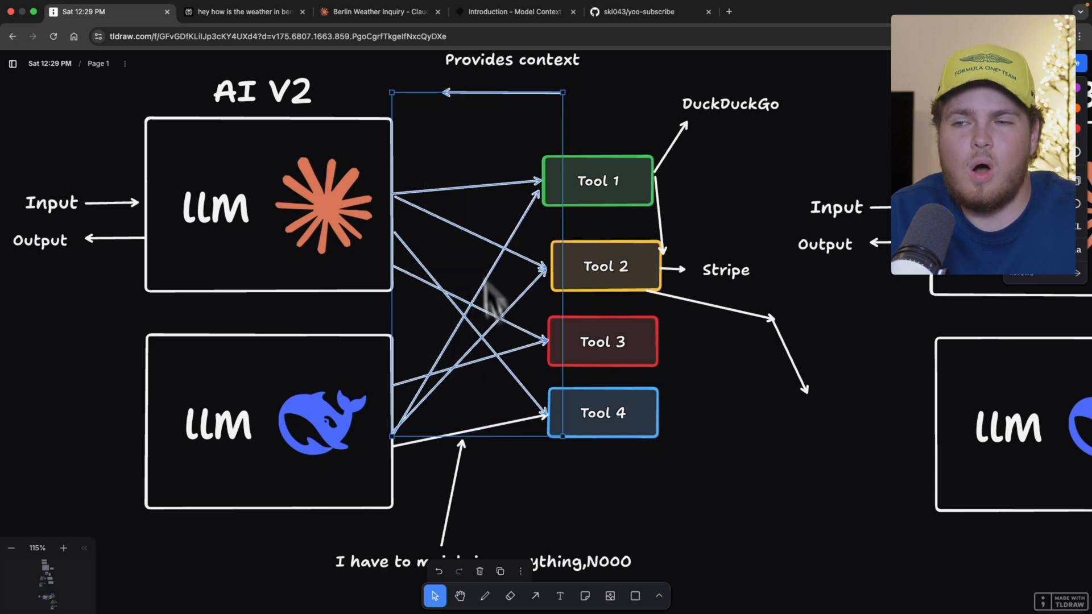
mouse_move(533, 341)
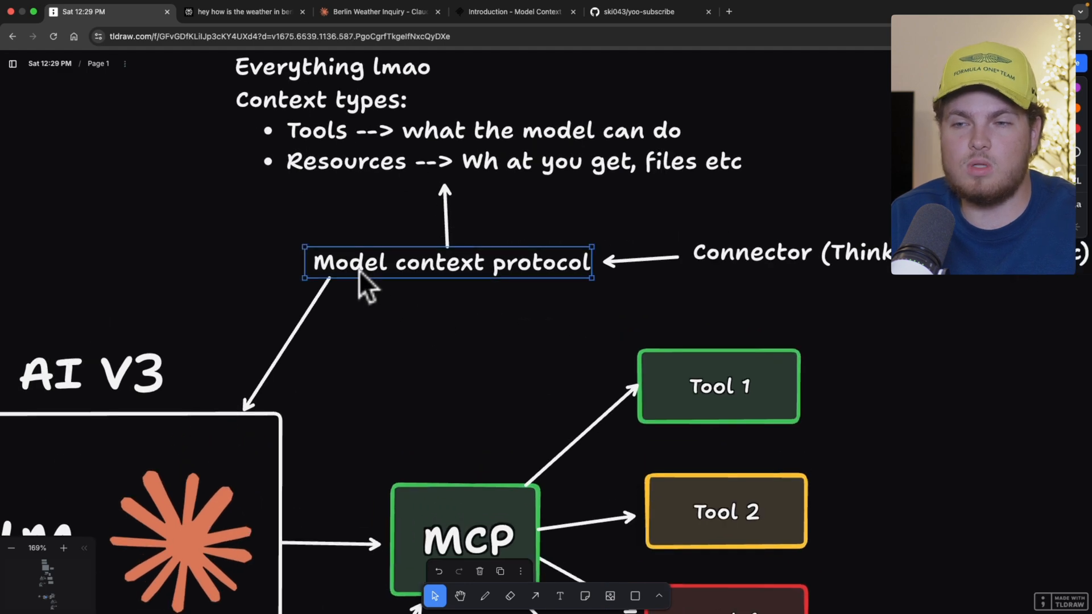
mouse_move(536, 285)
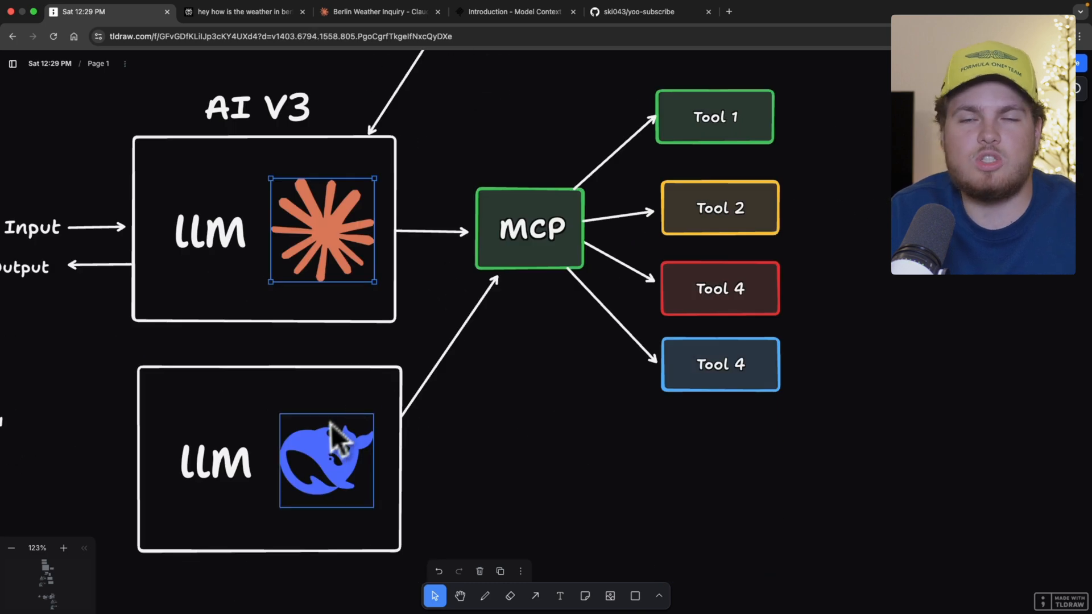
scroll("down", 3)
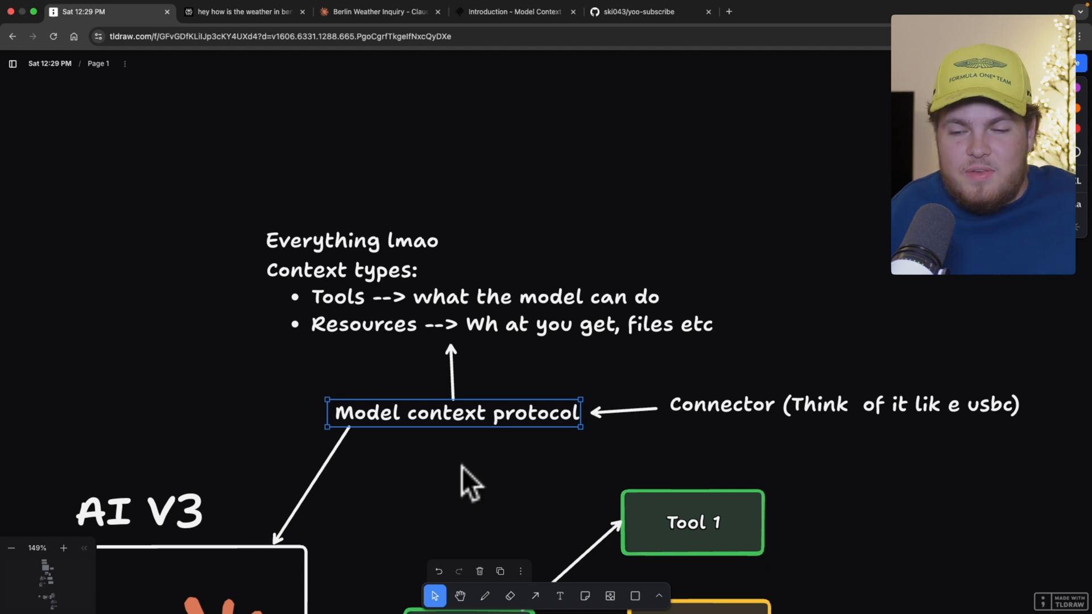
left_click(411, 295)
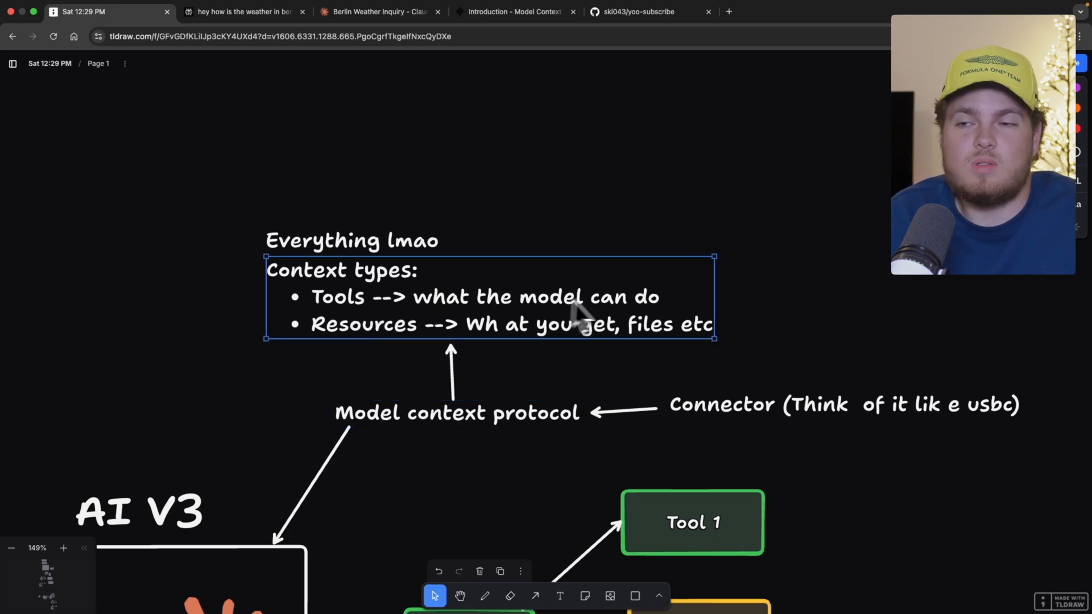
mouse_move(487, 345)
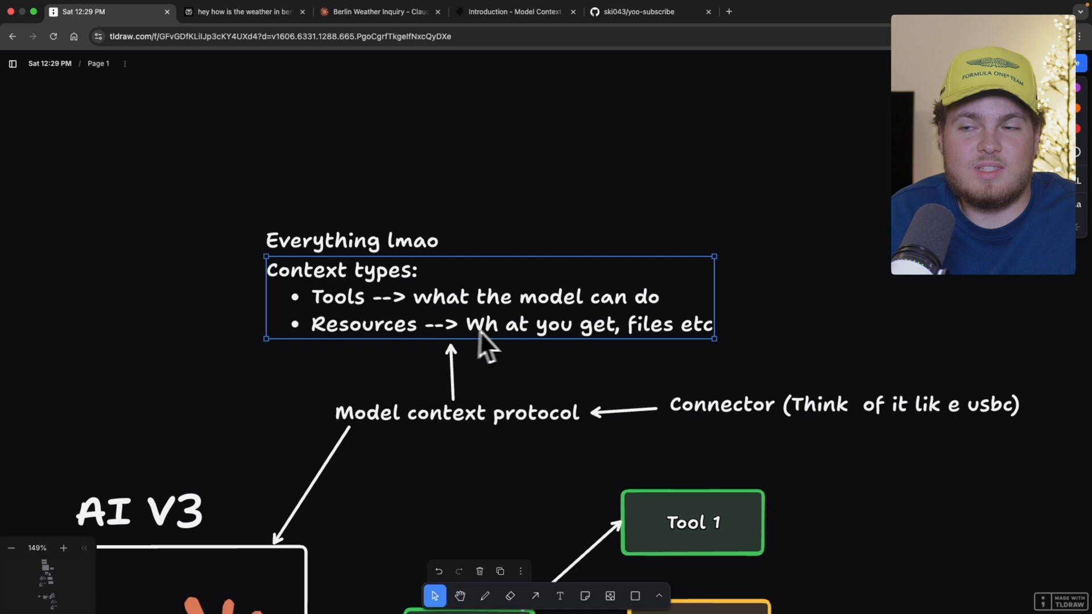
mouse_move(553, 338)
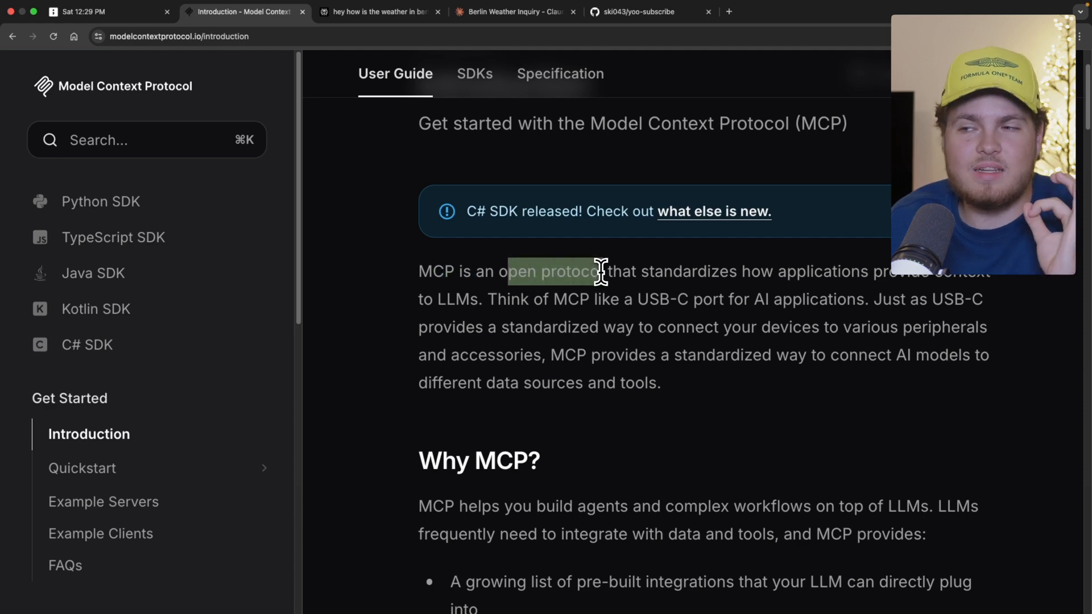
- Highlight the MCP 'open protocol' and USB-C analogy sentences, then return to tldraw
left_click_drag(596, 270, 678, 271)
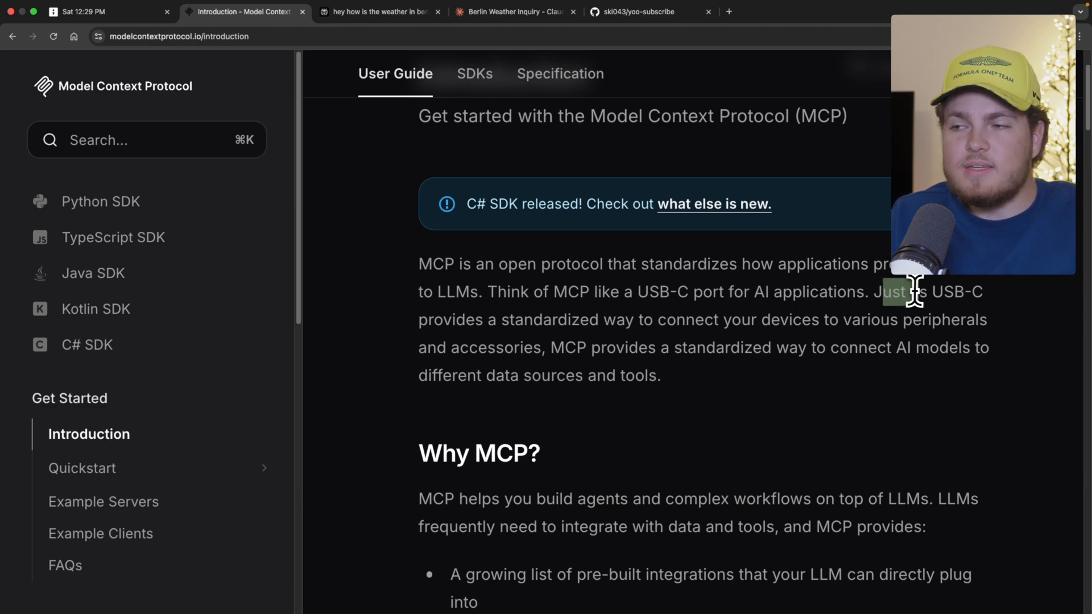
left_click_drag(882, 291, 588, 319)
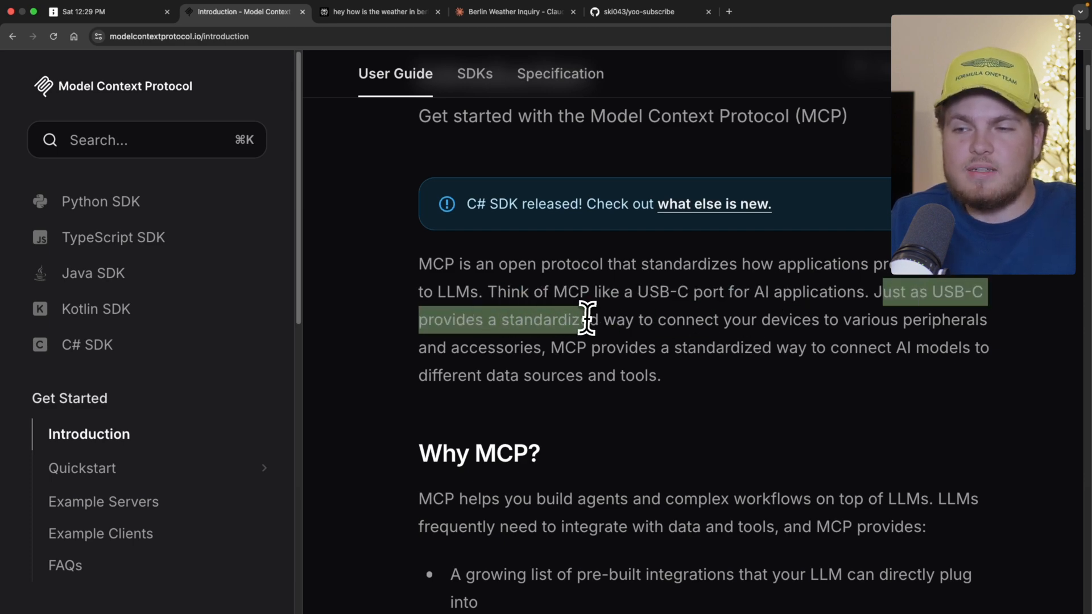
left_click_drag(592, 319, 815, 319)
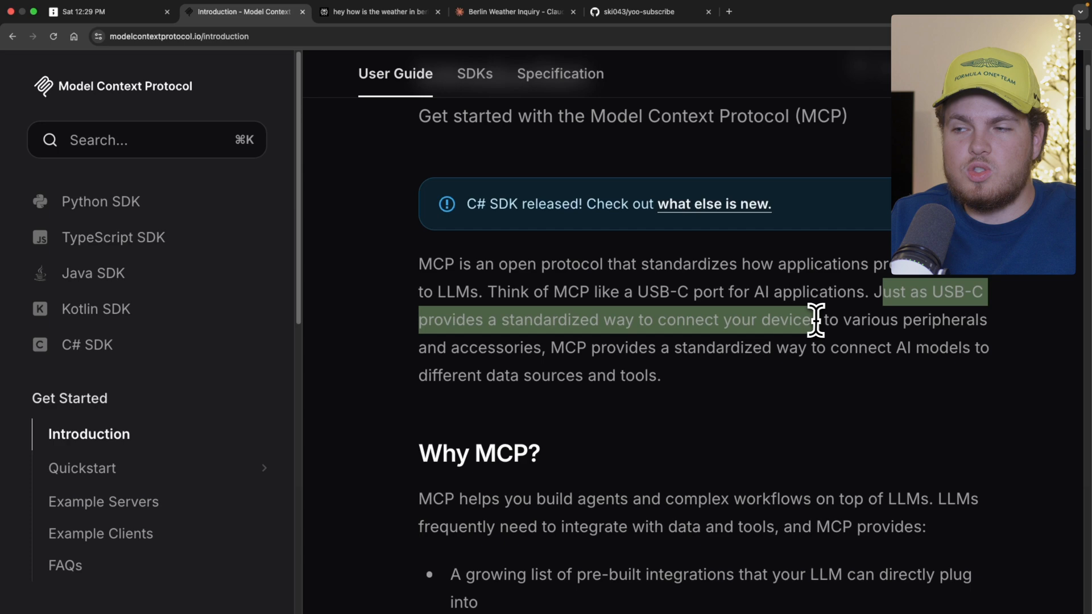
left_click_drag(814, 319, 627, 347)
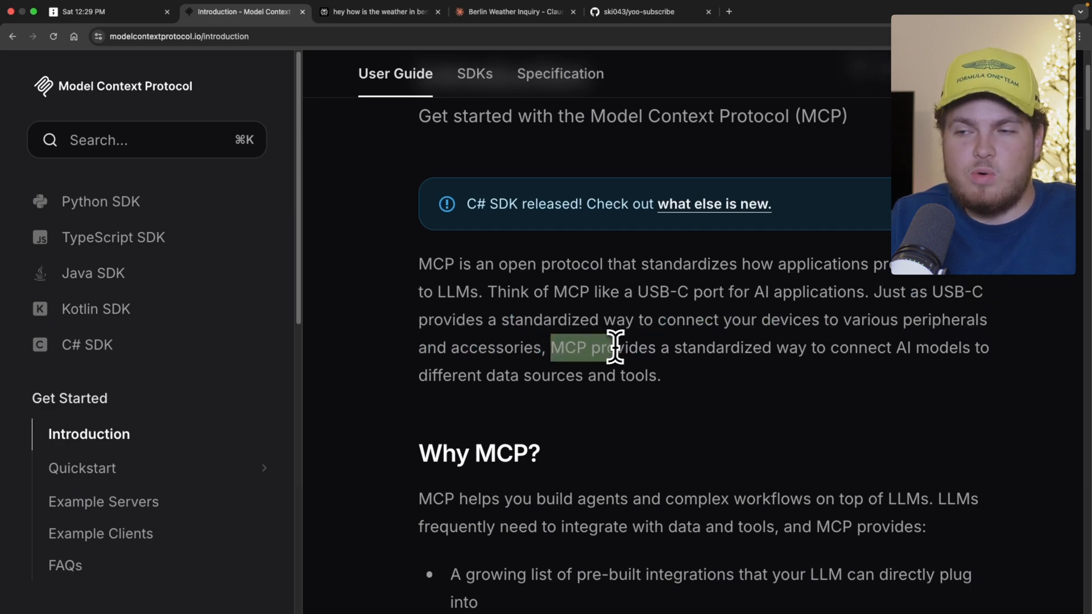
left_click_drag(567, 347, 894, 347)
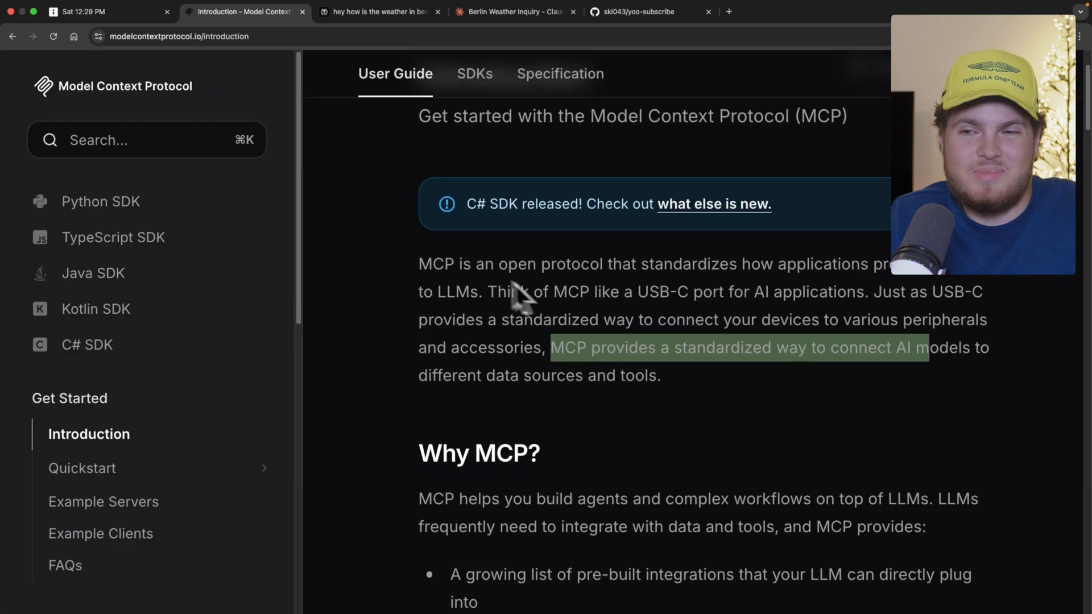
left_click(84, 12)
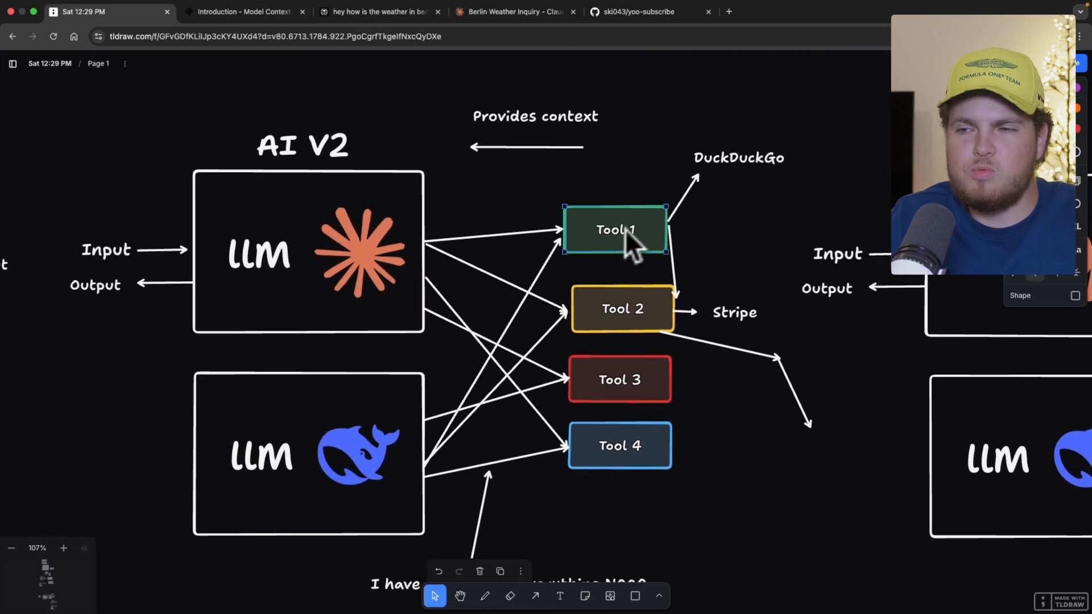
double_click(614, 230)
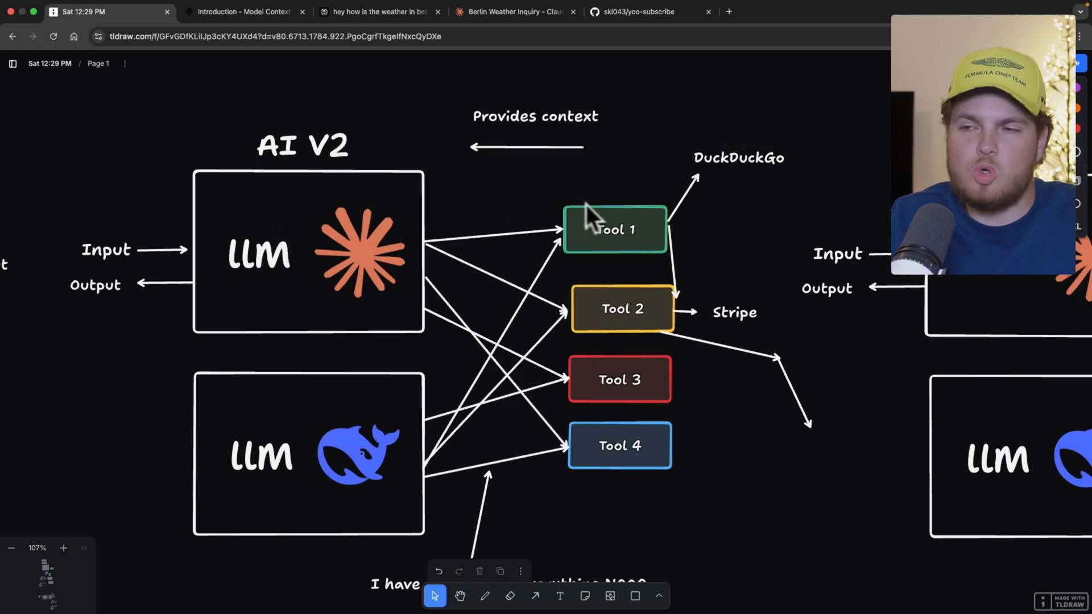
left_click(360, 254)
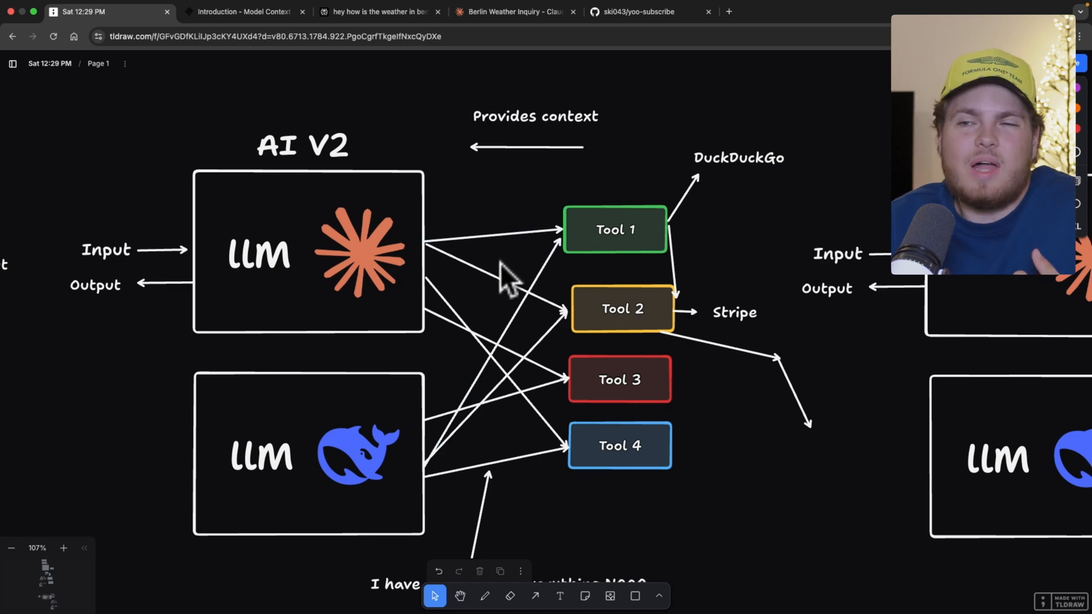
mouse_move(839, 396)
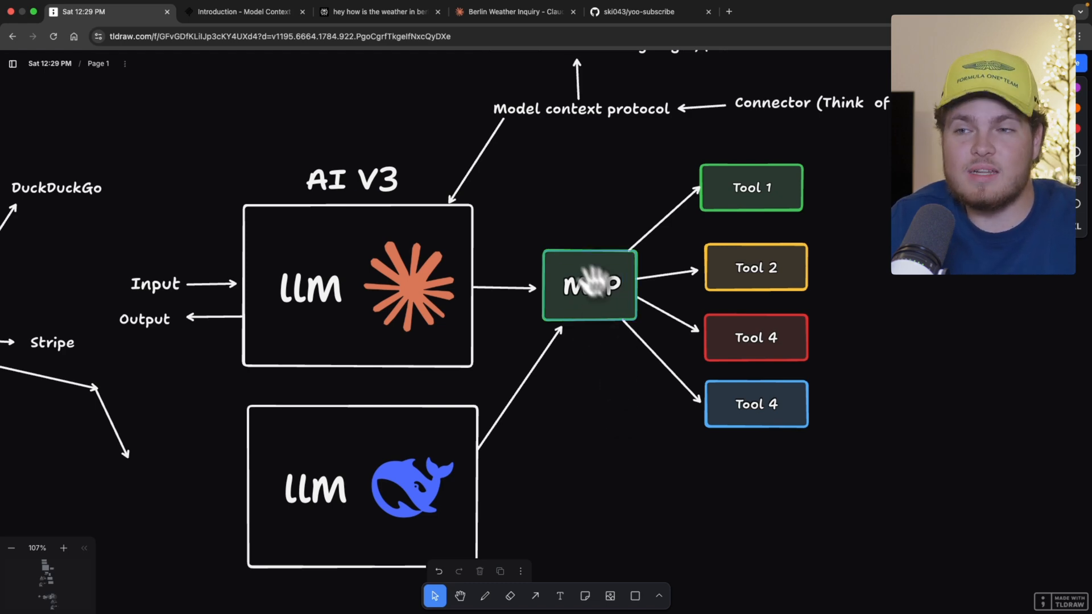
left_click(409, 285)
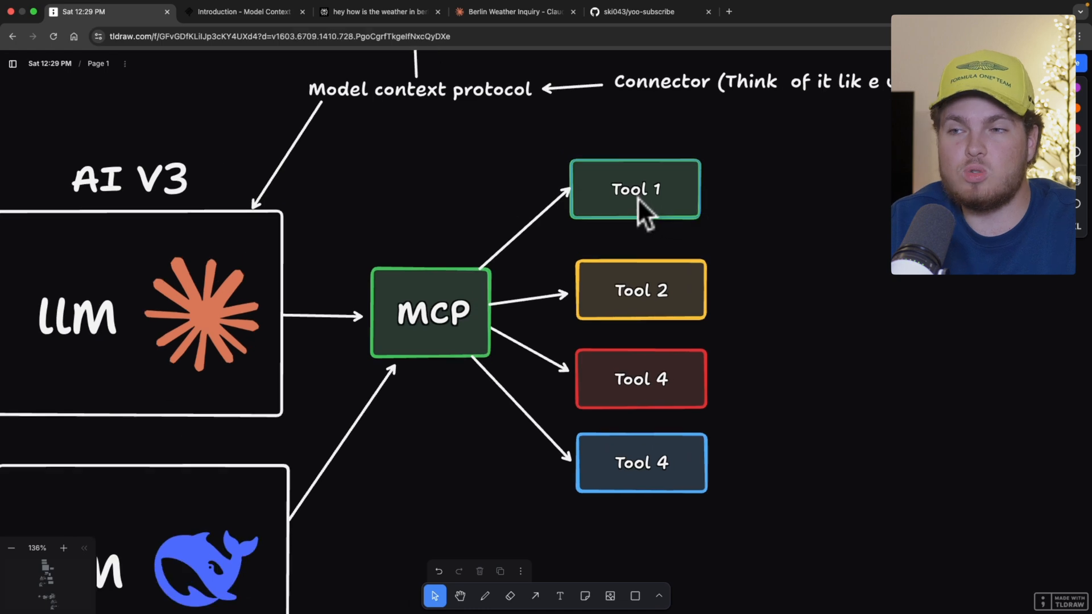
left_click(634, 188)
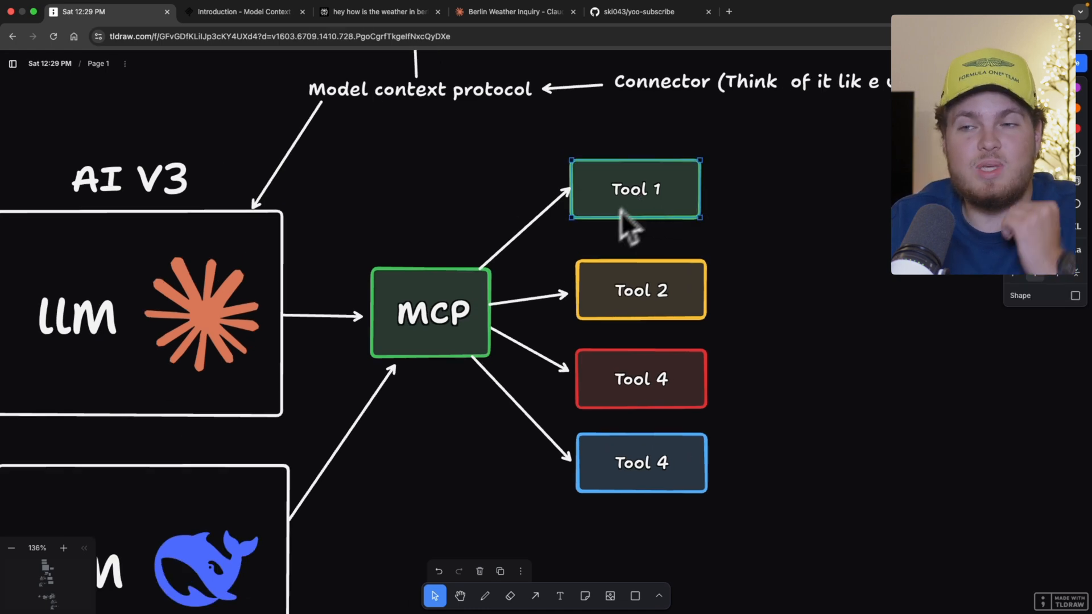
mouse_move(592, 261)
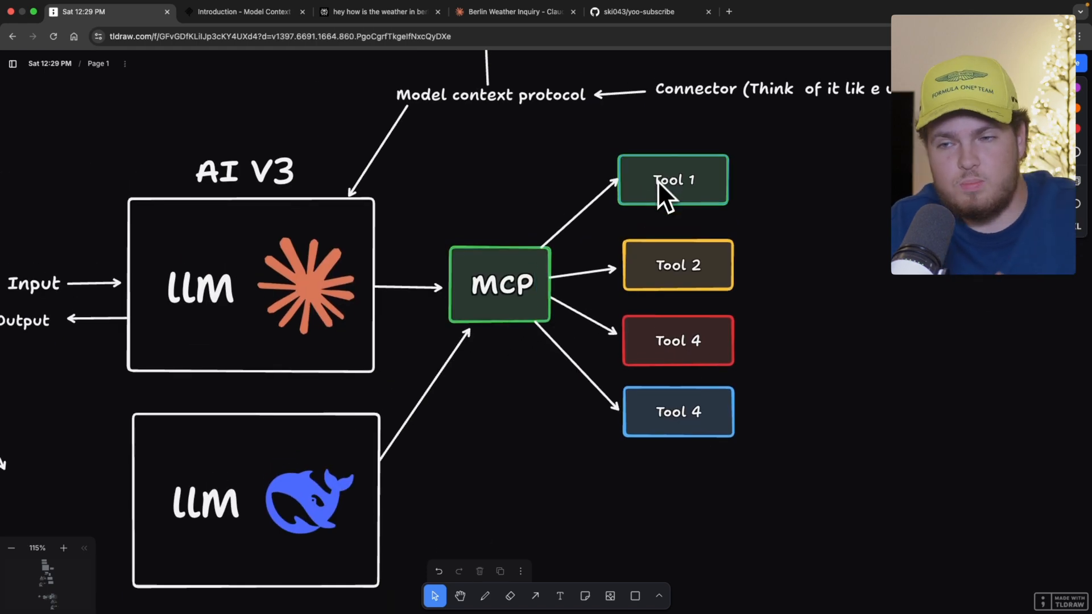
mouse_move(568, 310)
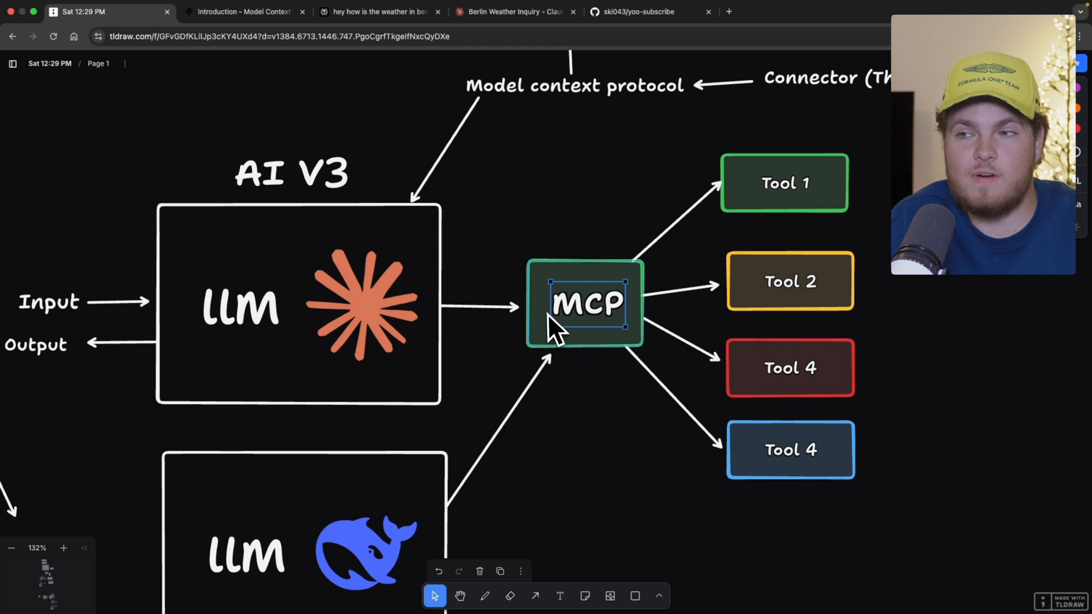
mouse_move(755, 247)
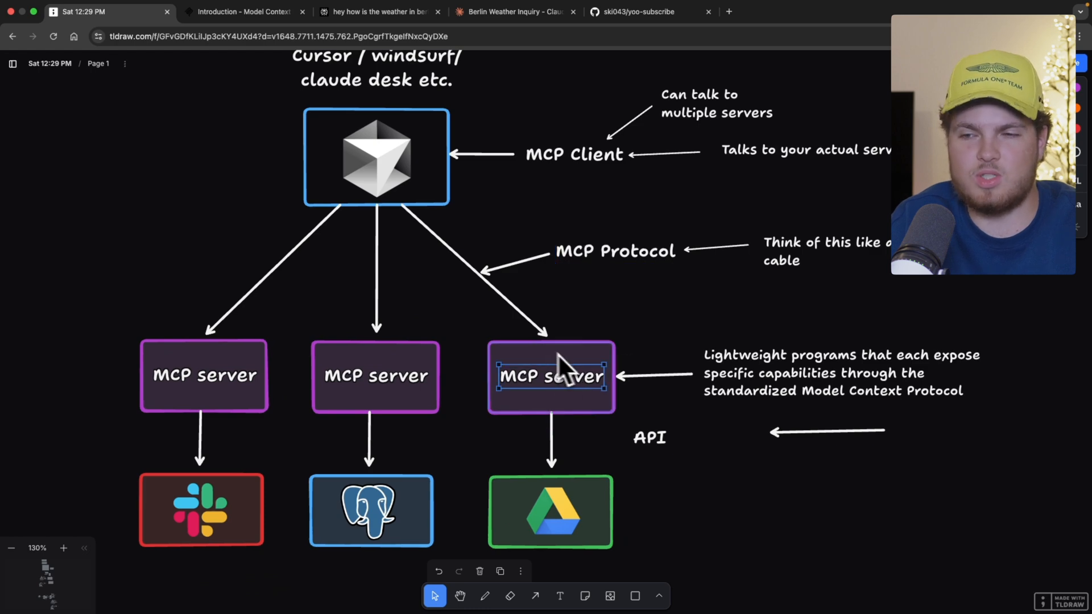
scroll("down", 3)
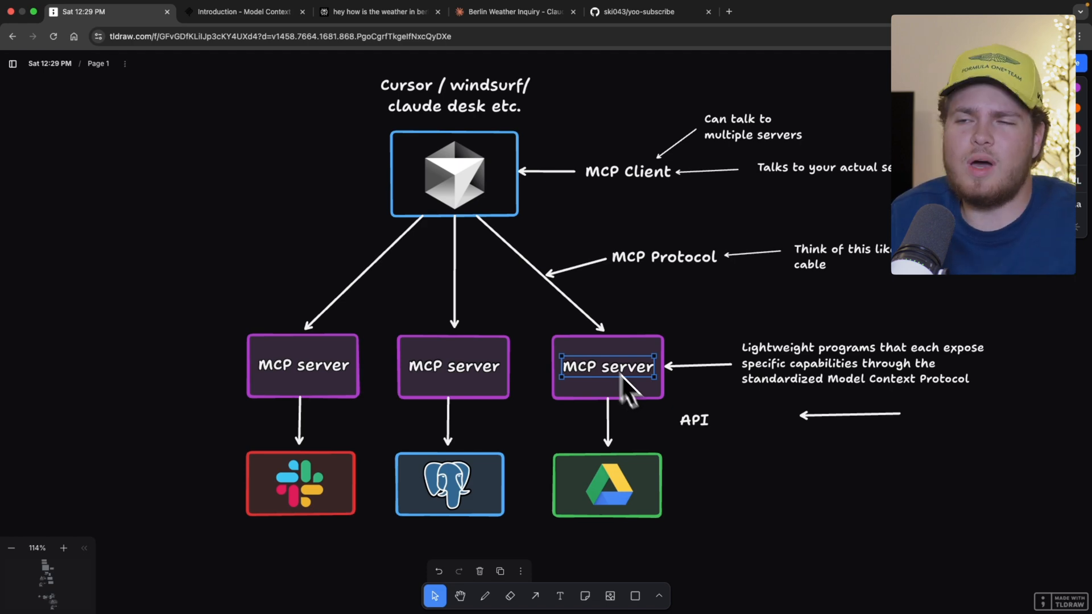
scroll("down", 3)
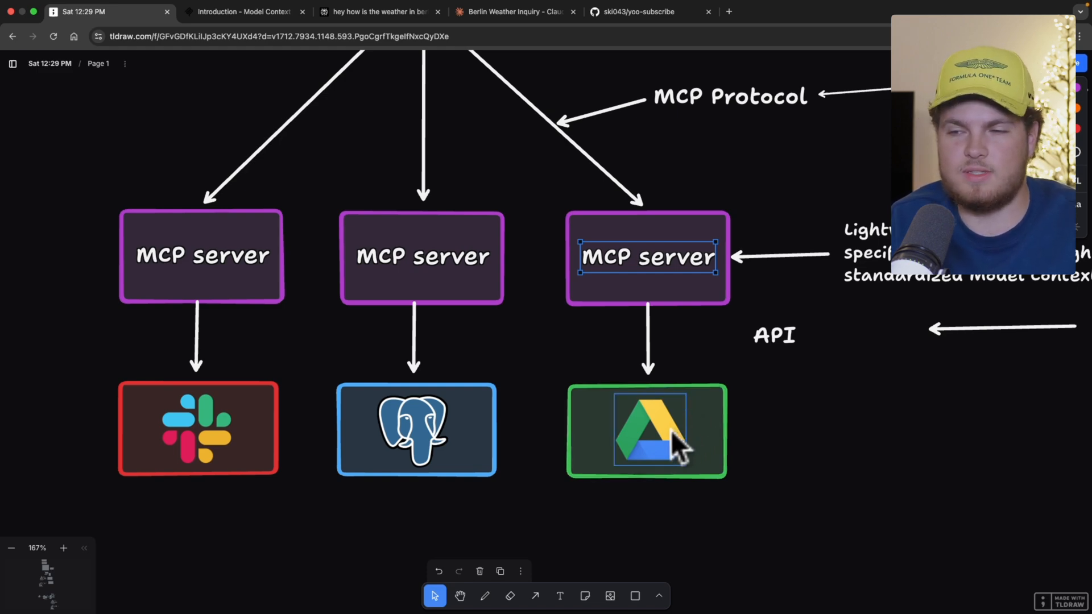
left_click(415, 428)
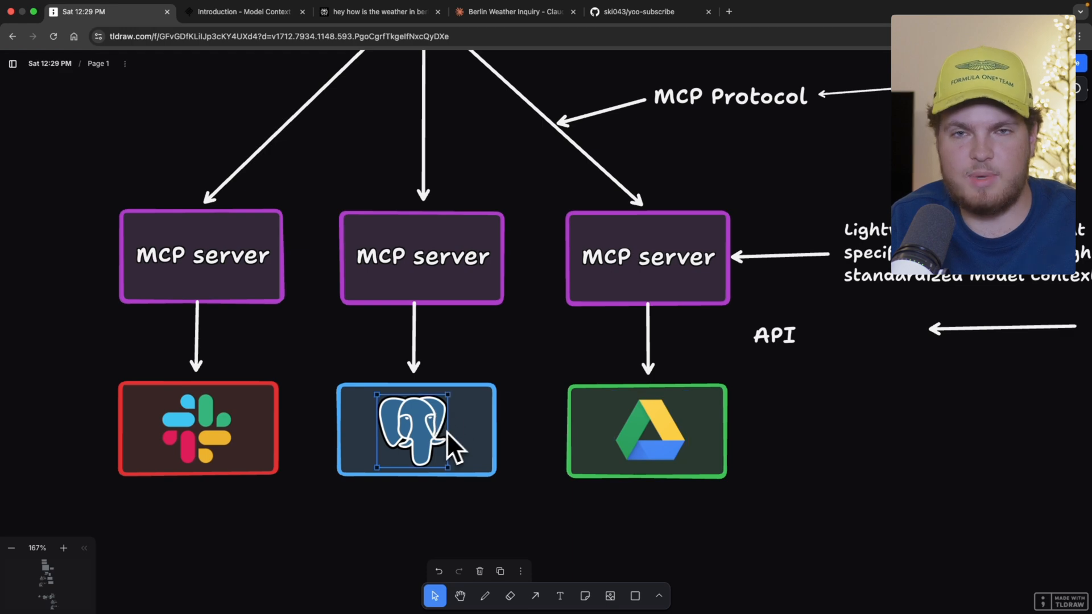
left_click(198, 428)
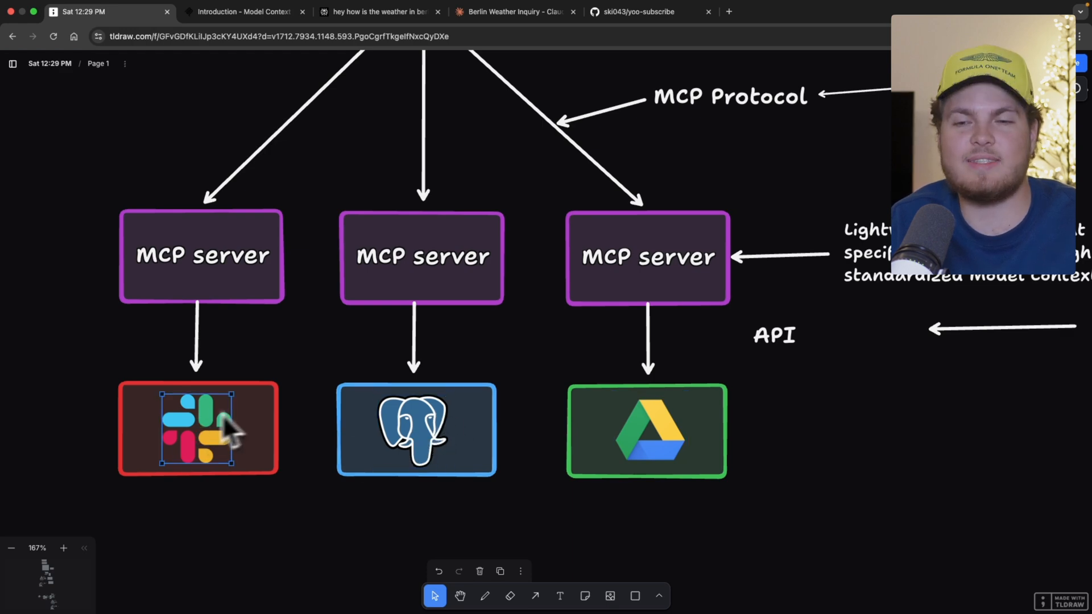
left_click(646, 429)
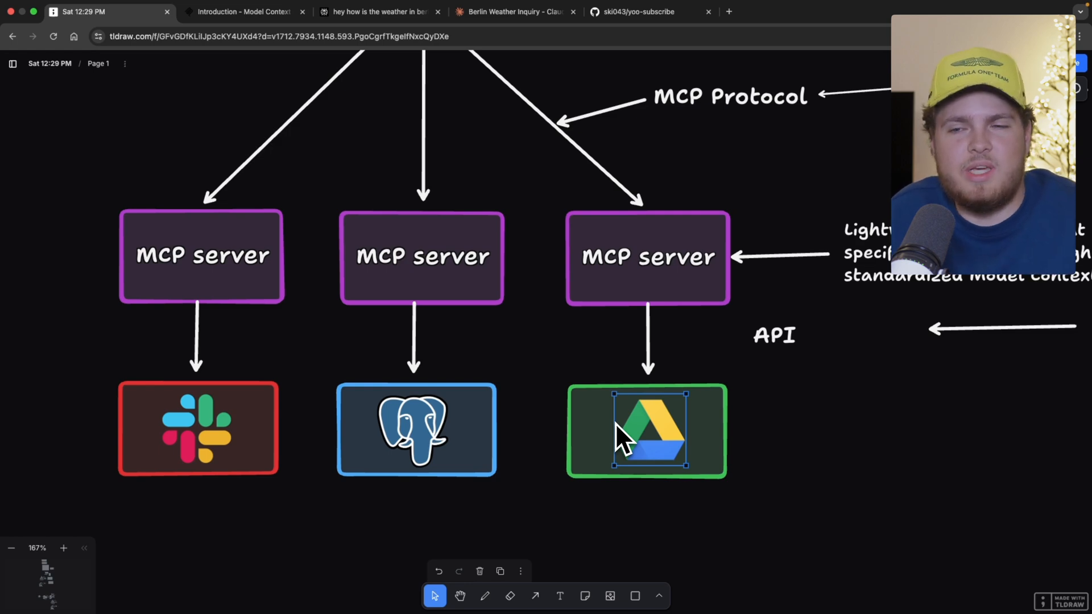
left_click(410, 432)
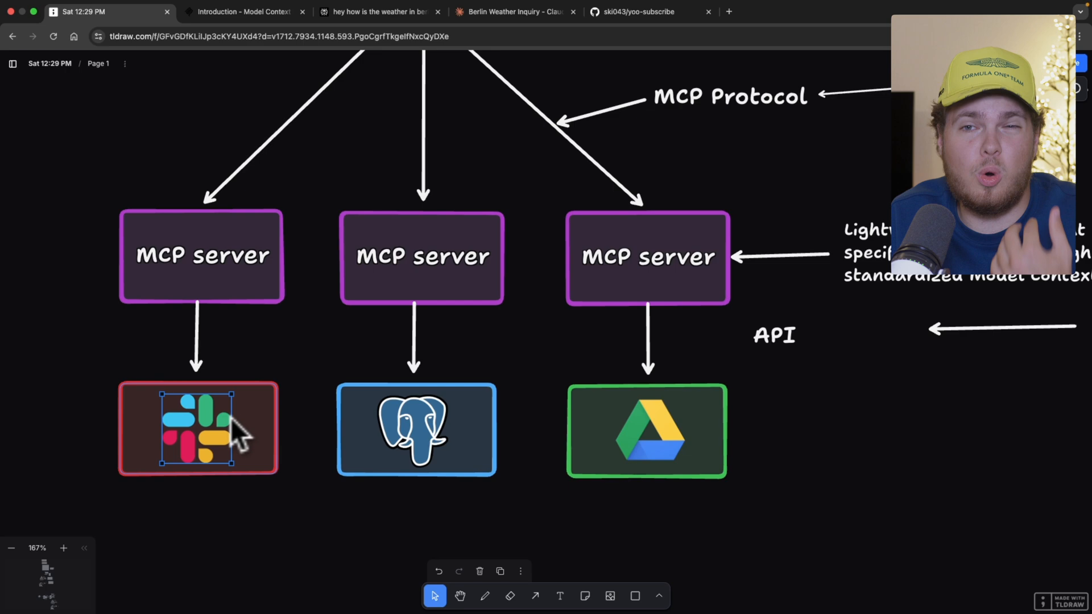
left_click(646, 430)
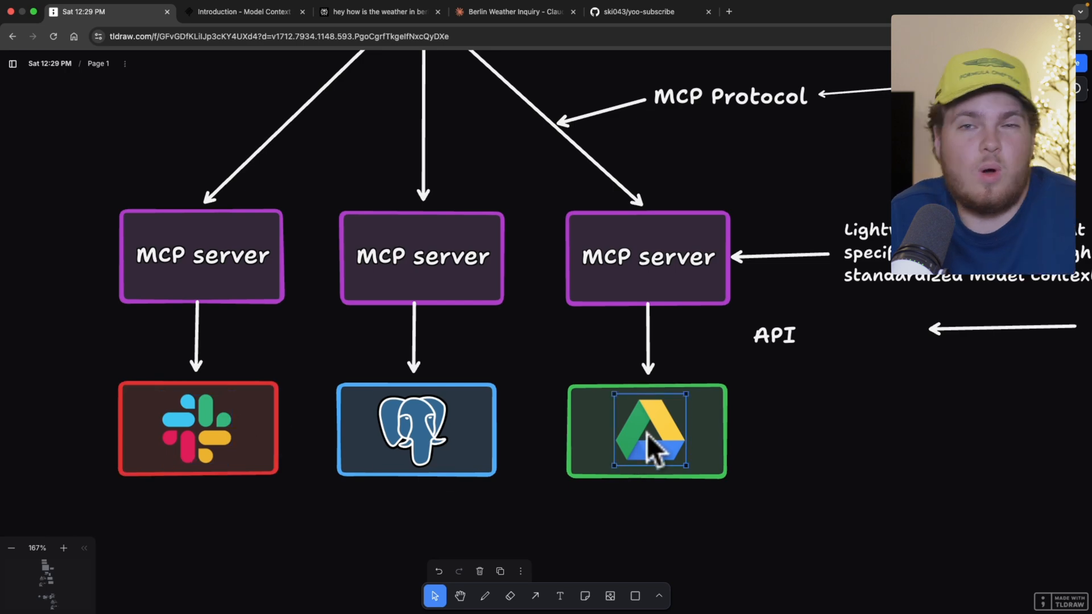
left_click(198, 428)
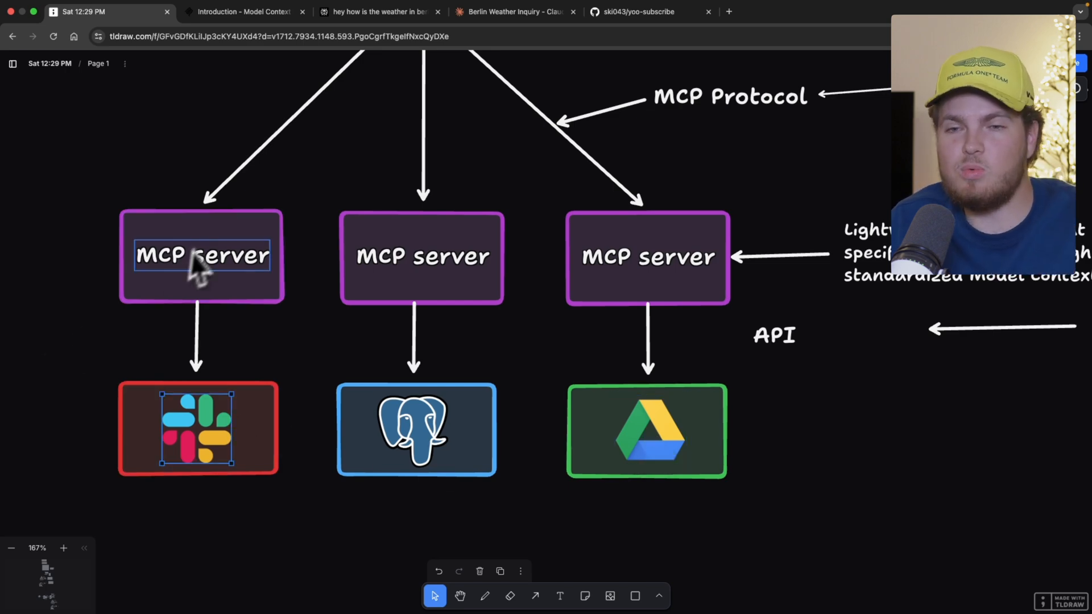
left_click(646, 256)
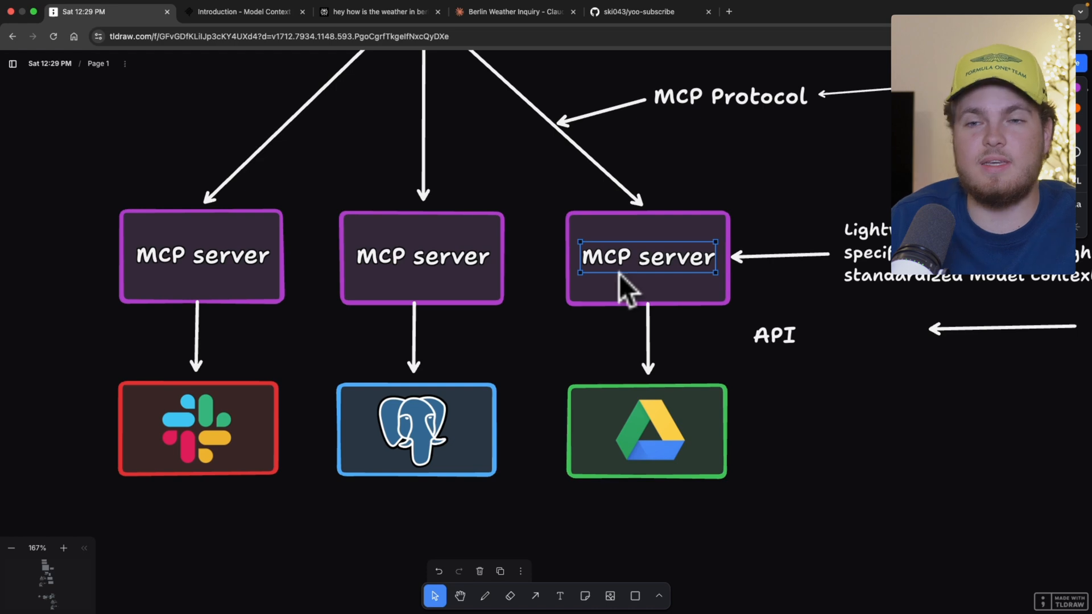
left_click(198, 429)
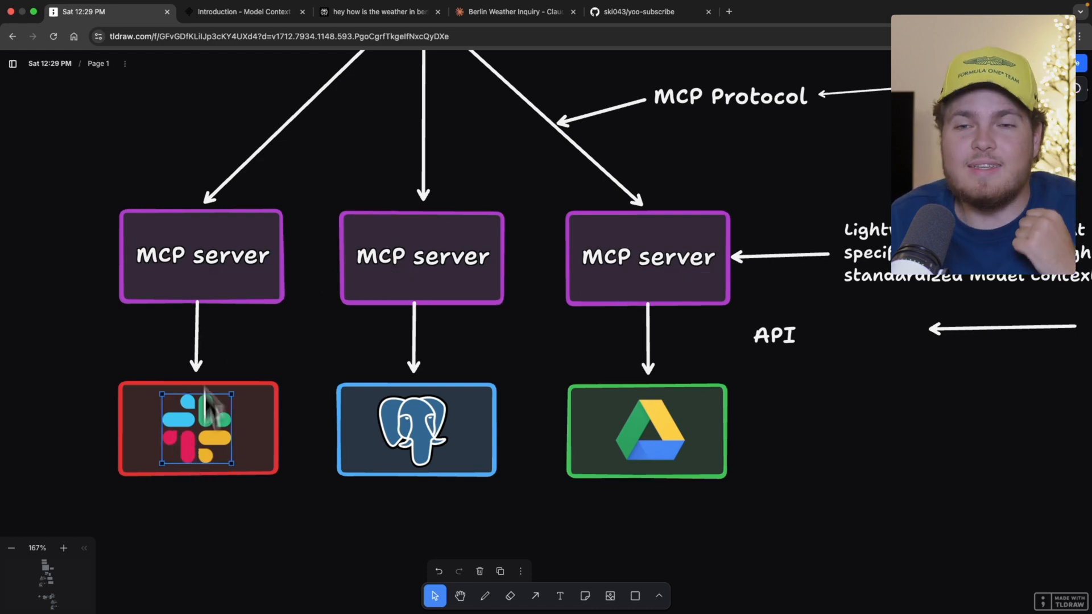
left_click(202, 254)
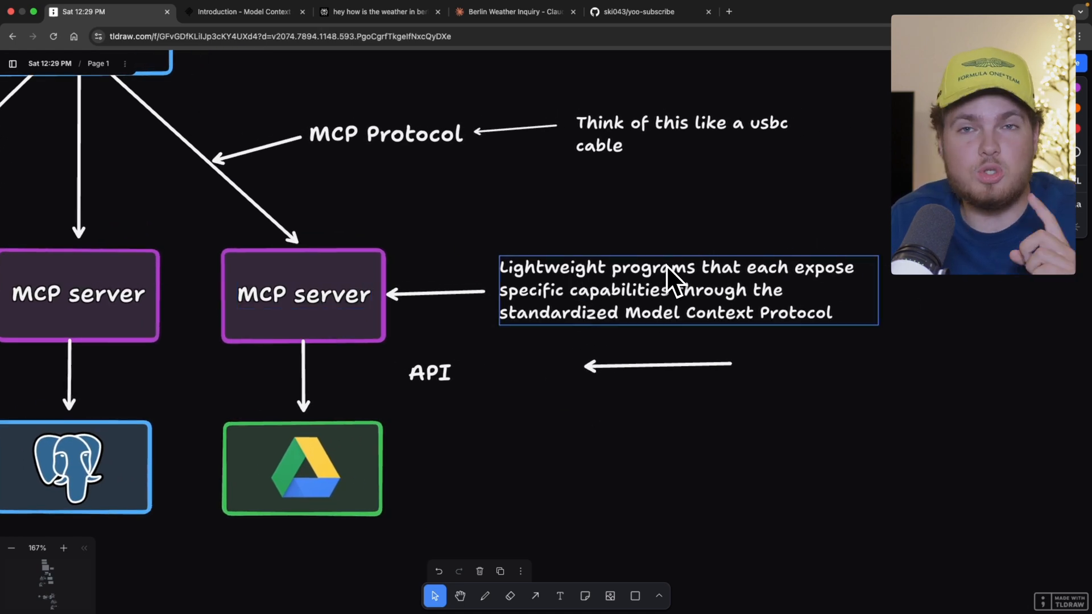
mouse_move(729, 293)
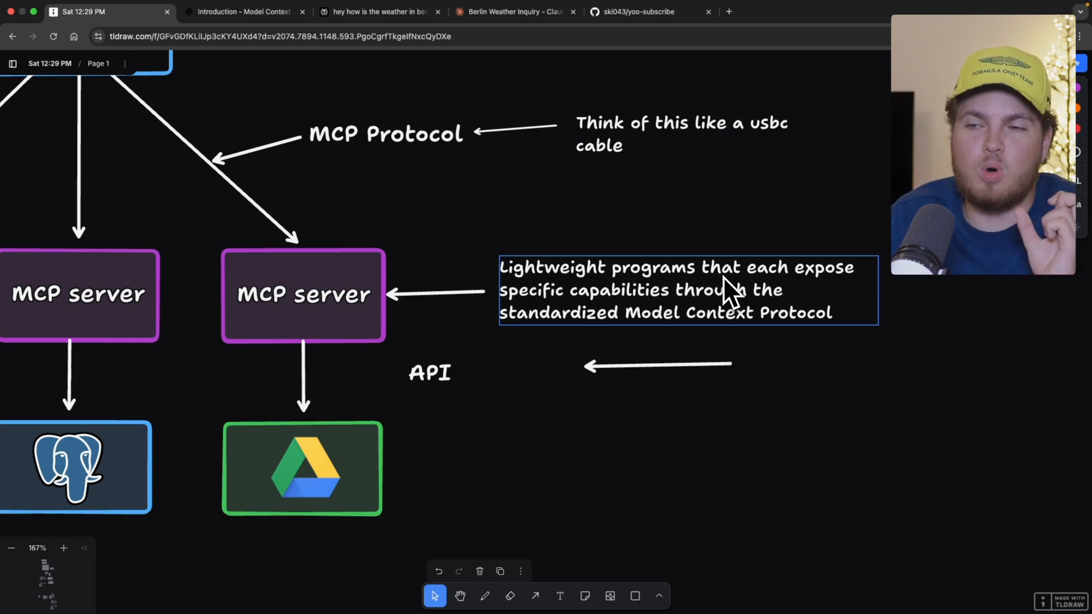
mouse_move(627, 299)
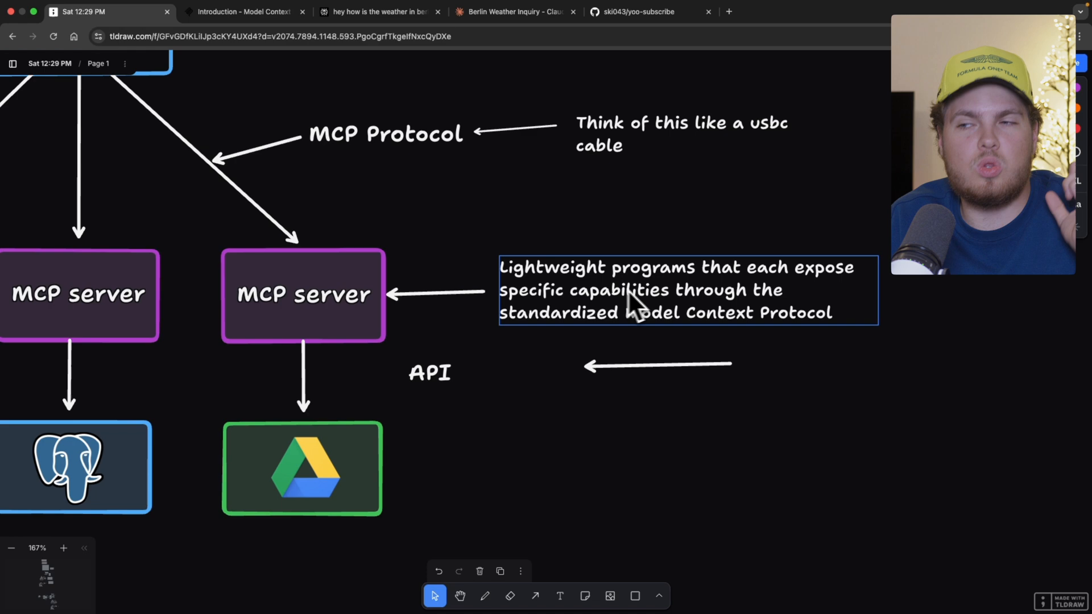
mouse_move(620, 331)
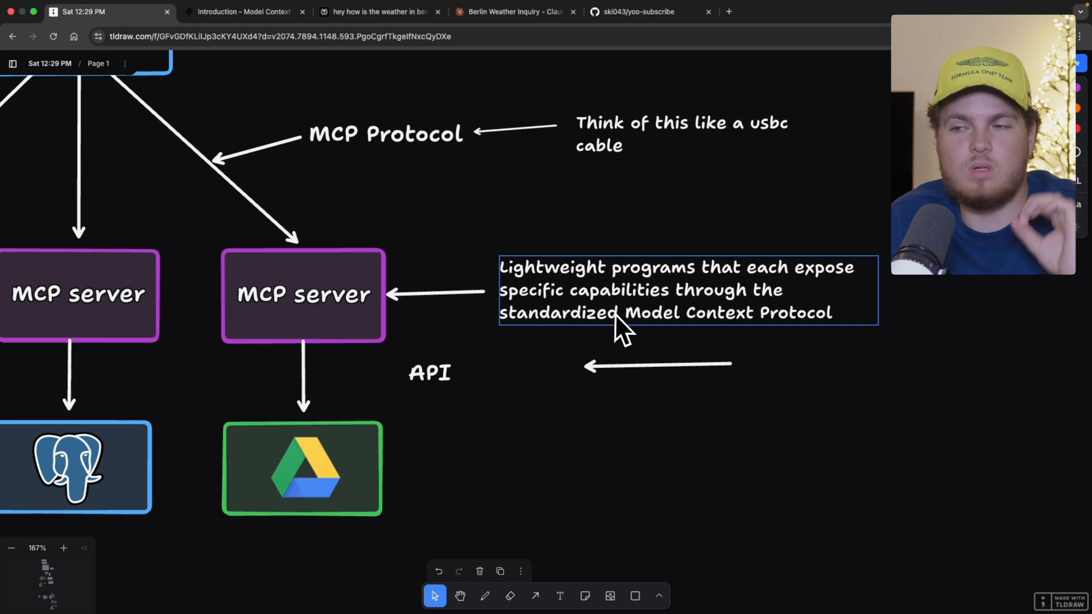
scroll("down", 3)
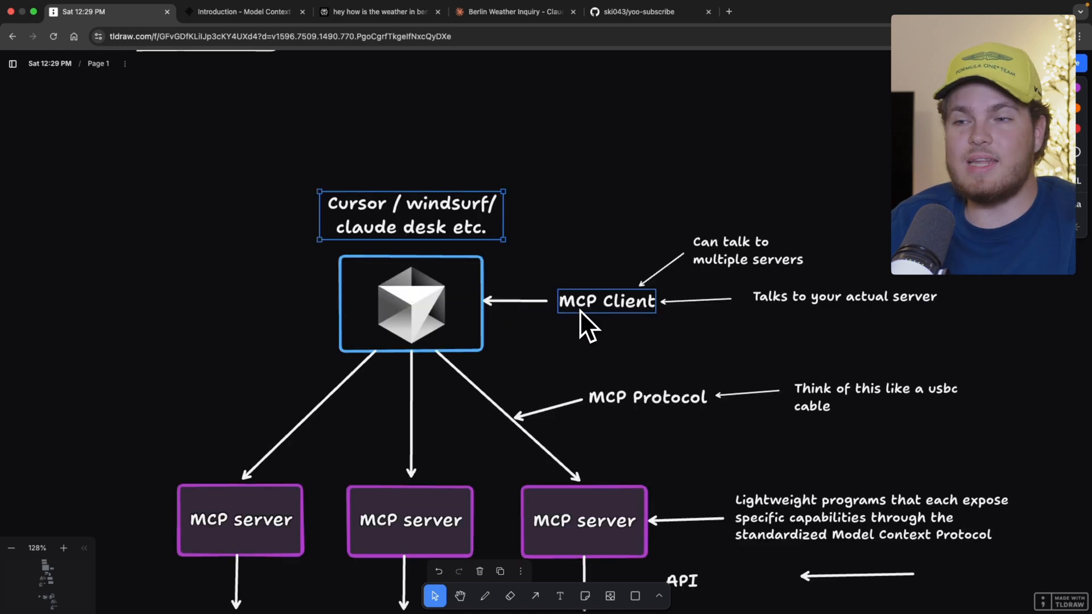
scroll("down", 3)
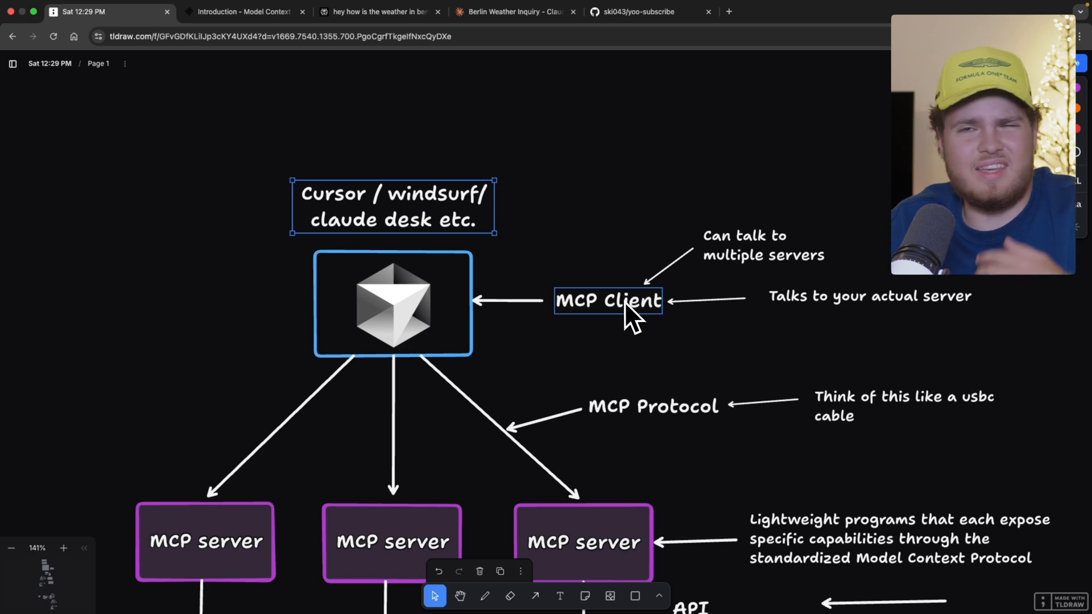
mouse_move(611, 326)
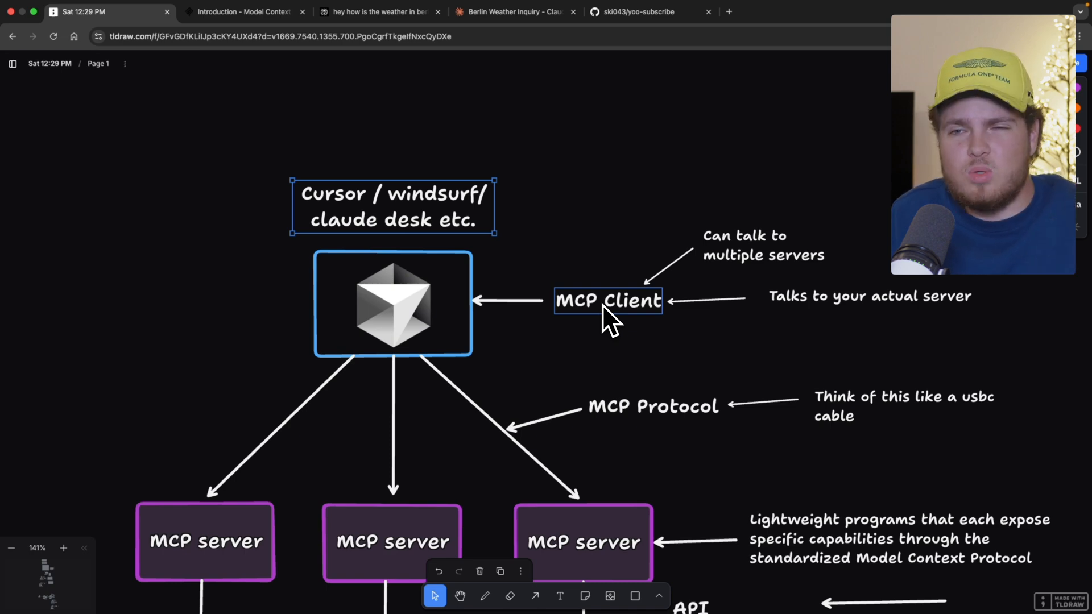
double_click(392, 207)
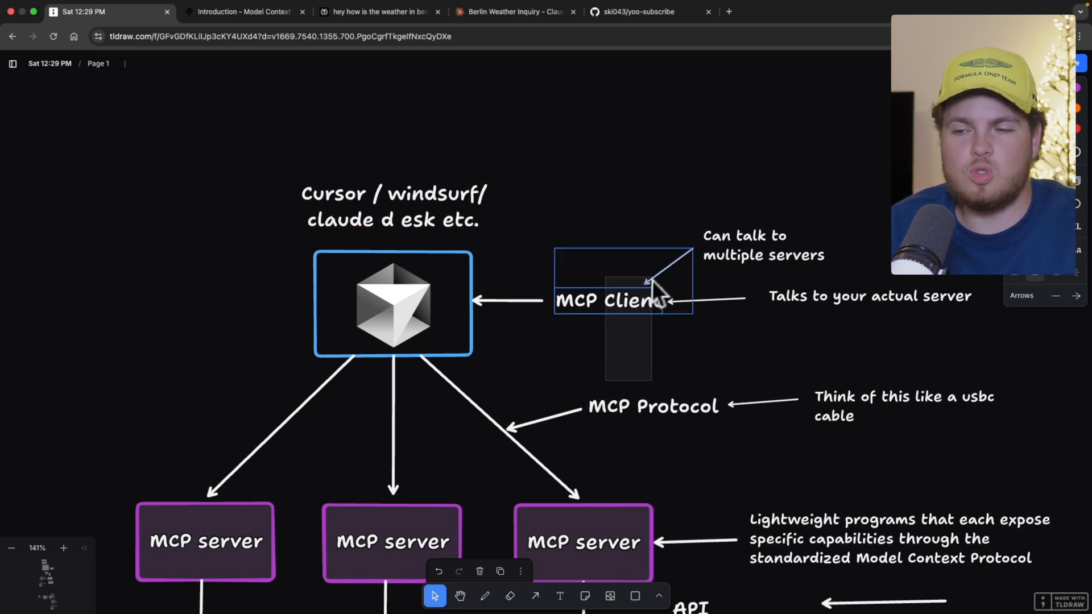
scroll("down", 3)
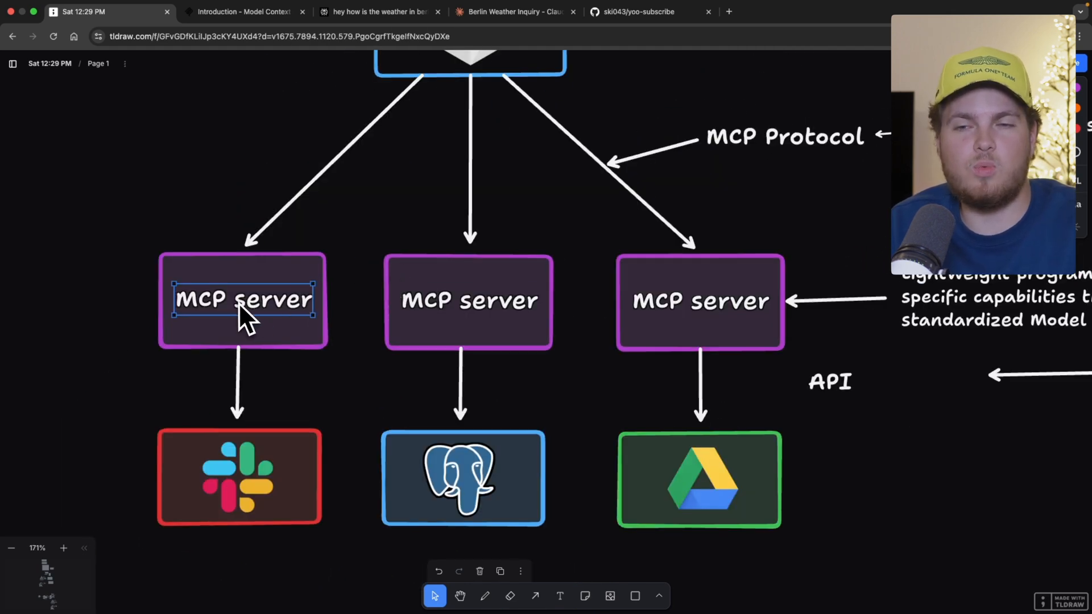
left_click(239, 478)
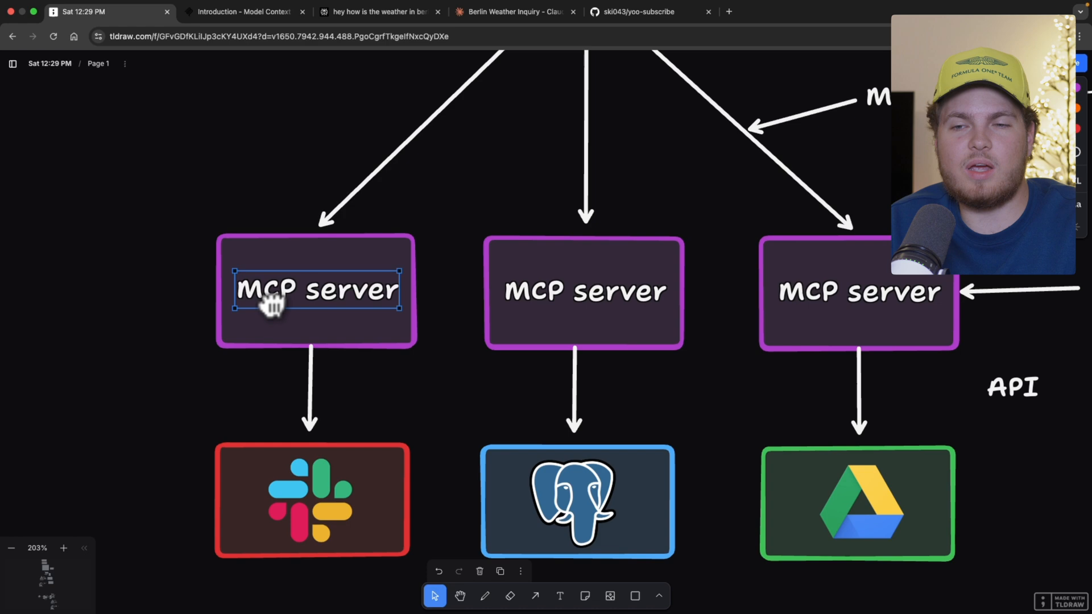
mouse_move(347, 438)
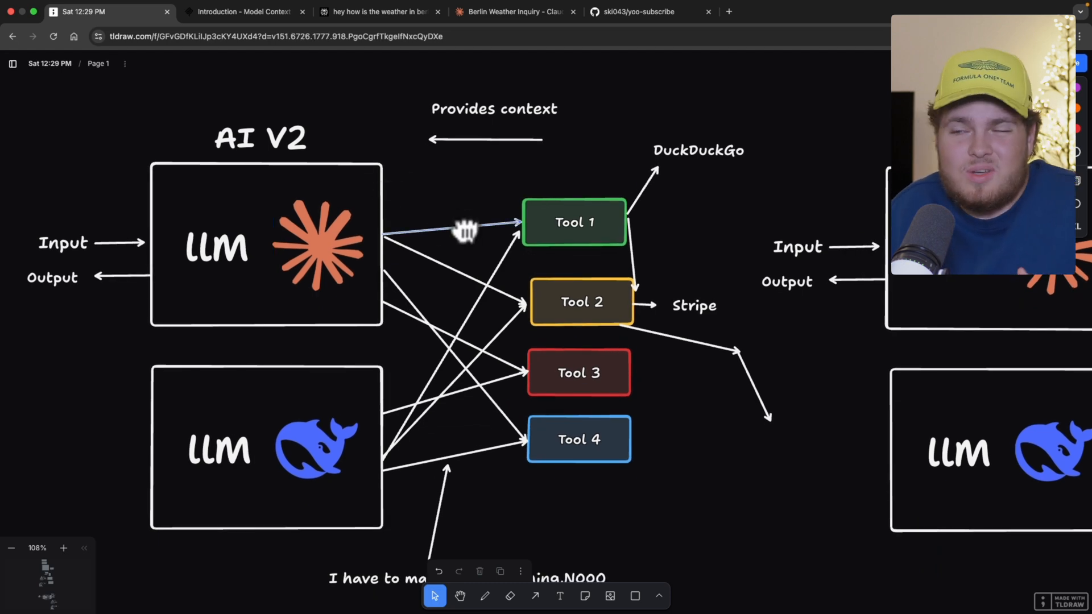
scroll("down", 3)
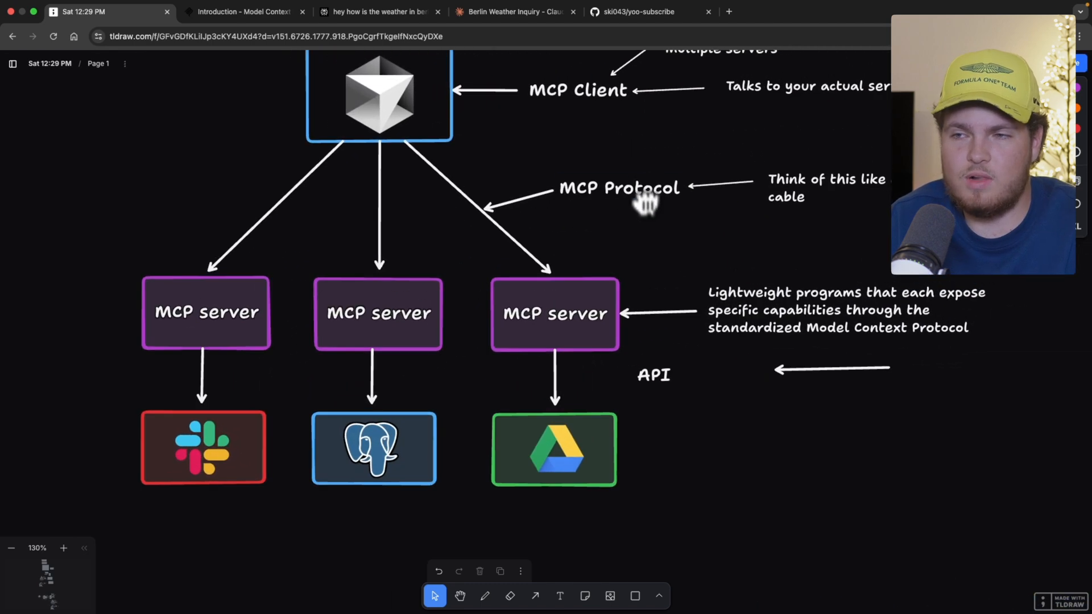
left_click(618, 188)
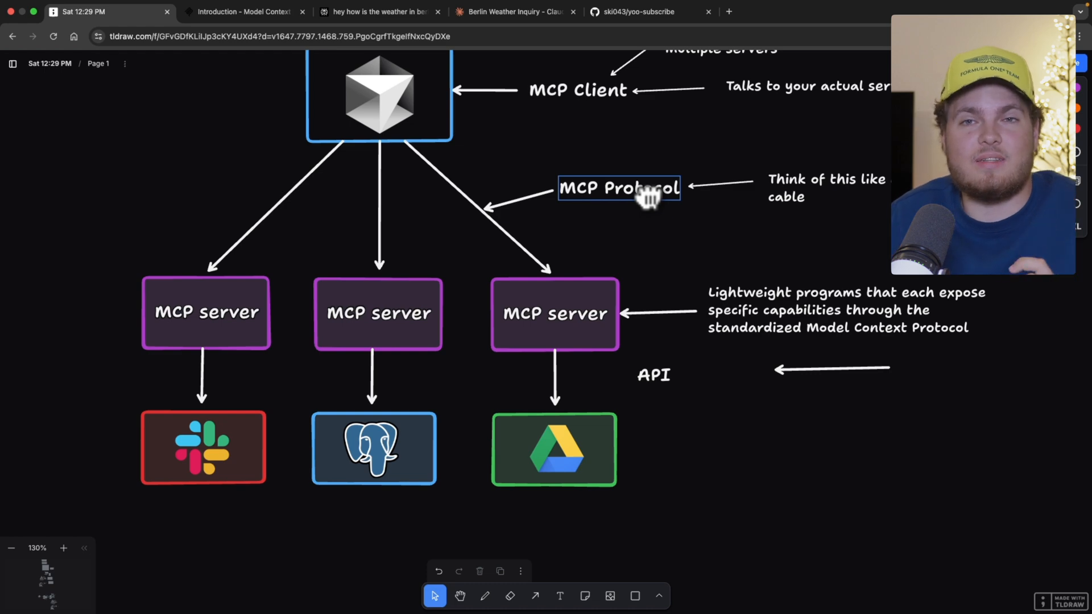
scroll("down", 3)
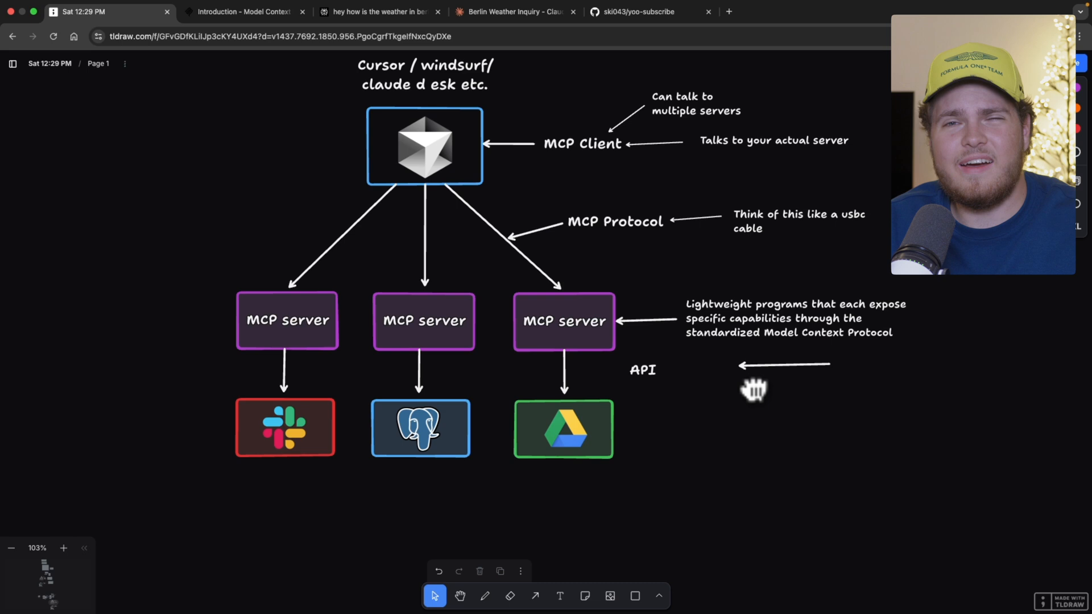
mouse_move(748, 382)
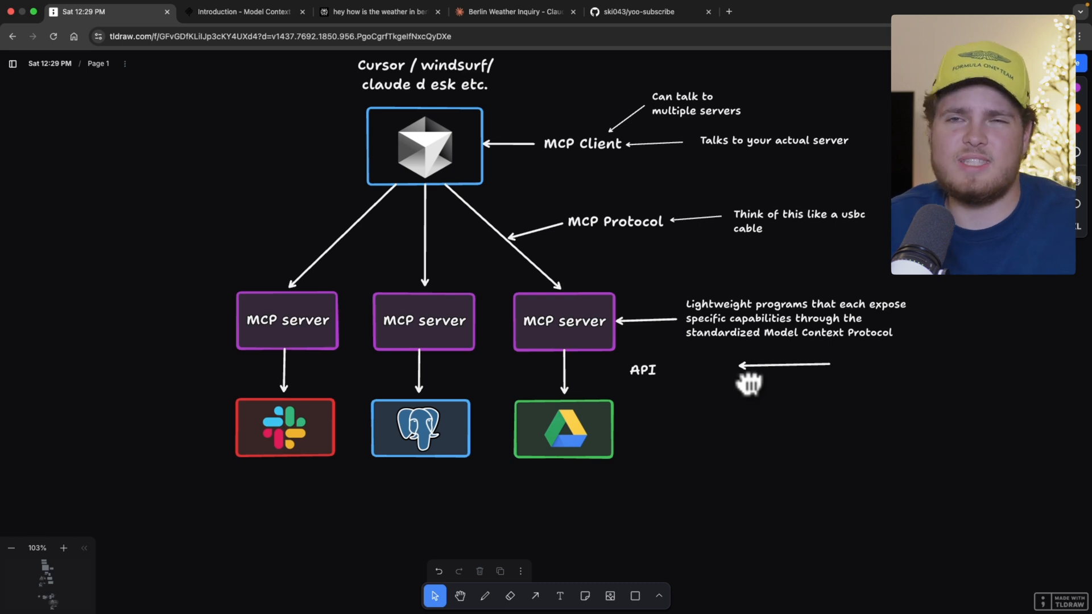
mouse_move(737, 410)
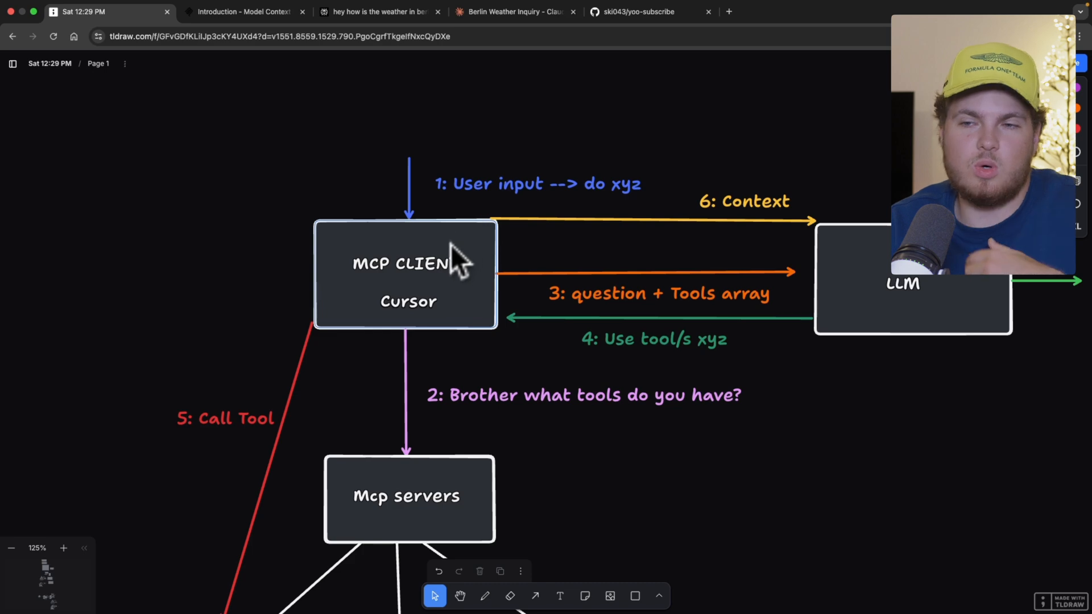
double_click(405, 264)
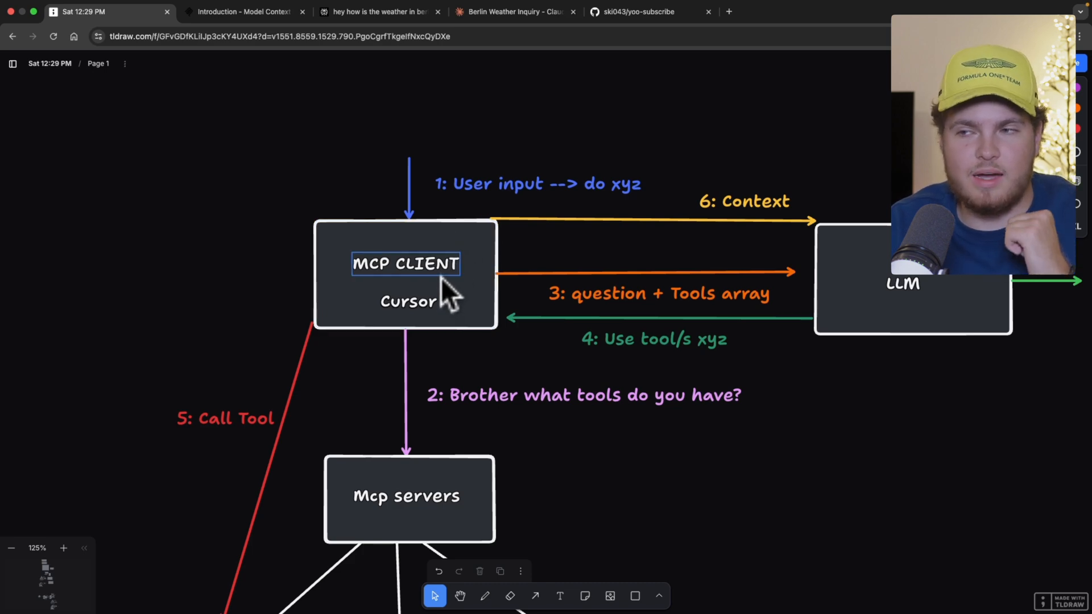
scroll("down", 3)
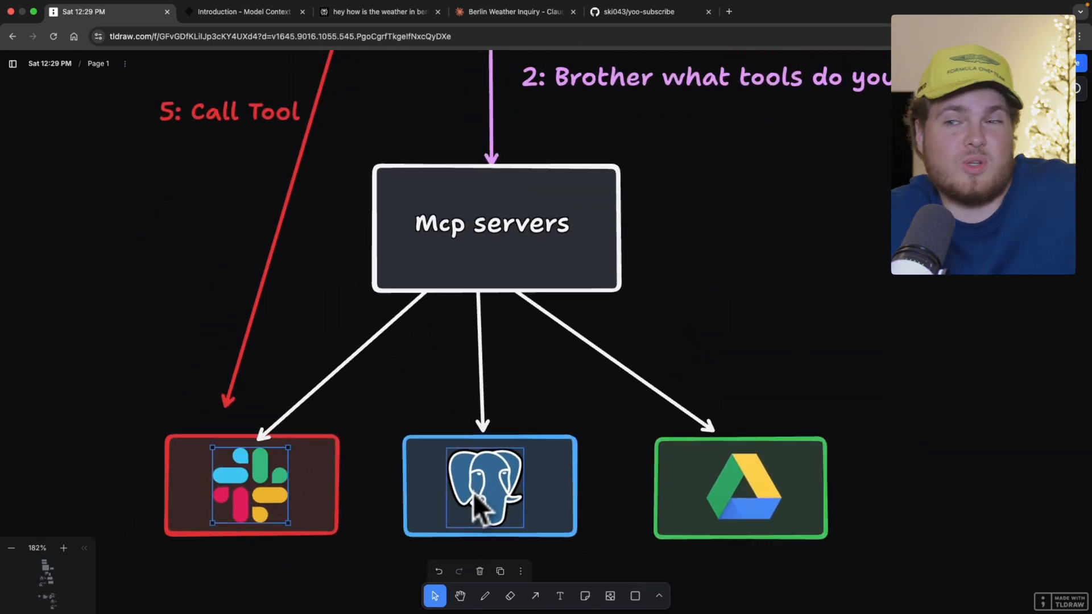
left_click(740, 487)
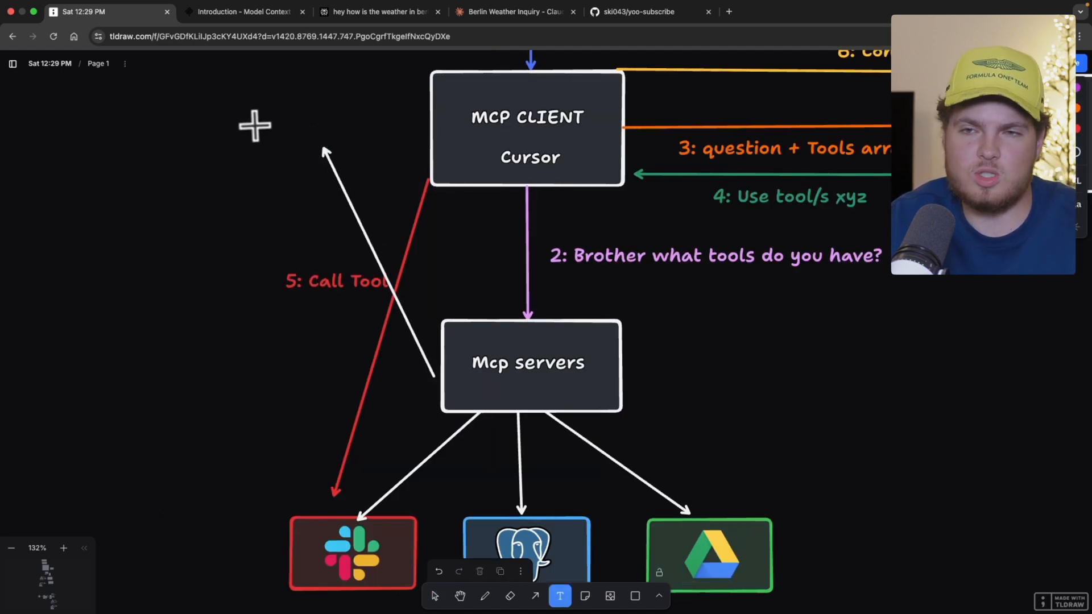
- Type a tools list (github create repo, delete repo, slack create message) beside MCP CLIENT
left_click(434, 596)
type("gith")
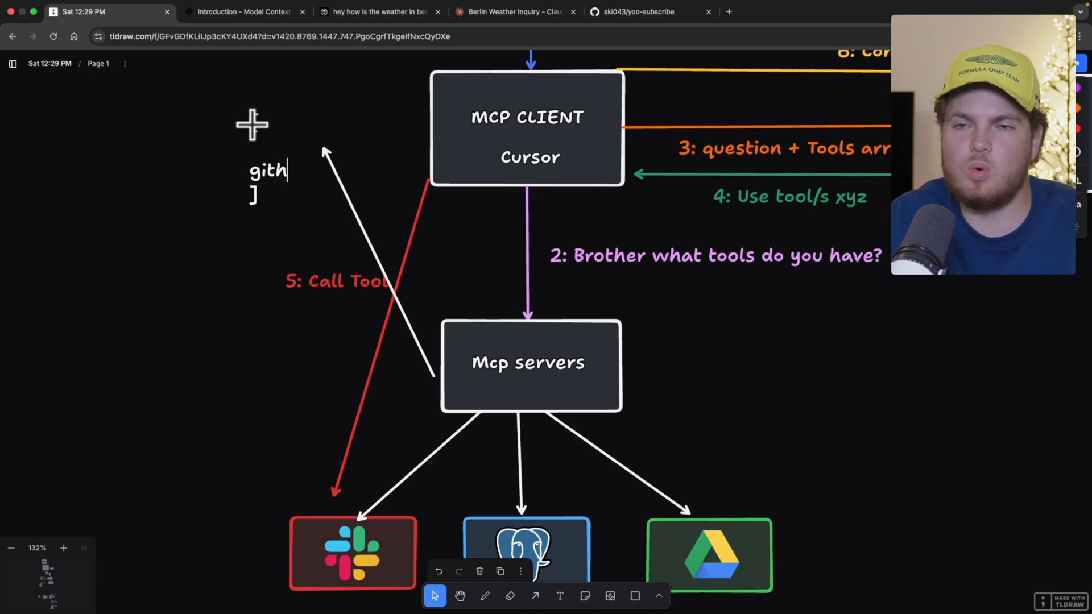
type("ub reac")
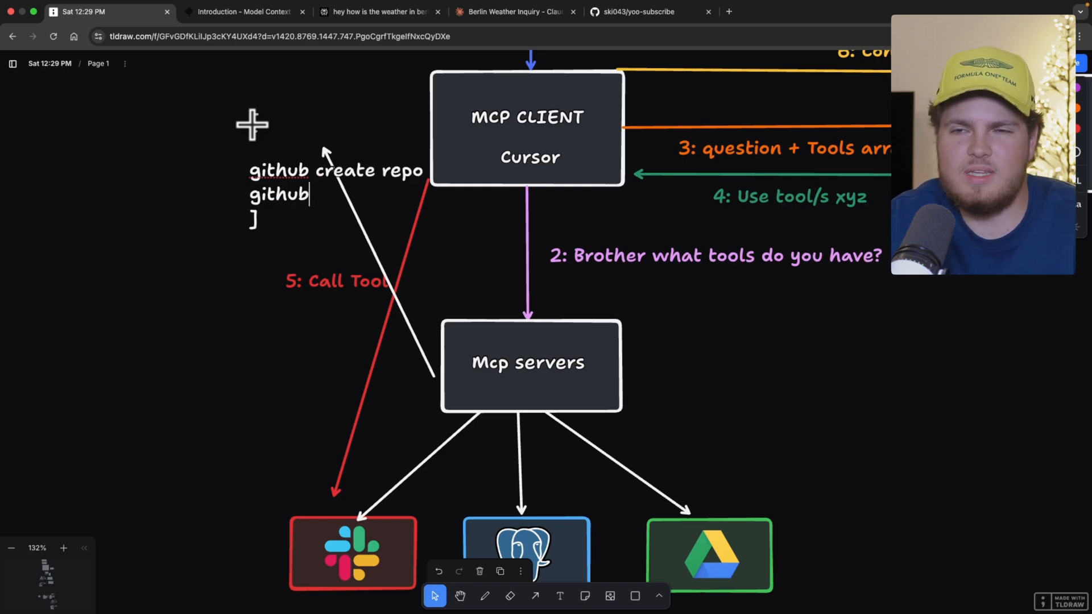
type("delete repo")
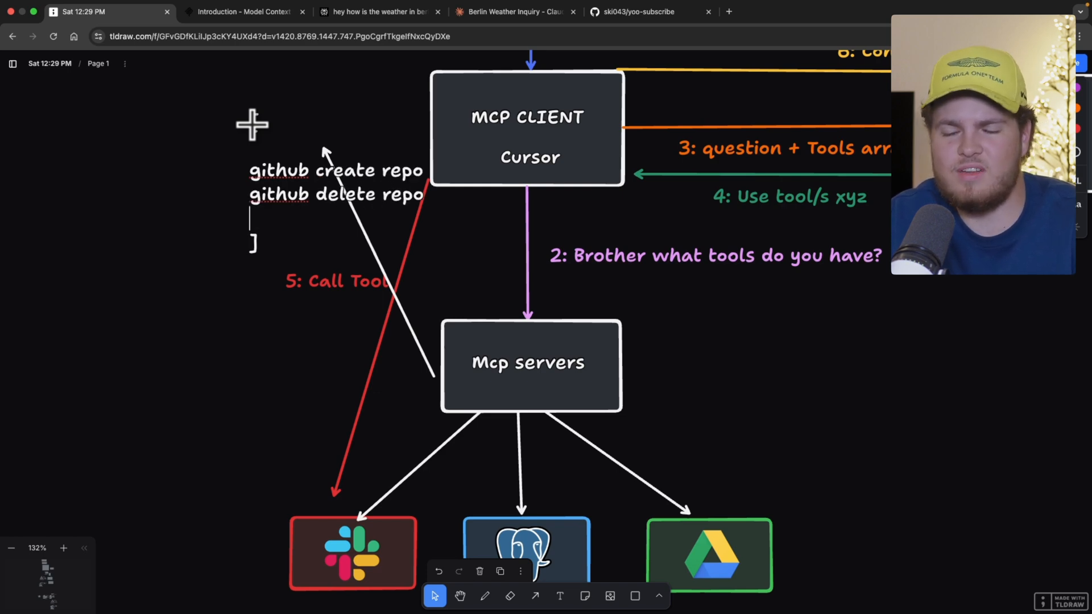
type("slack create")
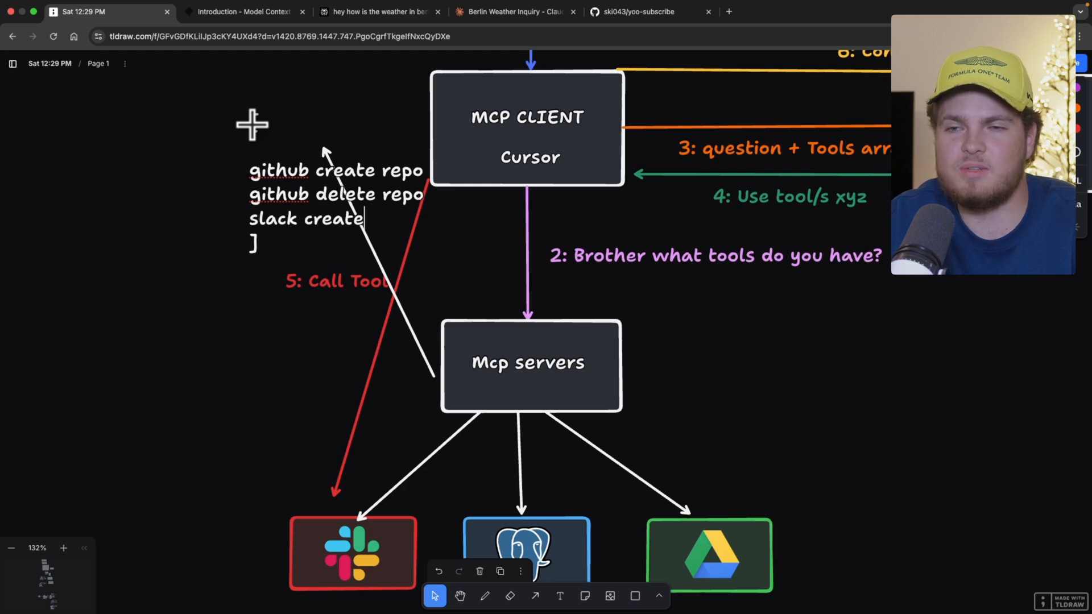
type("message")
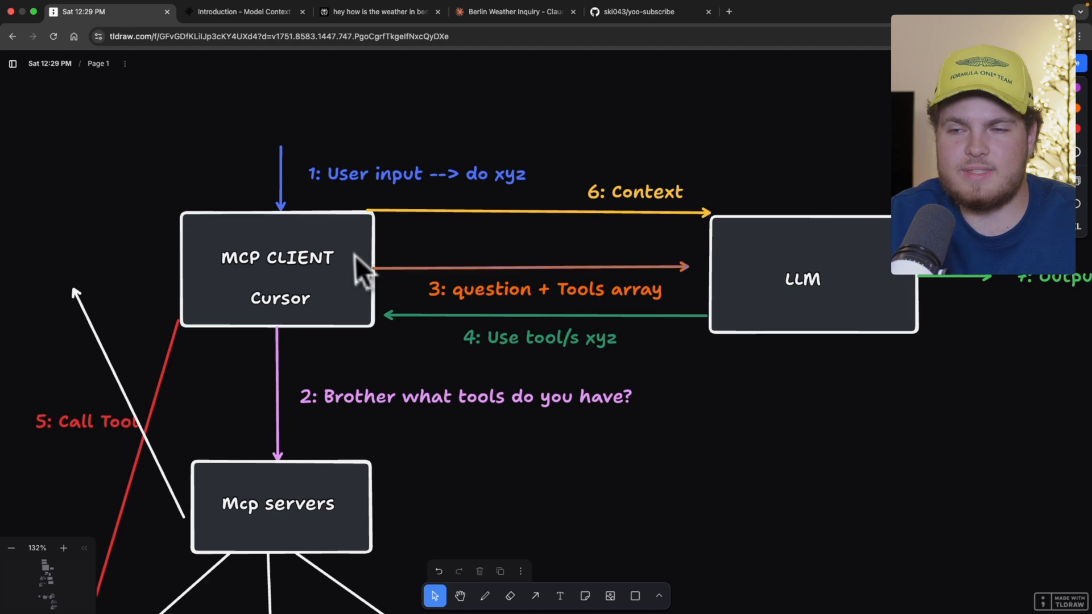
left_click(416, 173)
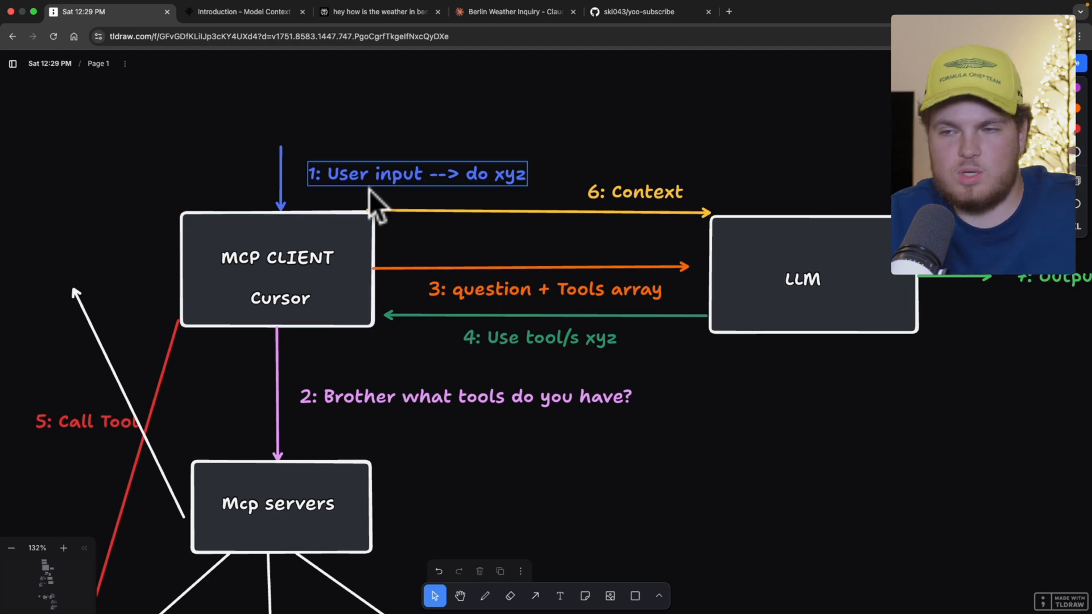
left_click(543, 289)
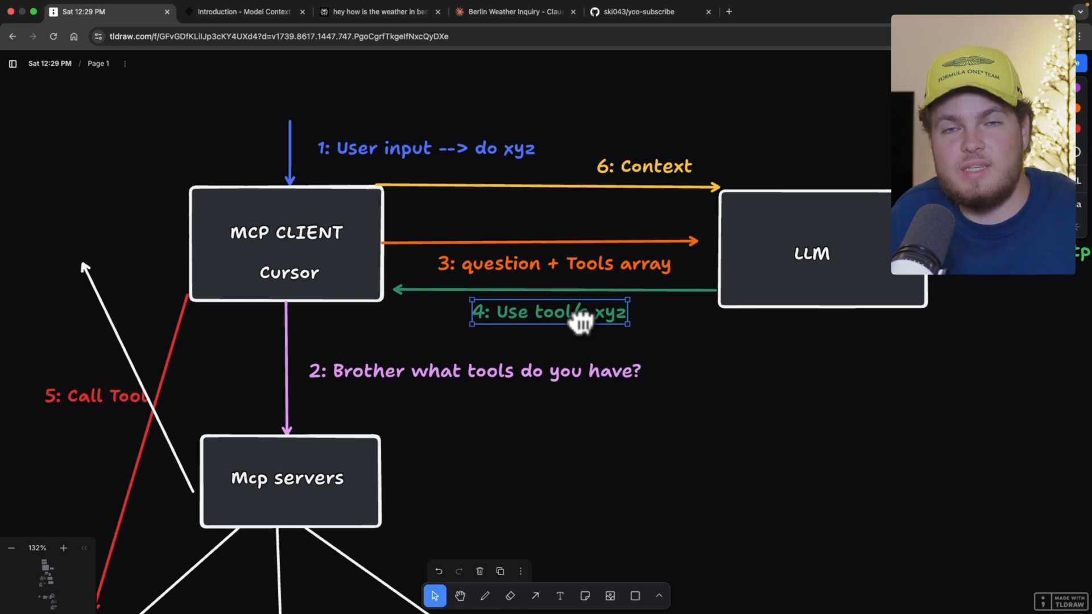
mouse_move(626, 348)
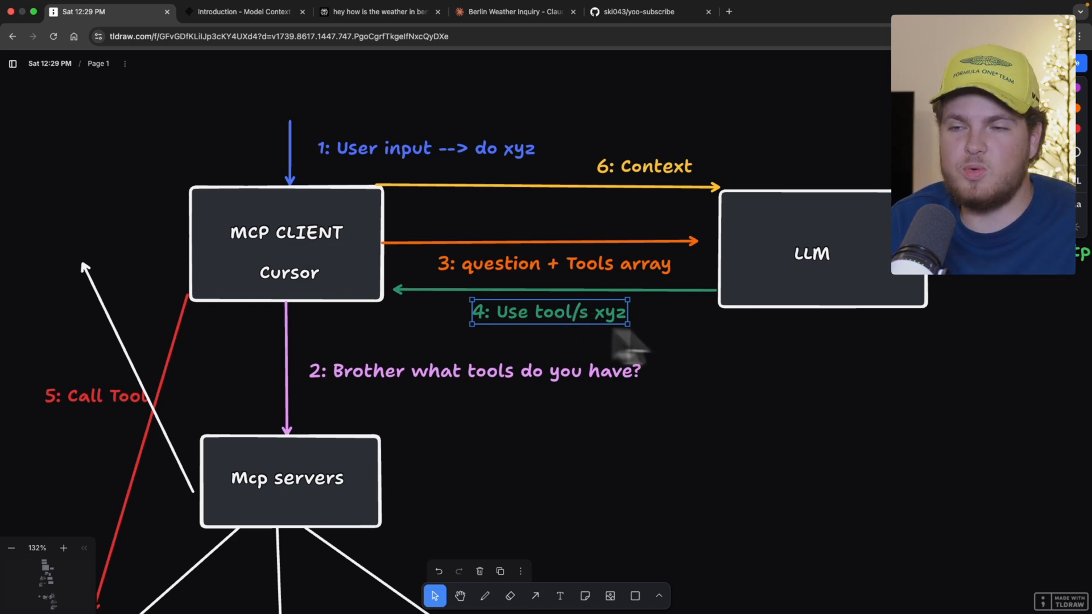
left_click(286, 232)
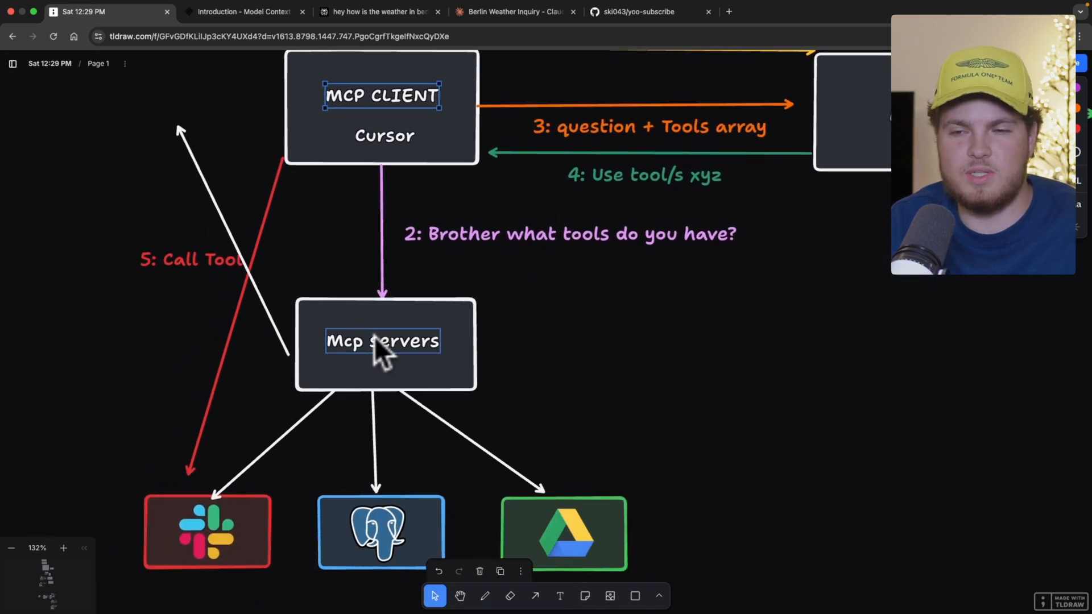
left_click(390, 341)
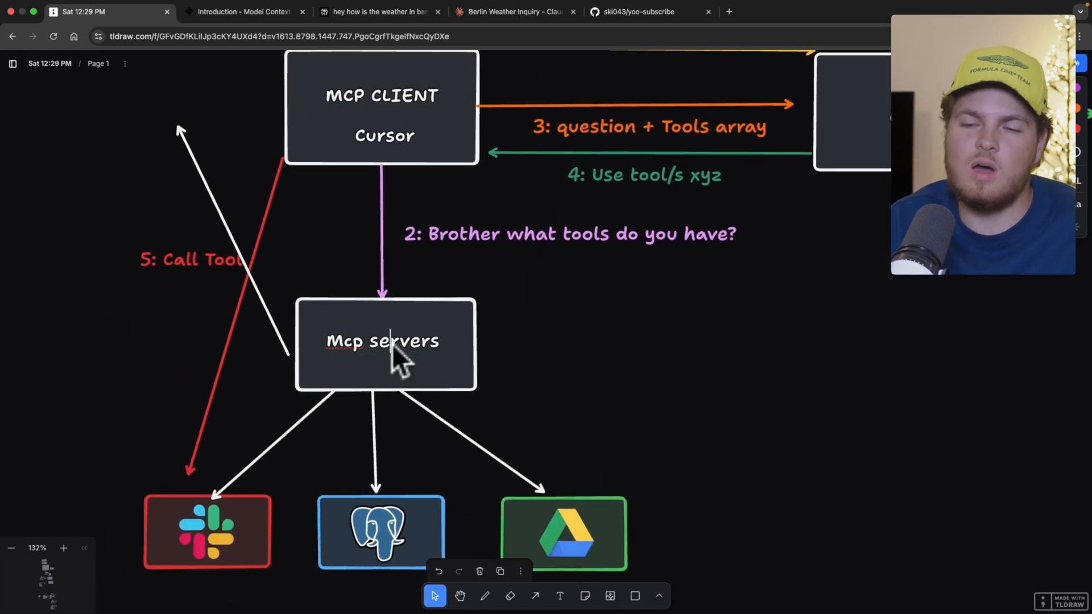
left_click(207, 530)
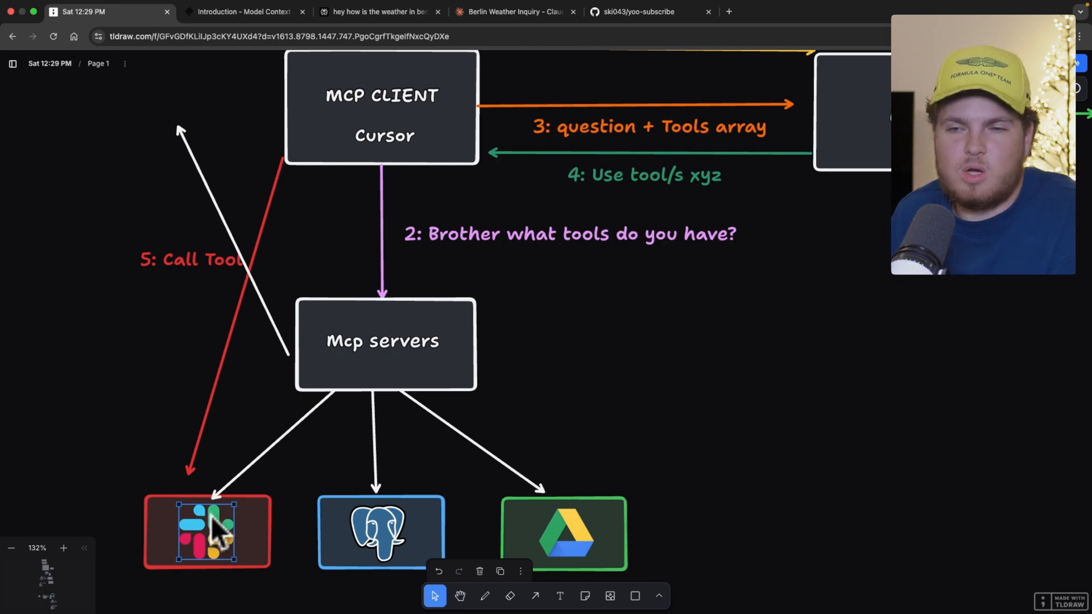
mouse_move(363, 341)
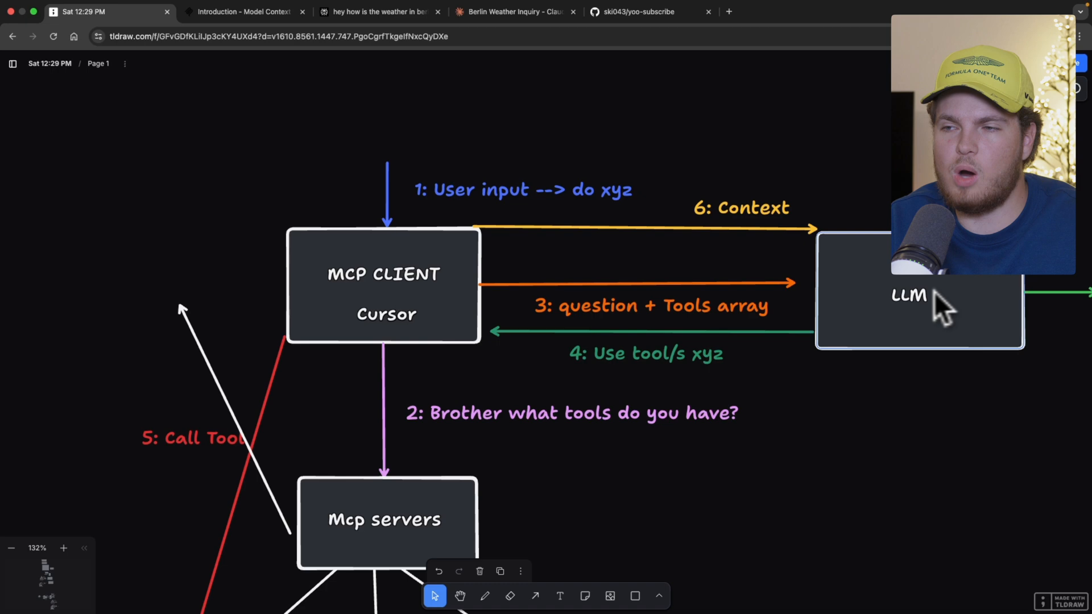
double_click(382, 273)
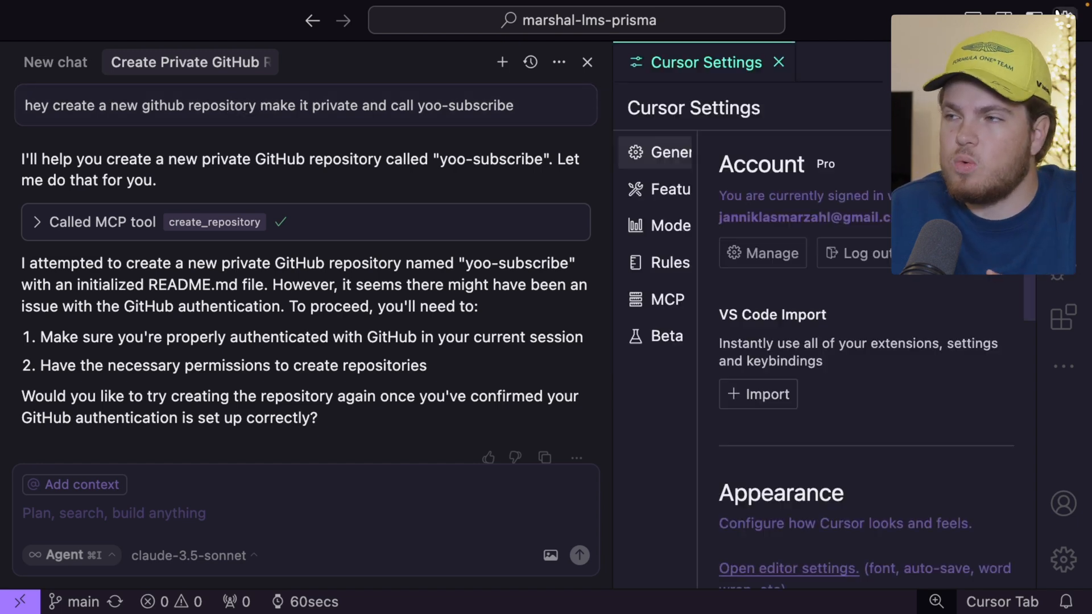
- Review the github server's tools in Cursor's MCP settings, then close the settings tab
left_click(667, 299)
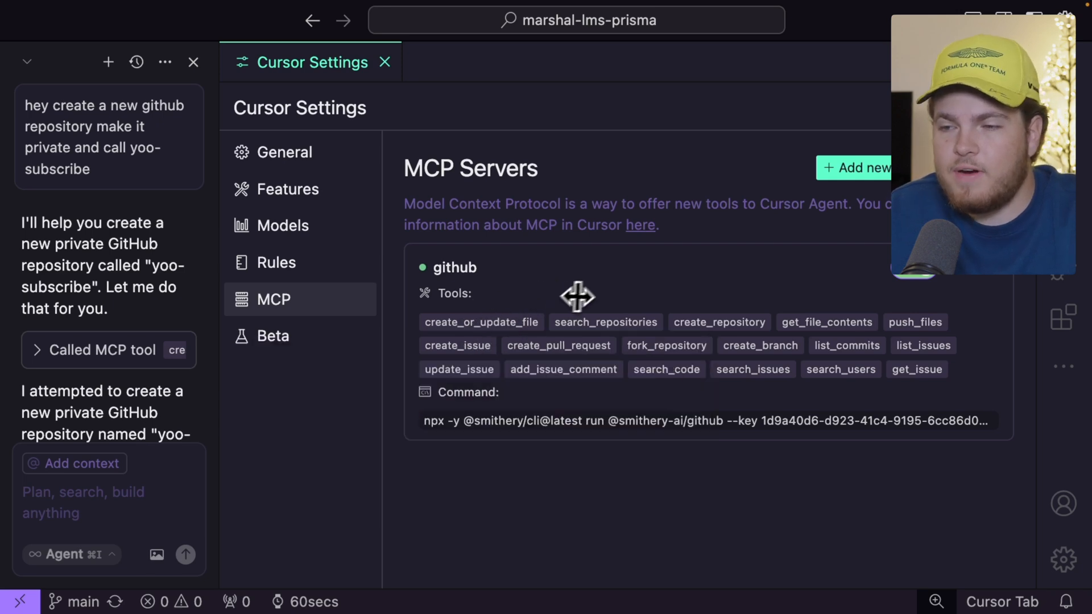
mouse_move(718, 322)
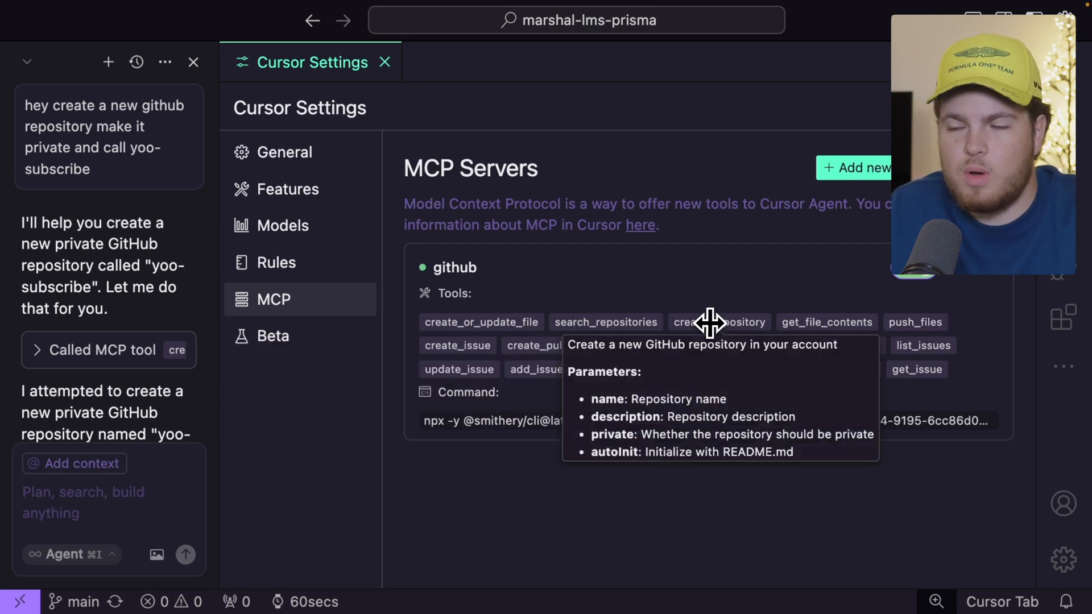
mouse_move(465, 173)
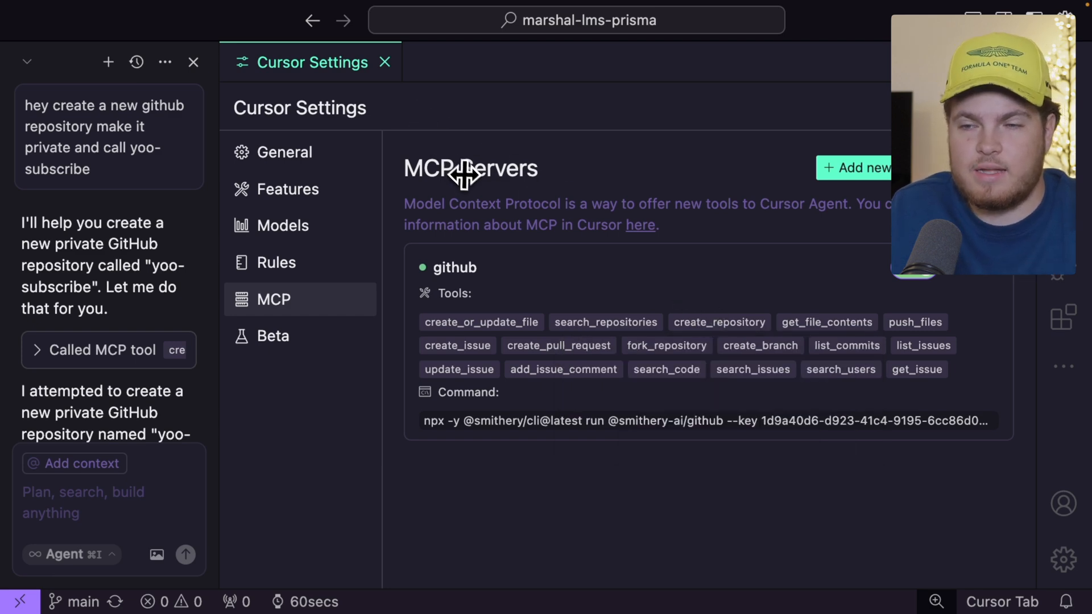
mouse_move(480, 236)
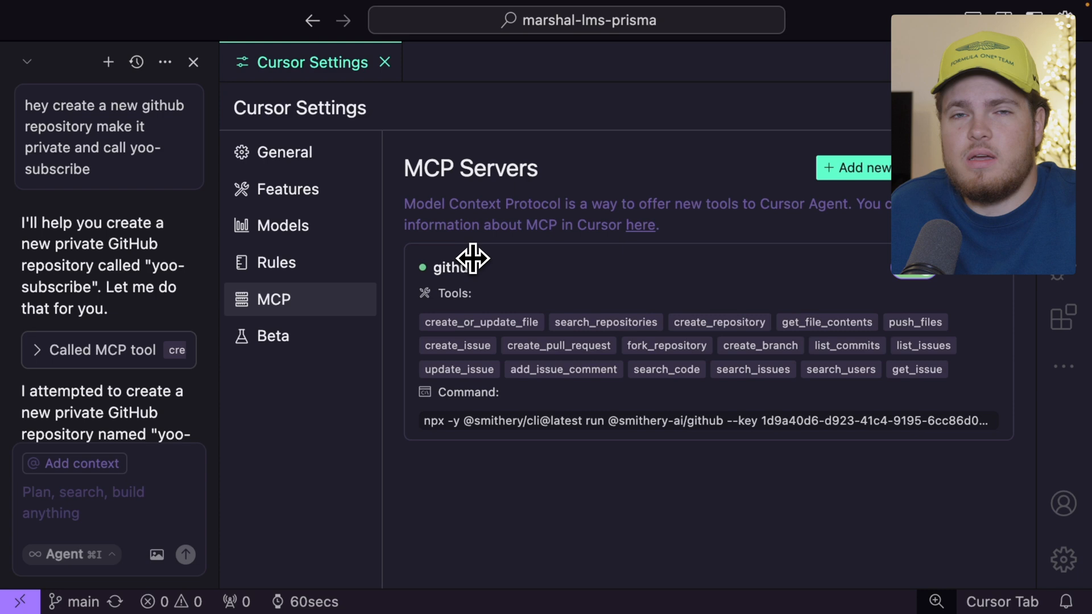
mouse_move(430, 84)
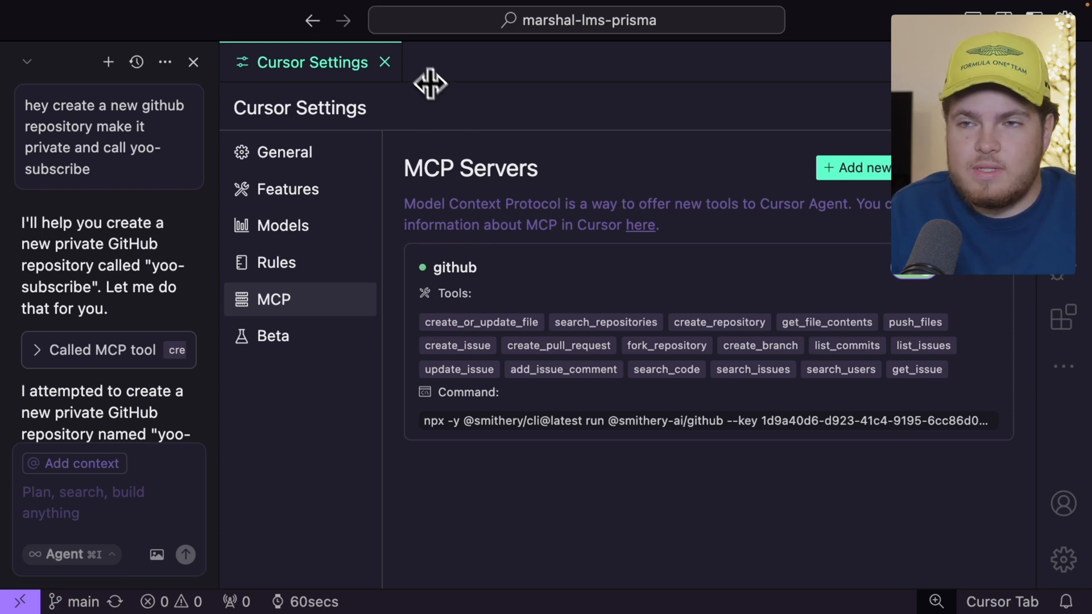
mouse_move(384, 62)
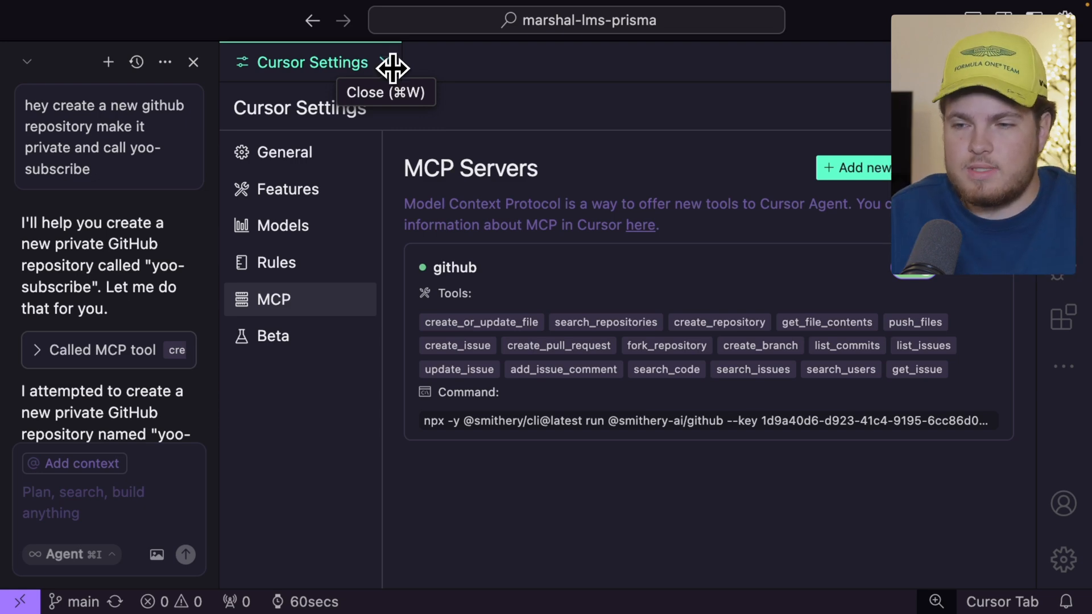
left_click(393, 62)
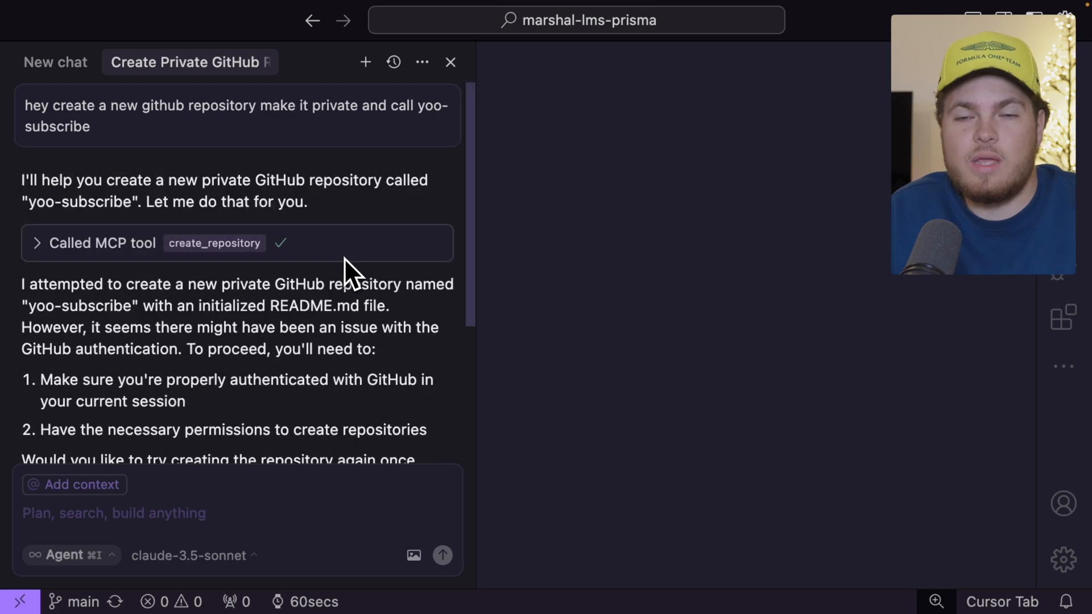
mouse_move(354, 236)
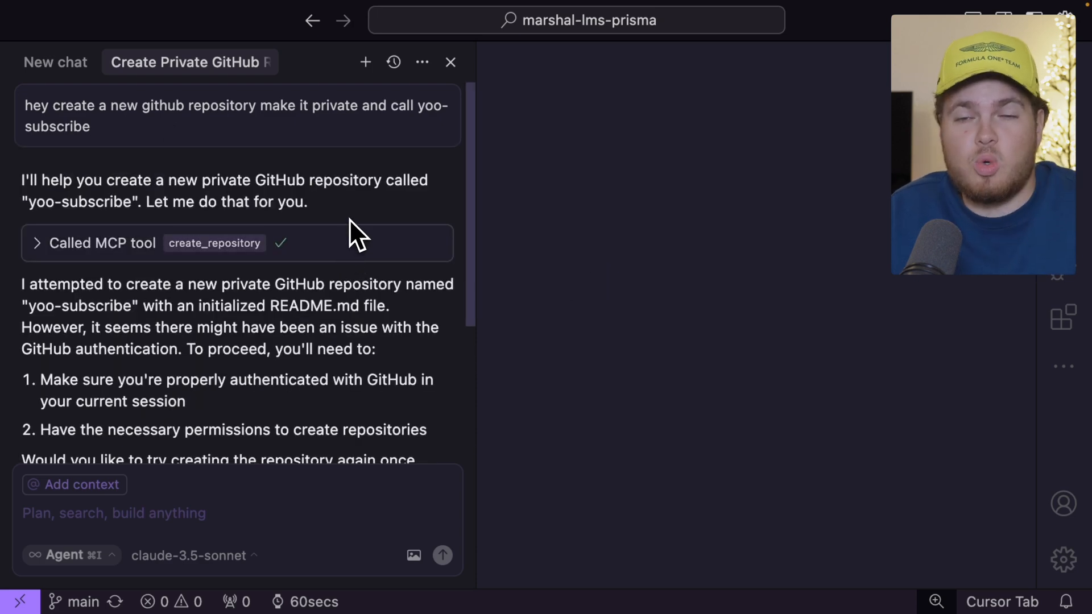
mouse_move(328, 195)
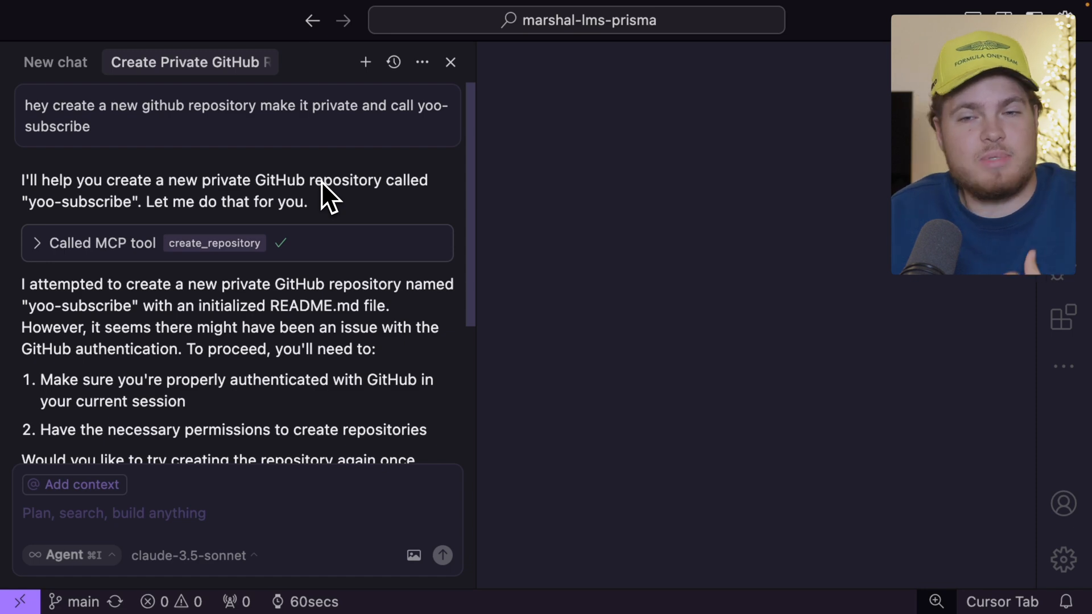
mouse_move(195, 240)
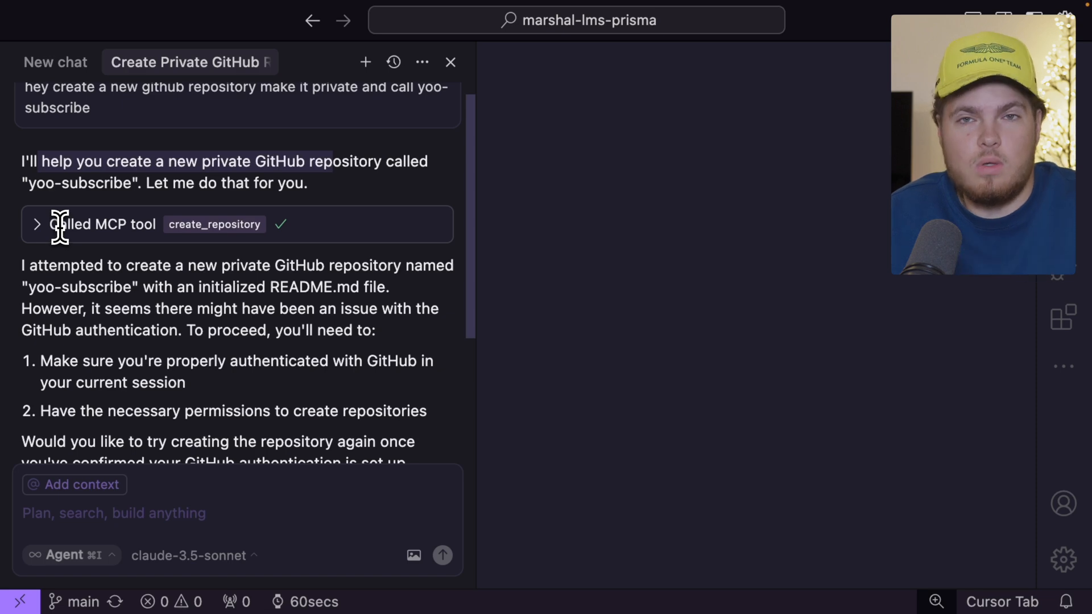
mouse_move(185, 229)
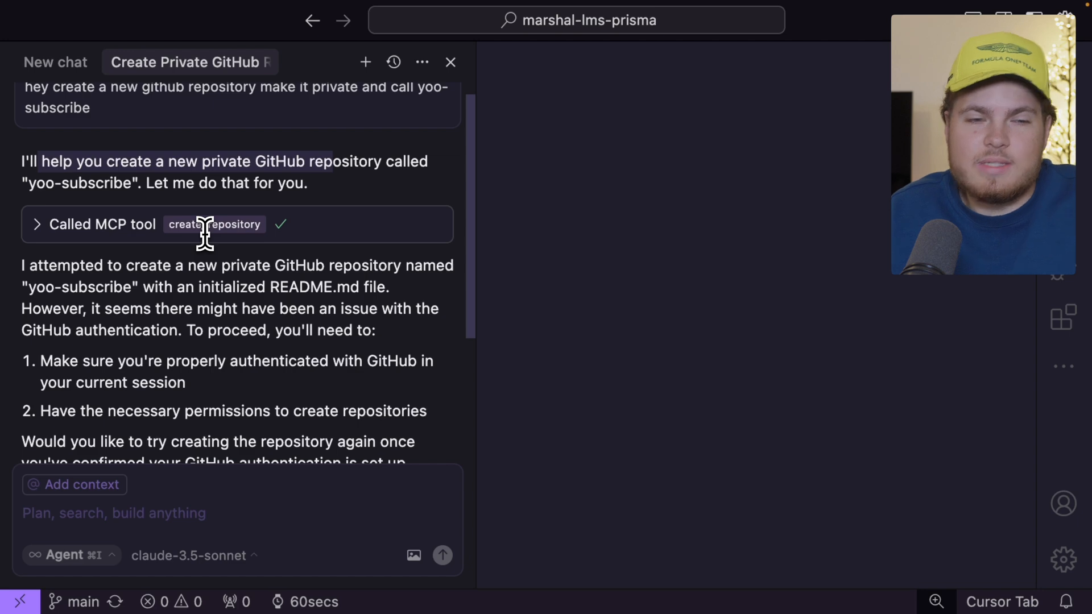
scroll("down", 3)
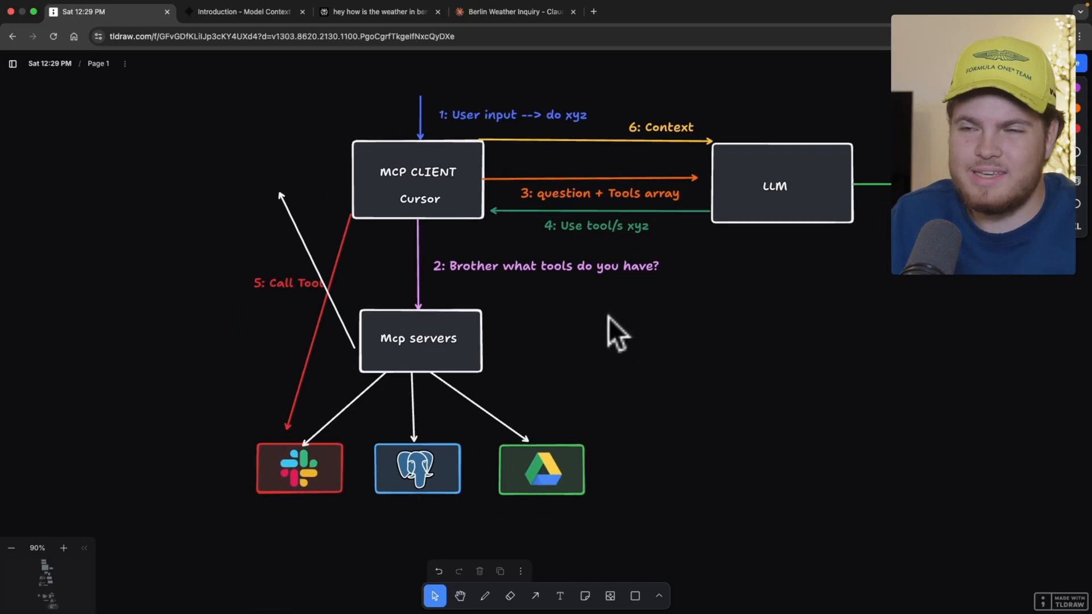
mouse_move(589, 331)
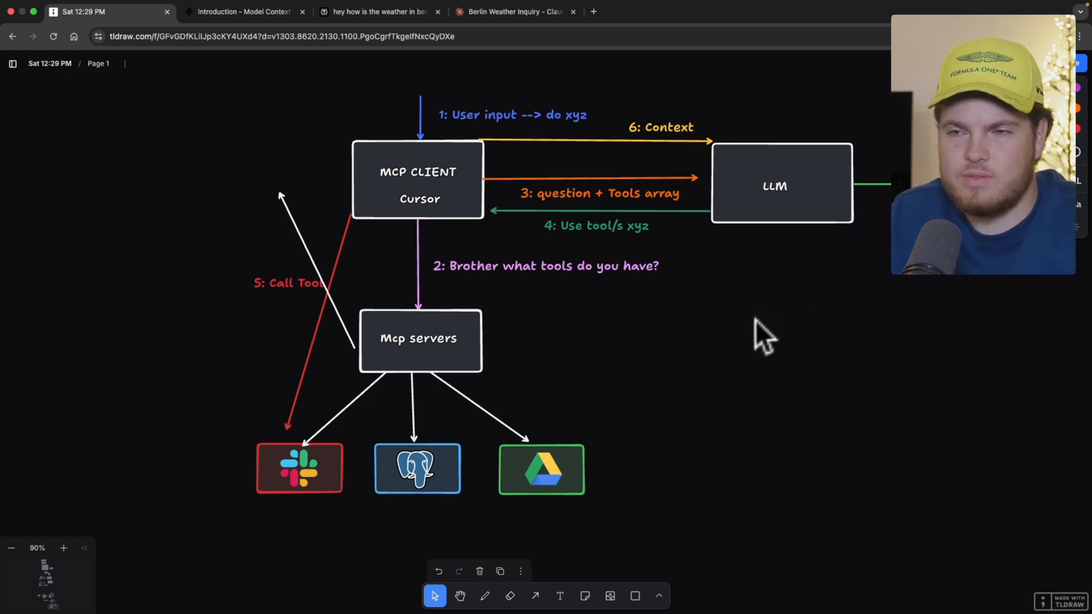
mouse_move(737, 350)
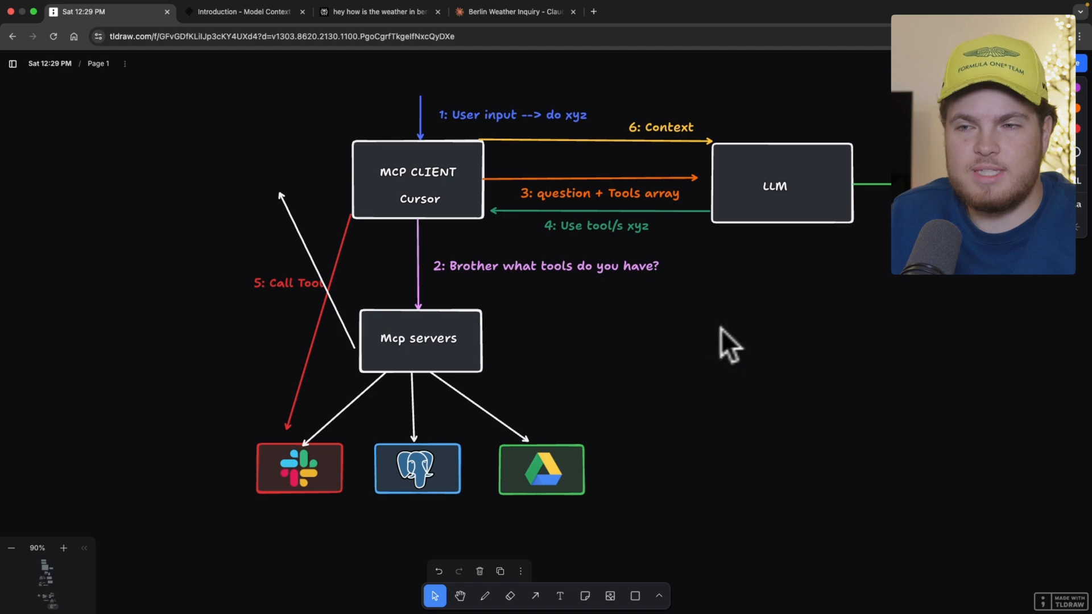
mouse_move(701, 350)
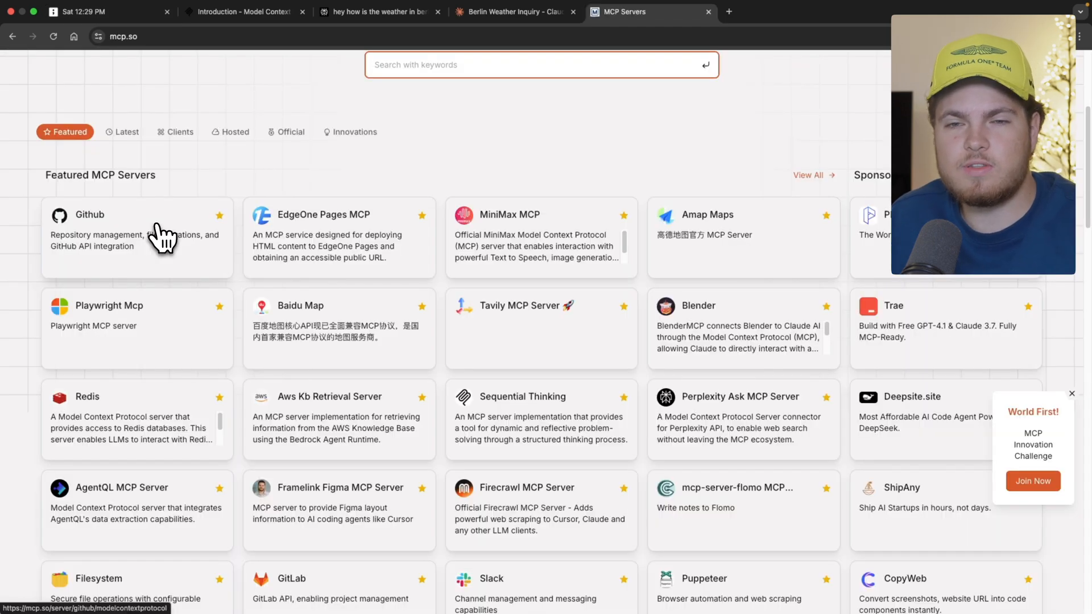
mouse_move(171, 244)
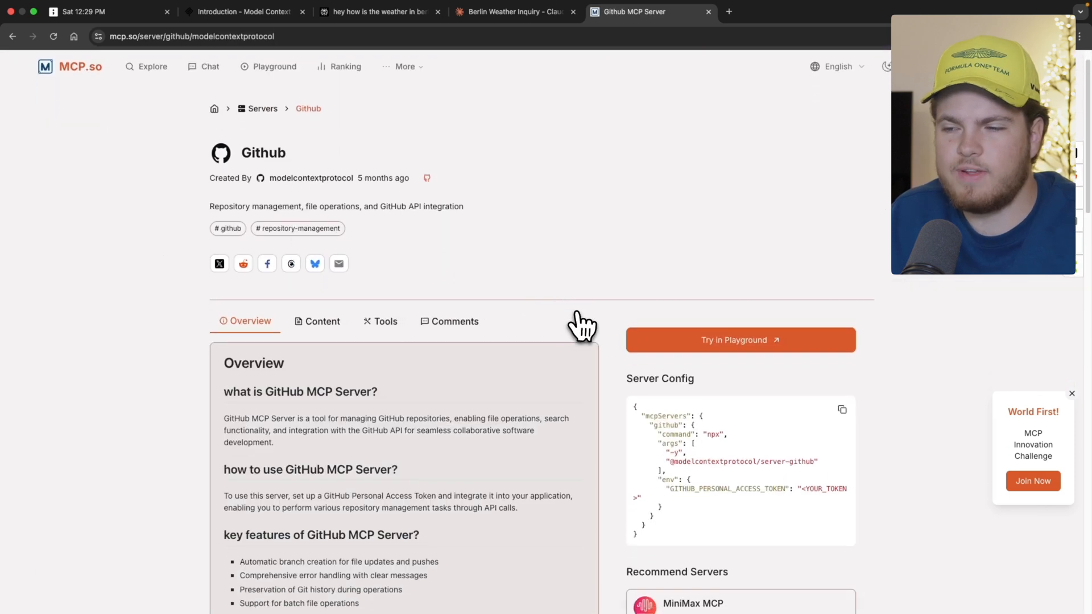
- Browse mcp.so's Github server page and its config, then switch tabs
scroll("down", 3)
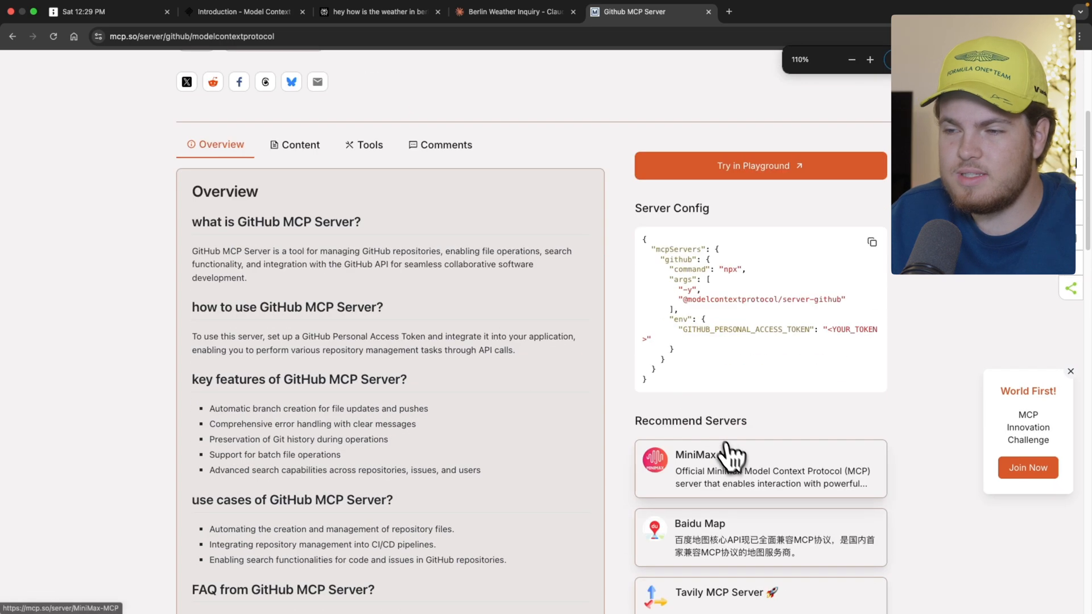
double_click(724, 329)
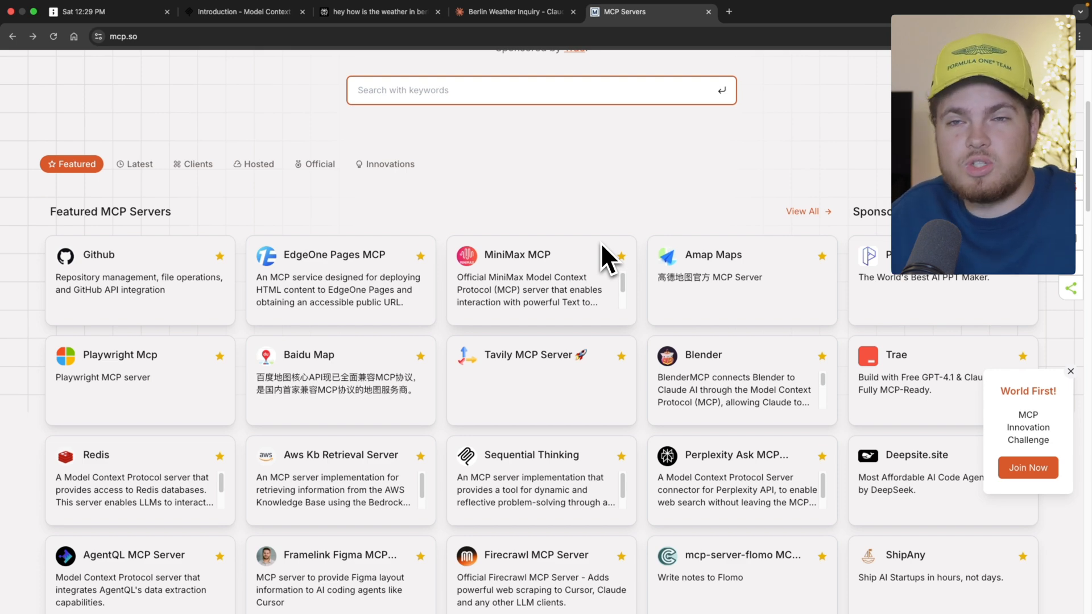
scroll("down", 3)
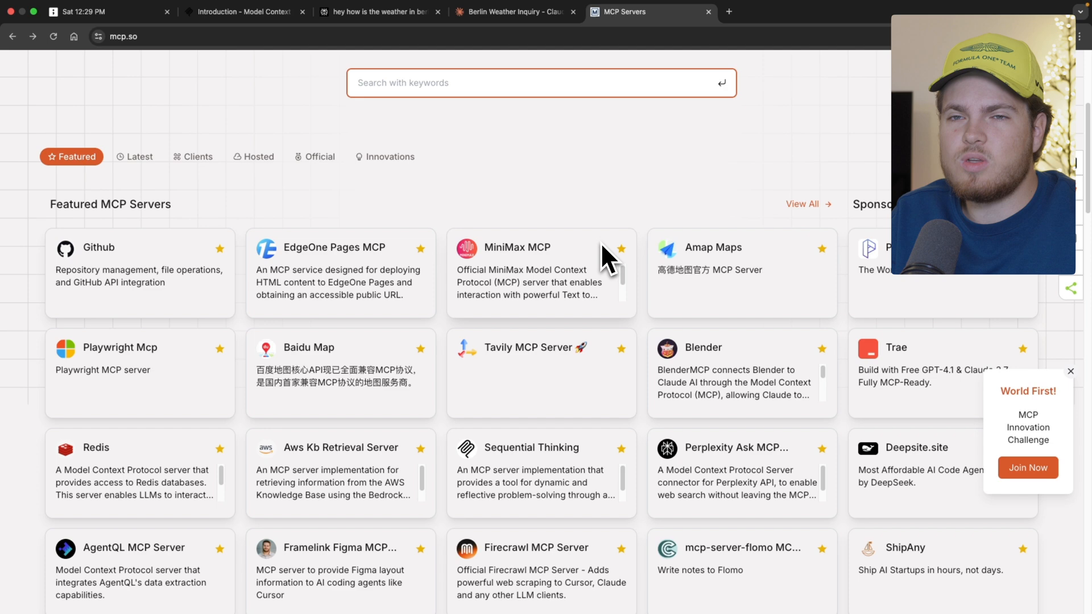
left_click(105, 12)
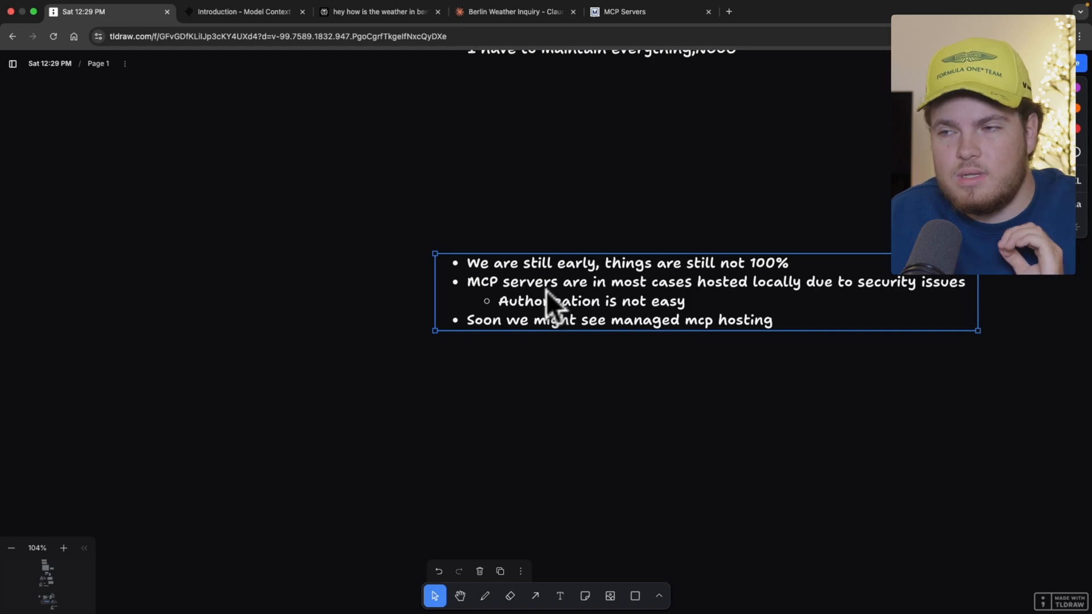
mouse_move(911, 310)
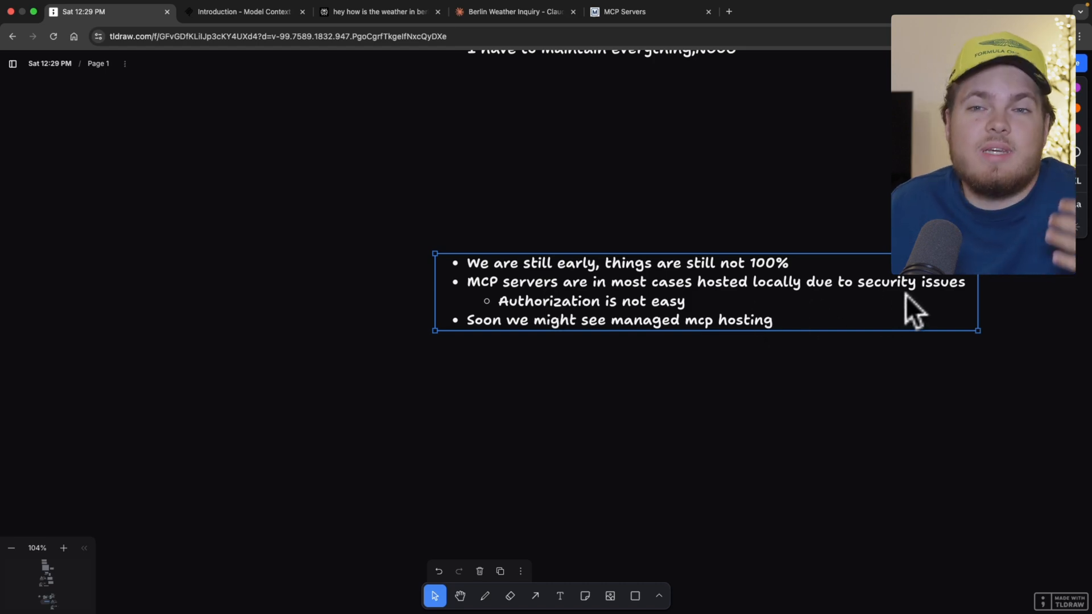